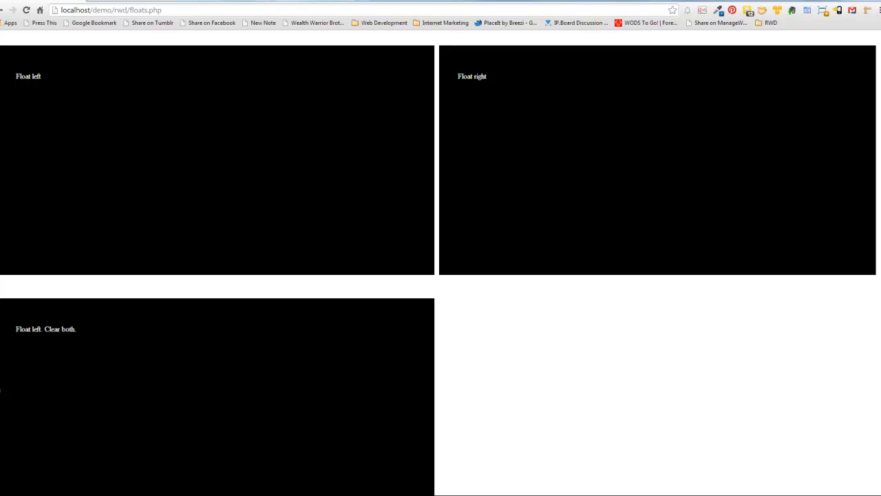
mouse_move(361, 182)
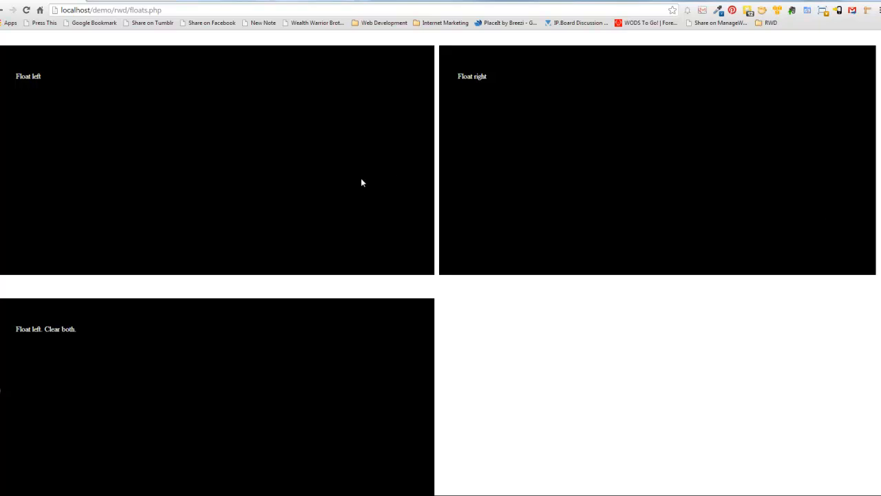
mouse_move(347, 182)
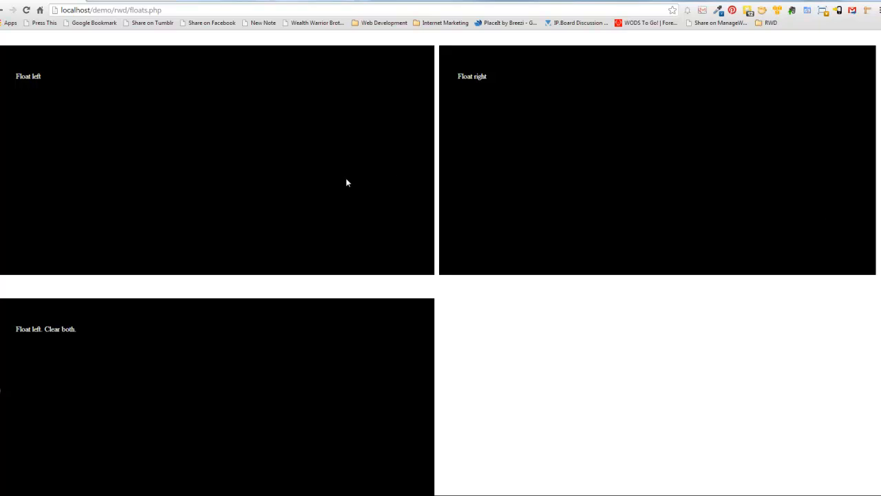
mouse_move(331, 174)
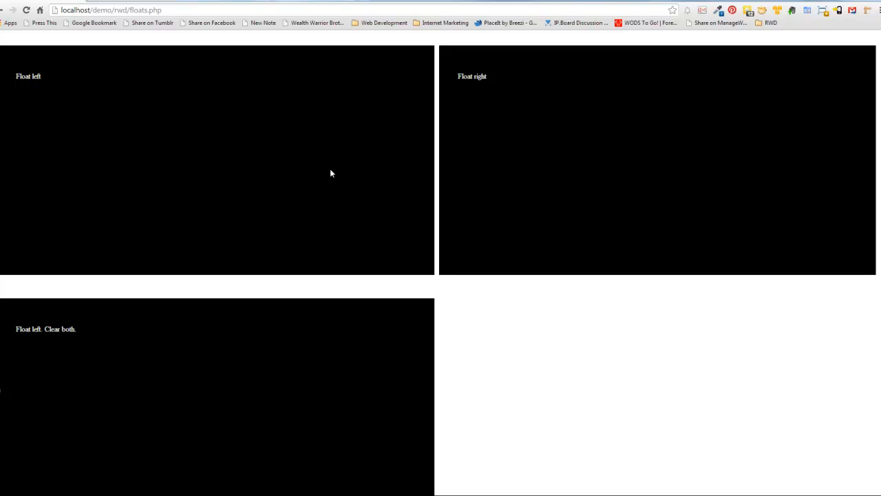
mouse_move(326, 168)
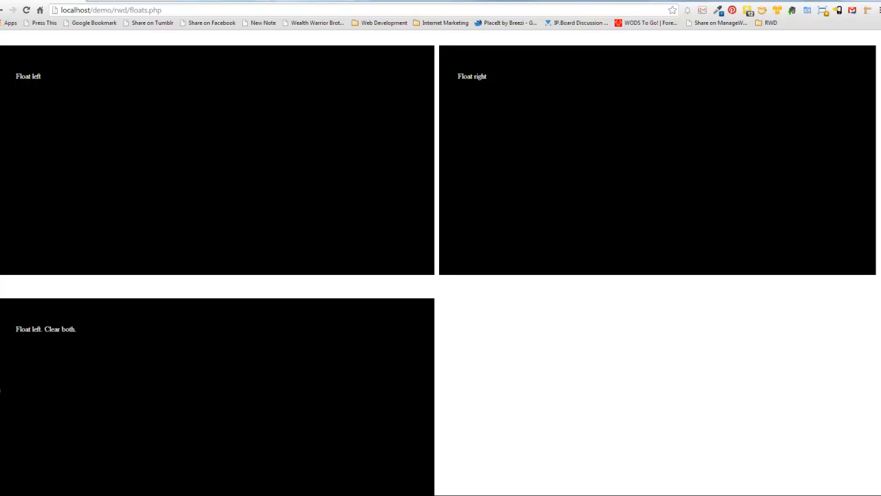
mouse_move(394, 121)
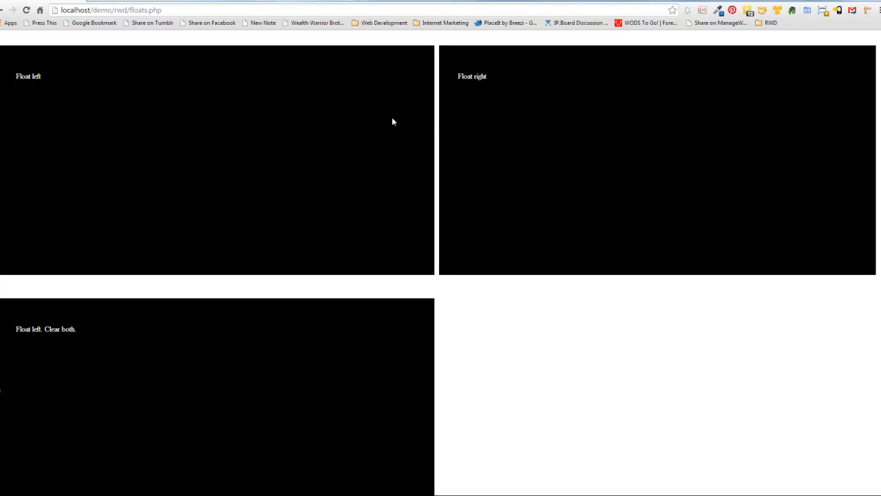
mouse_move(166, 151)
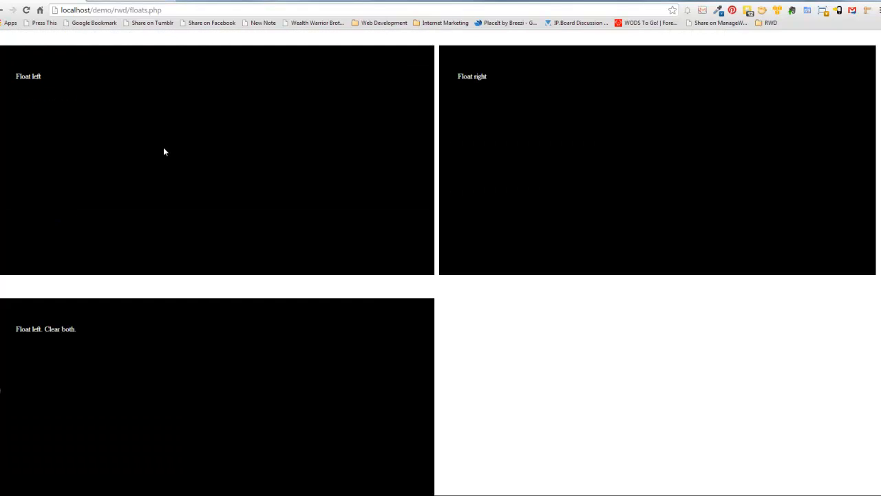
mouse_move(126, 154)
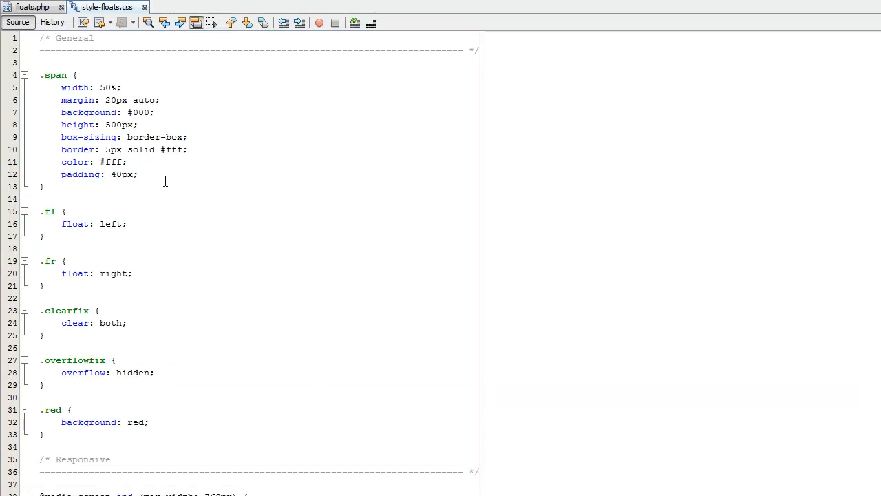
- Highlight every use of the span, fr and clearfix classes in the floats.php markup
click(33, 7)
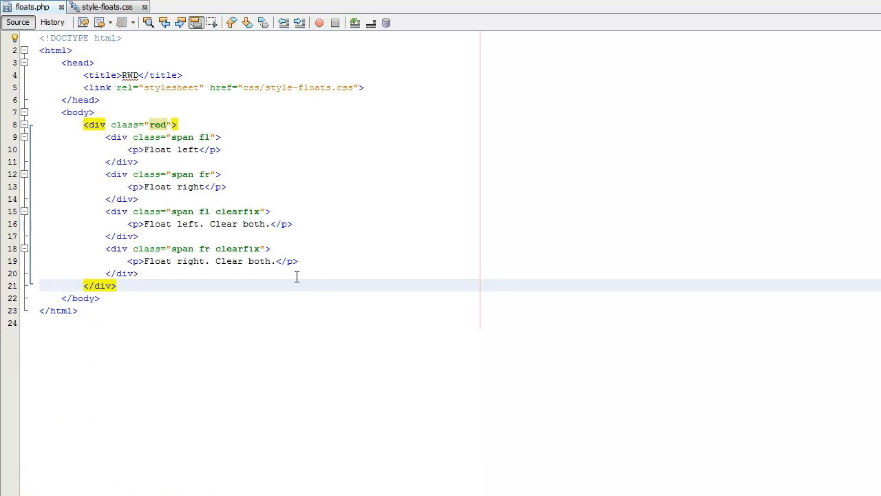
click(77, 113)
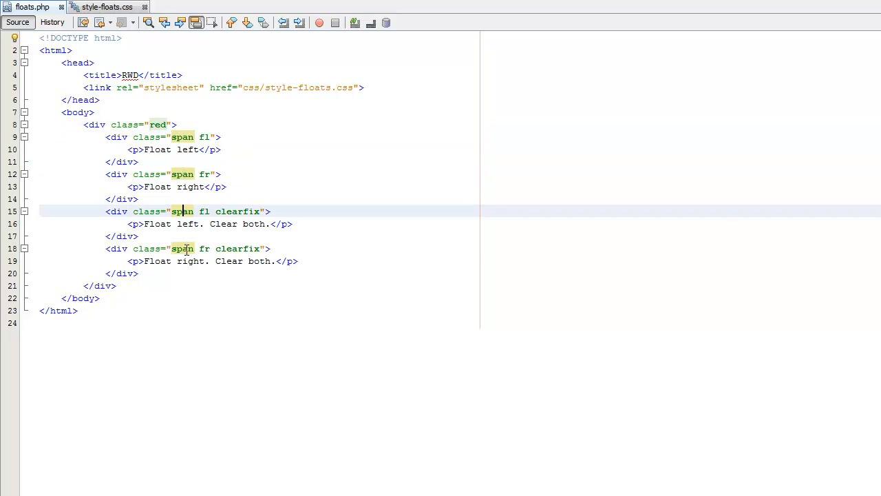
click(186, 247)
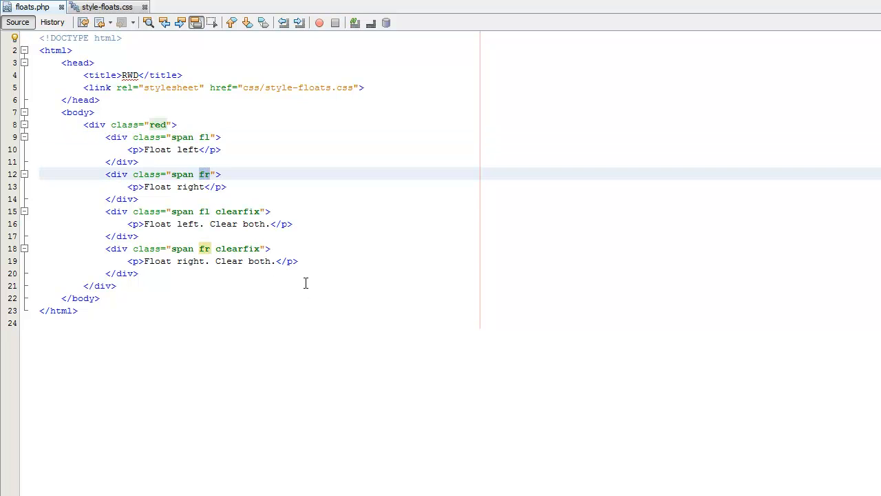
click(237, 212)
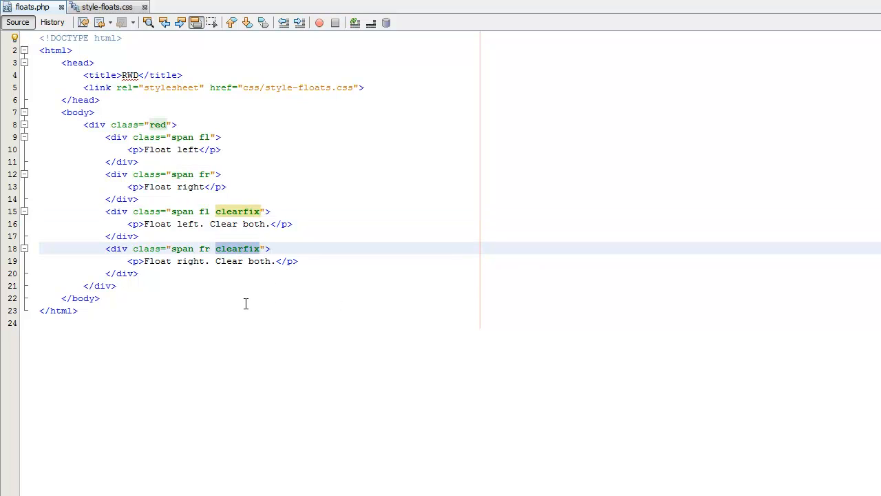
mouse_move(191, 187)
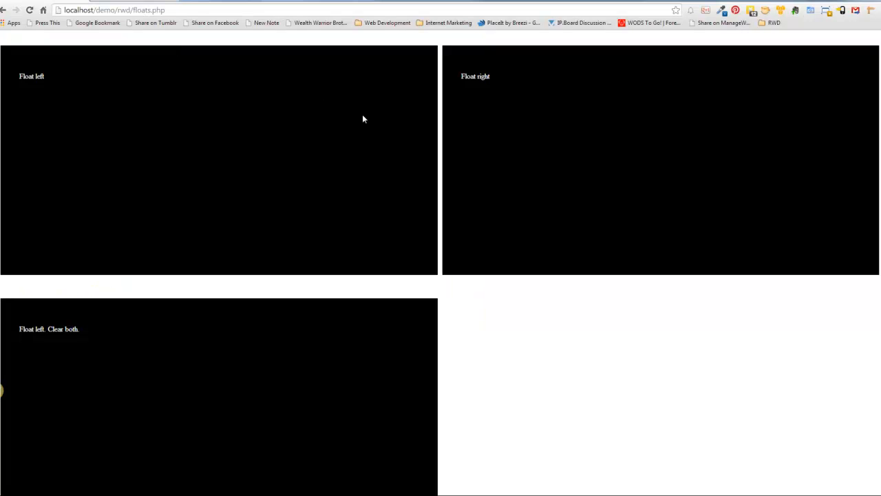
mouse_move(214, 122)
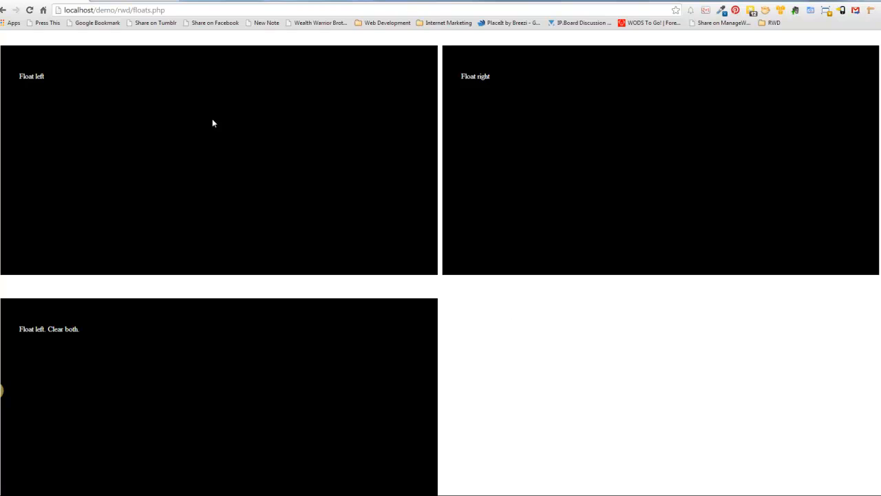
mouse_move(21, 79)
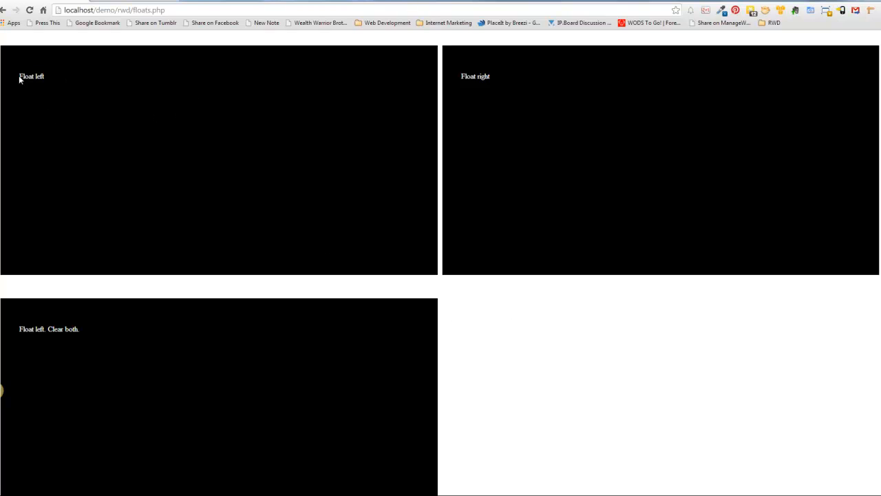
mouse_move(165, 105)
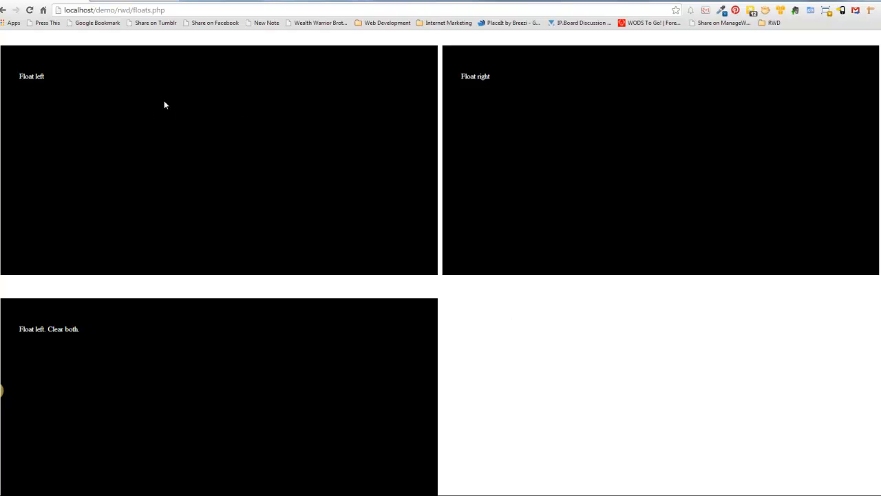
mouse_move(498, 106)
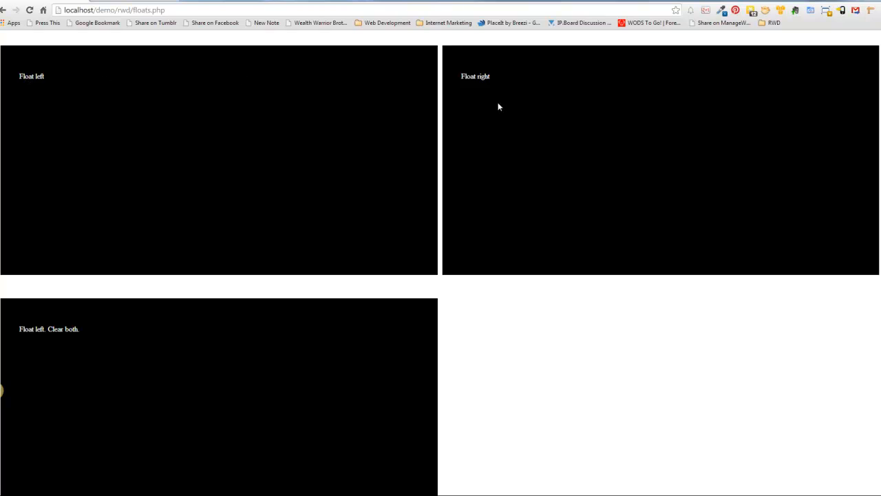
mouse_move(638, 124)
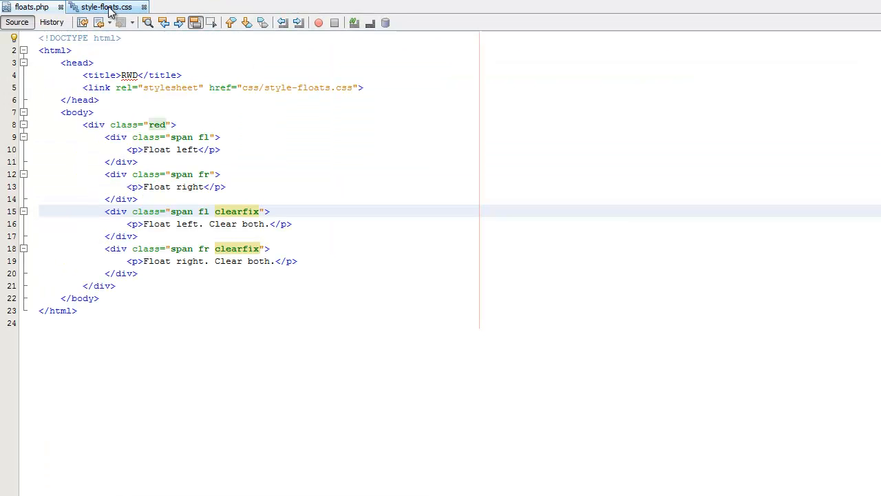
- Check the .span rule's width: 50% in style-floats.css, then return to the floats page in Chrome
click(103, 7)
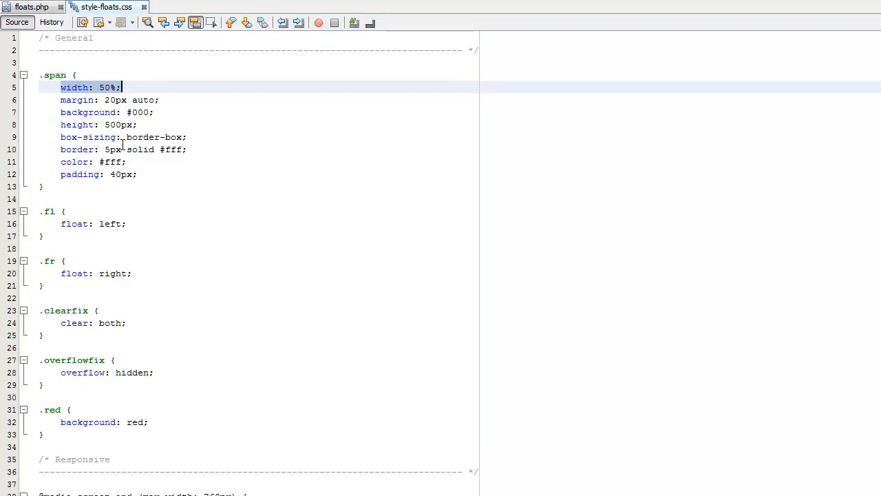
click(187, 136)
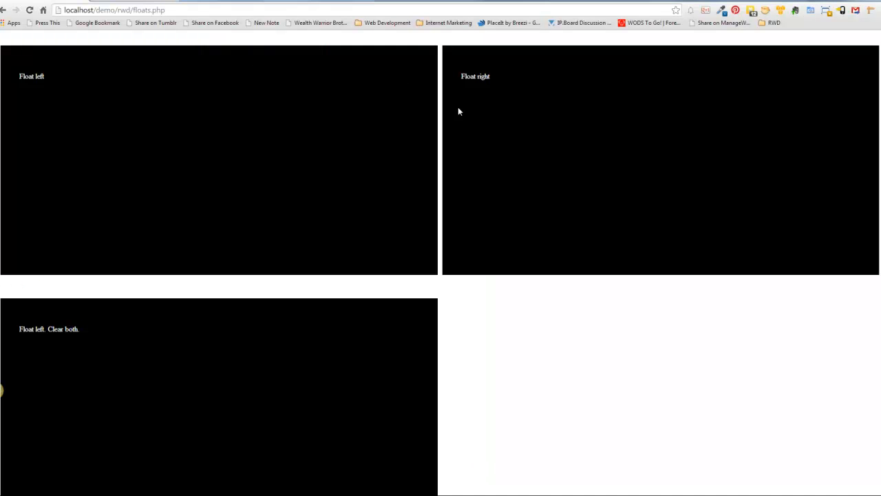
mouse_move(576, 113)
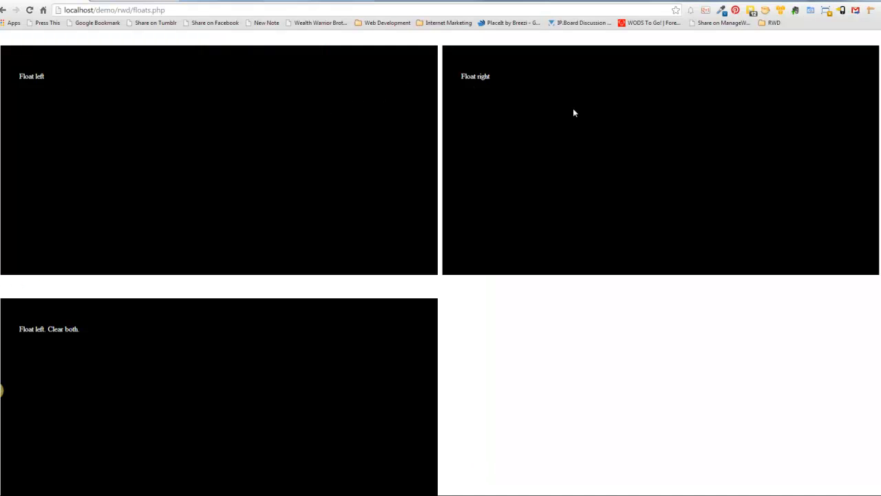
mouse_move(685, 171)
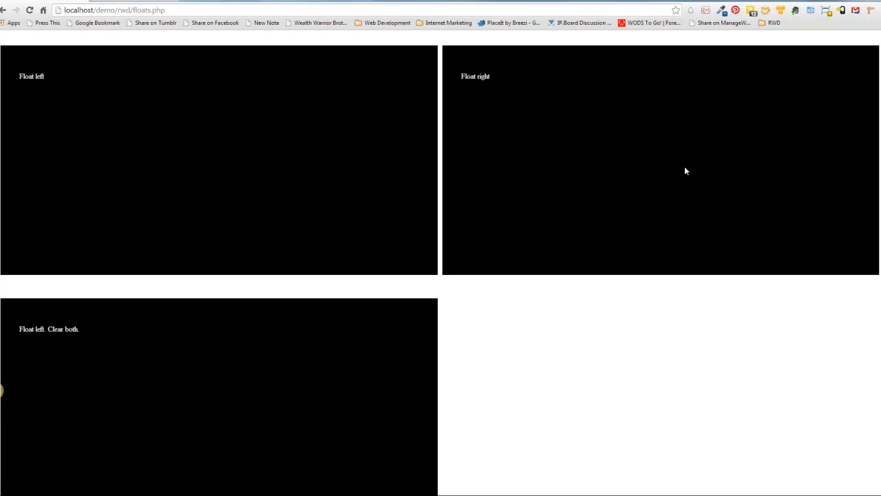
mouse_move(681, 167)
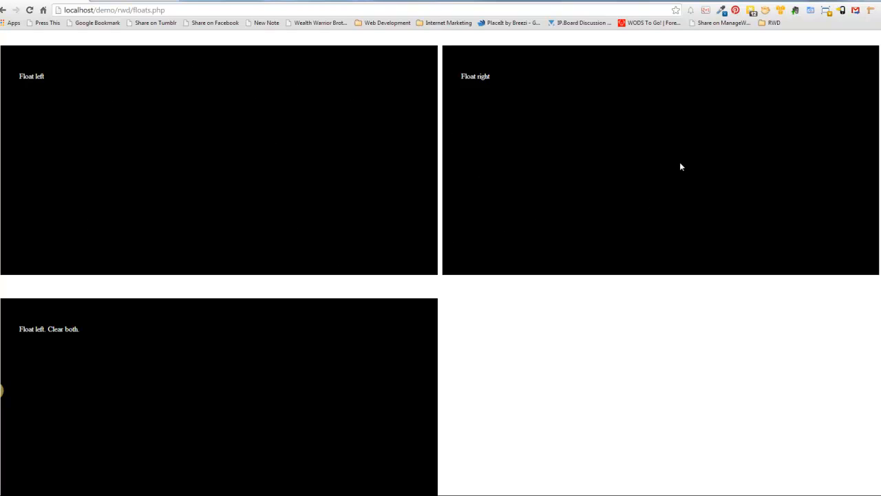
mouse_move(676, 151)
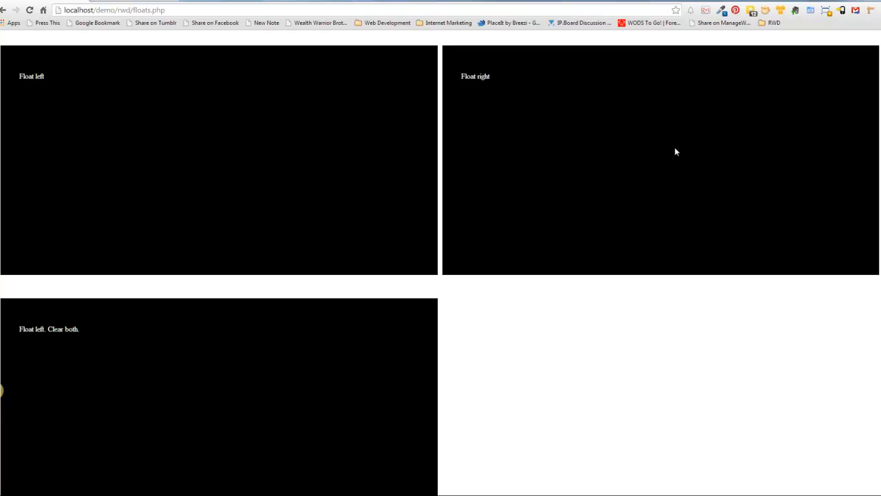
mouse_move(189, 92)
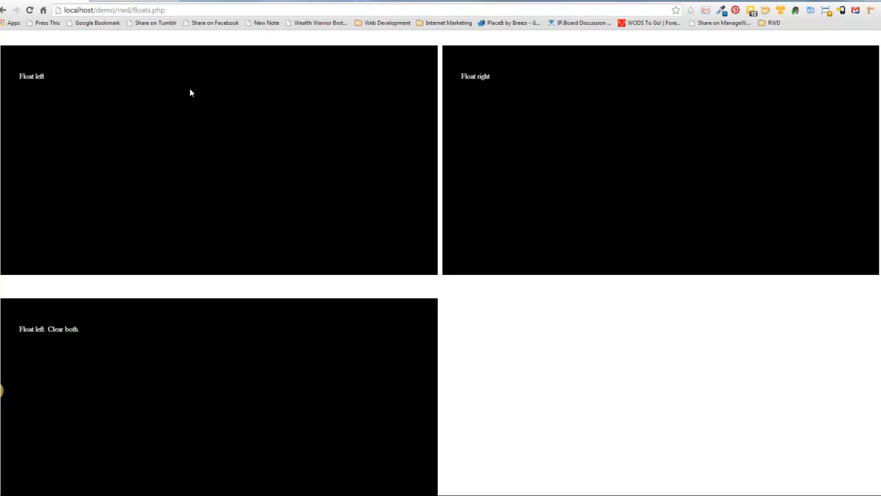
mouse_move(536, 255)
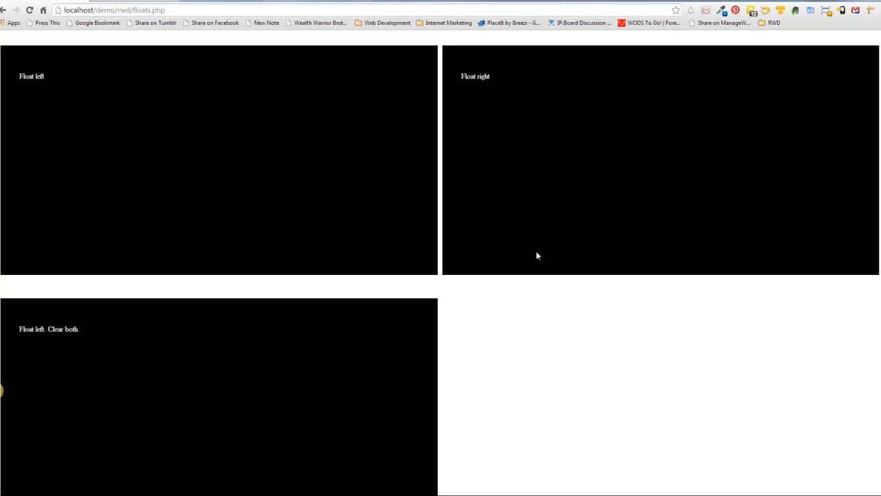
mouse_move(90, 115)
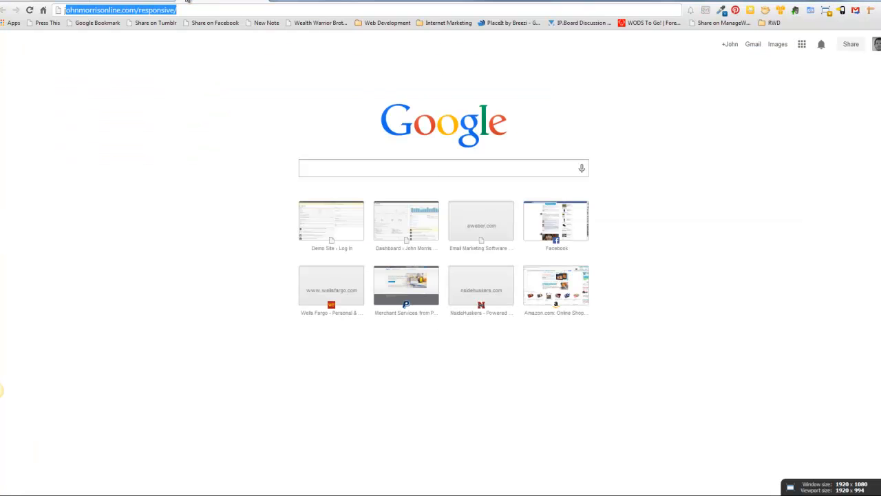
- Load the responsive course site and scroll through it in a narrow mobile-width window
click(121, 10)
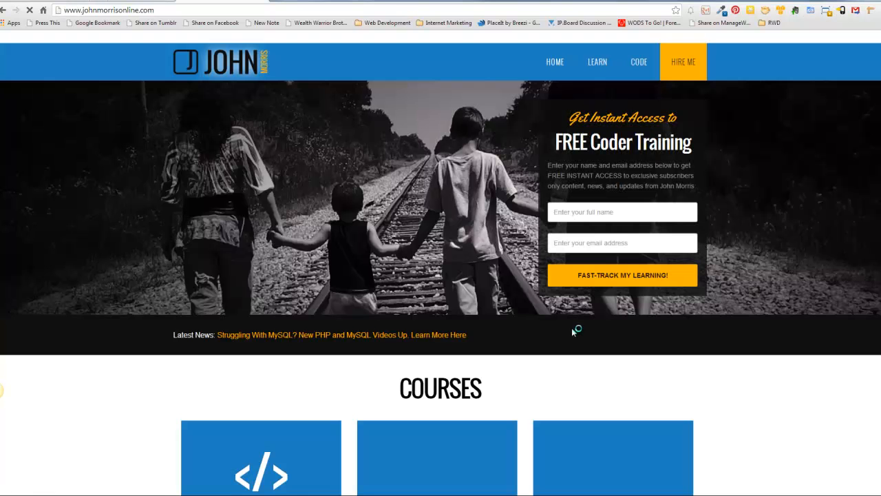
scroll(down, 3)
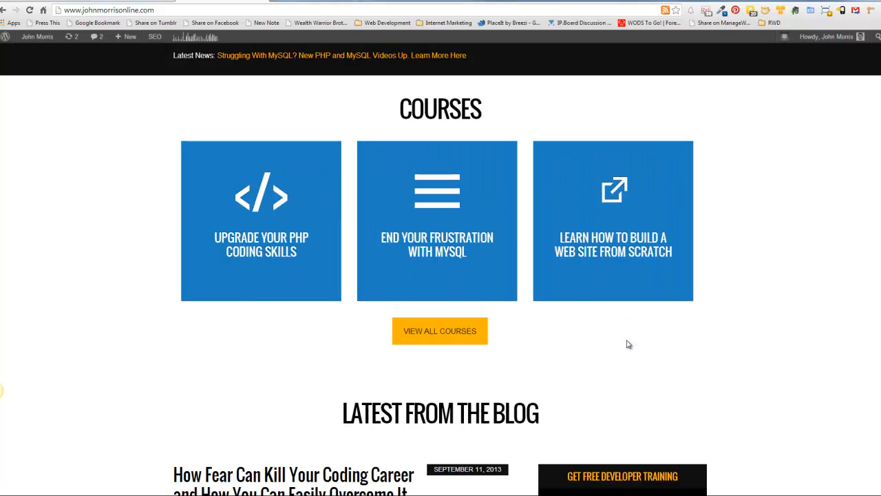
scroll(down, 3)
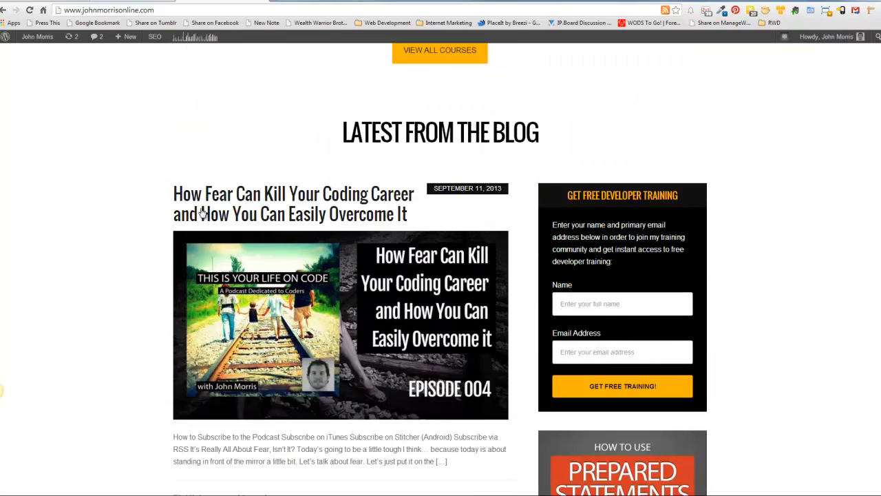
mouse_move(509, 177)
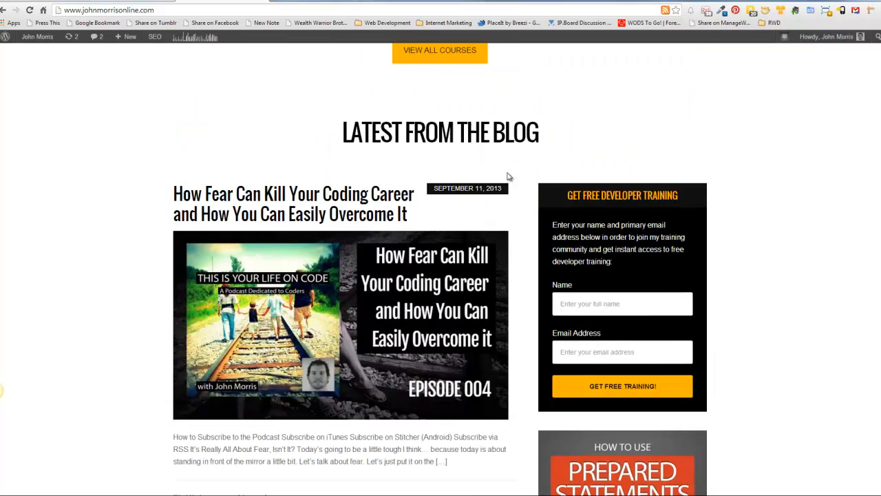
mouse_move(146, 174)
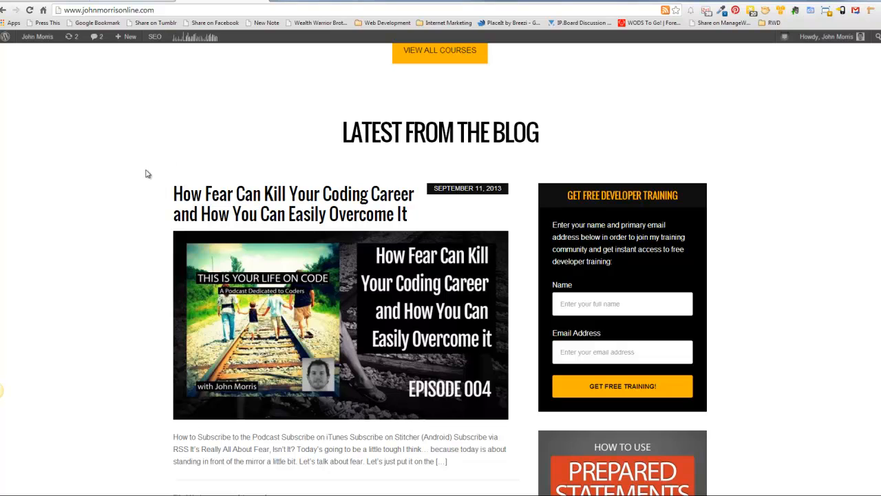
mouse_move(519, 182)
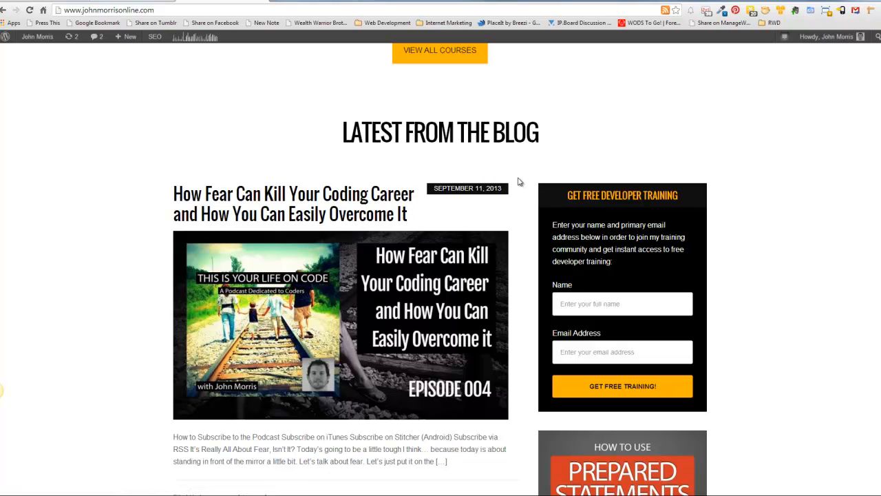
mouse_move(518, 241)
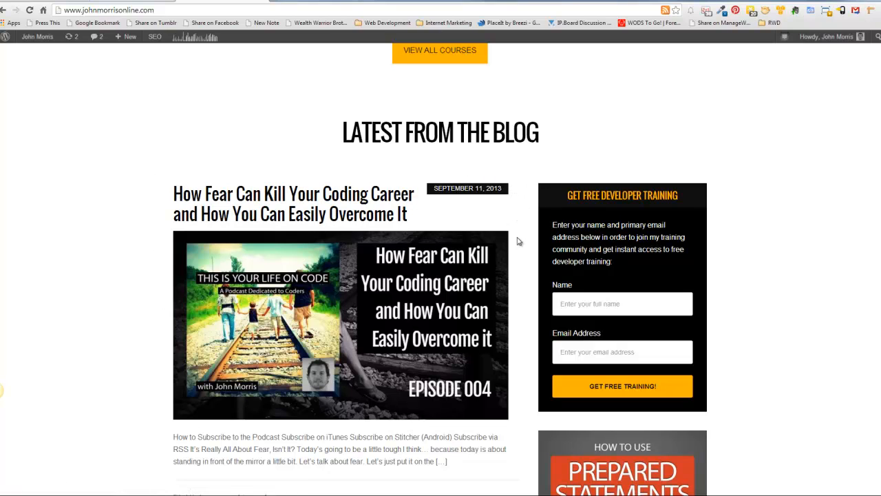
mouse_move(525, 215)
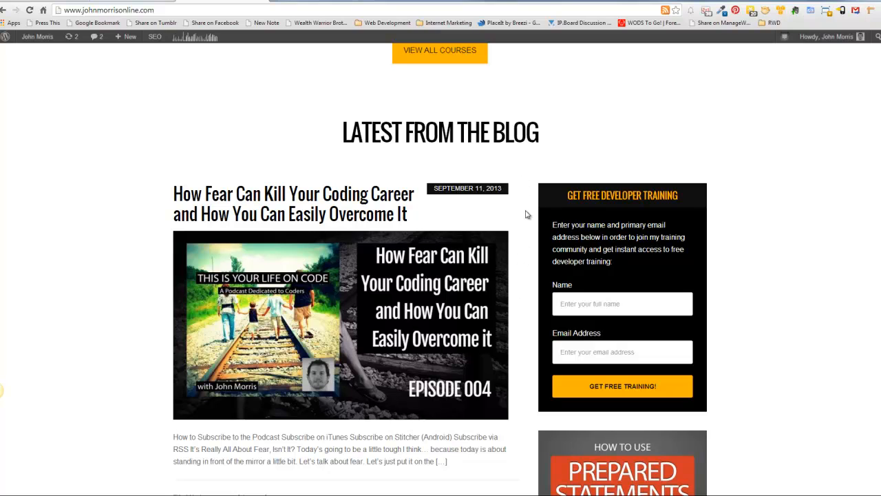
mouse_move(652, 181)
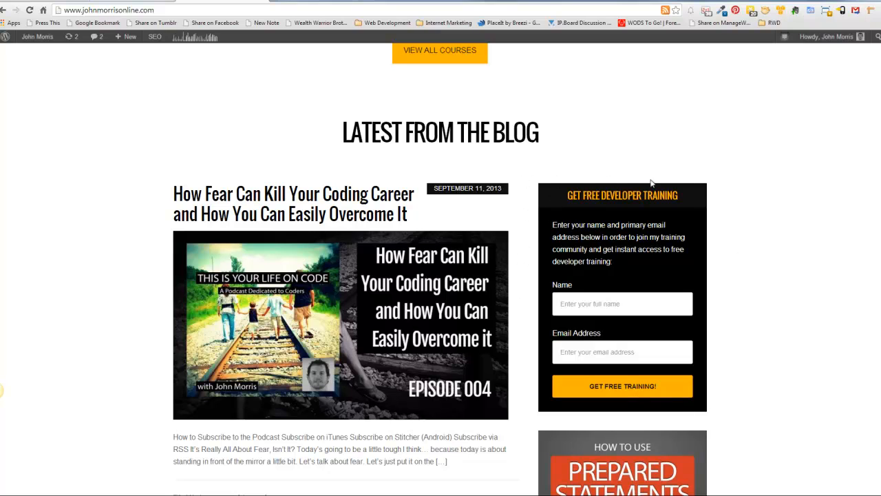
mouse_move(402, 198)
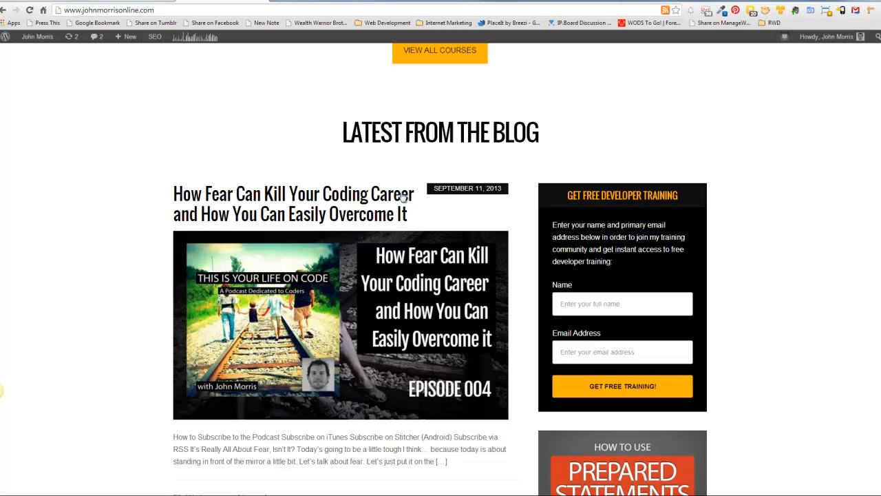
mouse_move(716, 191)
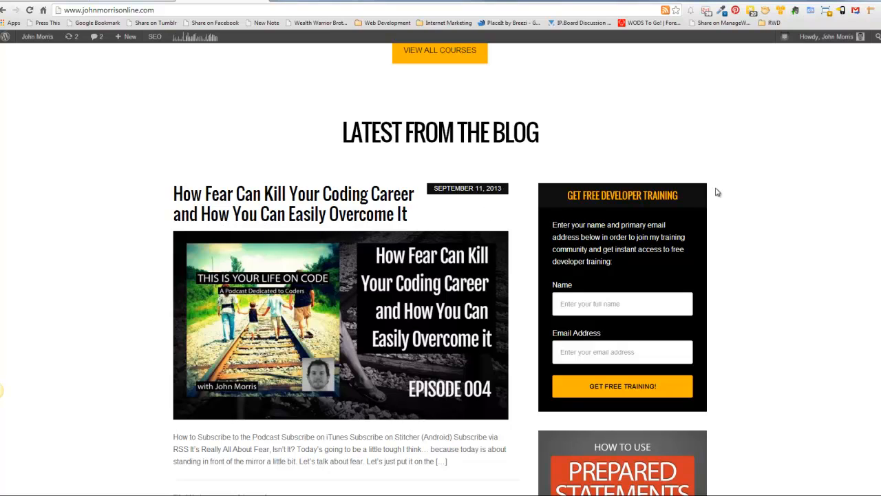
mouse_move(768, 266)
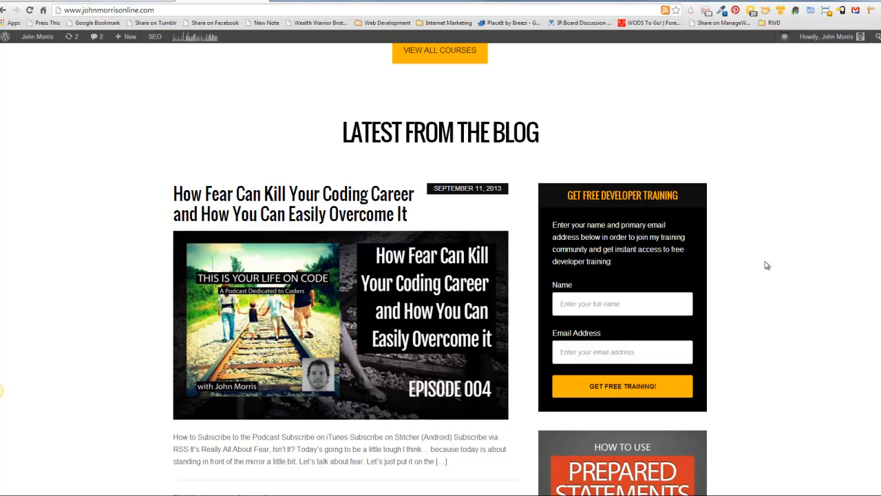
mouse_move(537, 295)
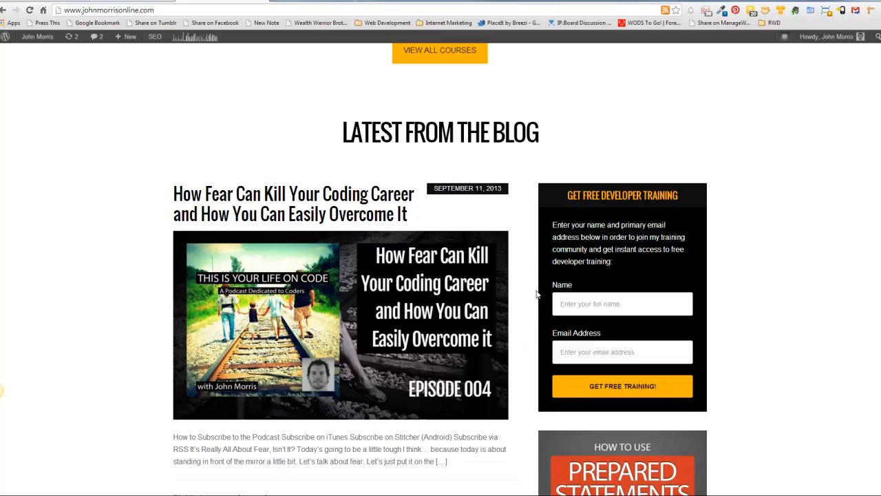
scroll(up, 3)
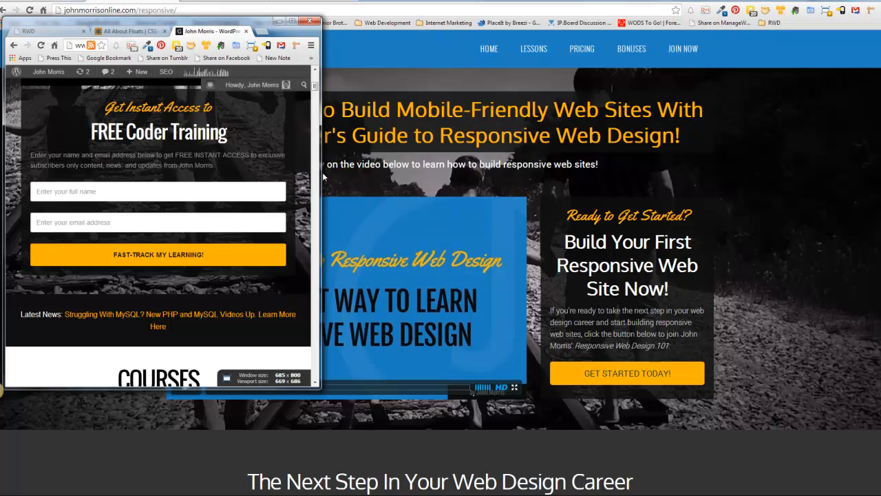
- Show the localhost/demo/rwd/floats.php page scrolled to the clear-both float boxes
click(311, 22)
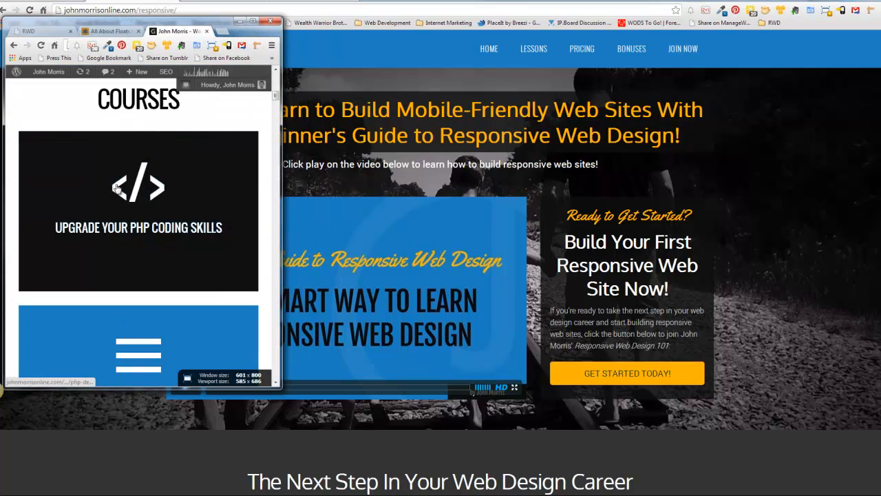
scroll(down, 3)
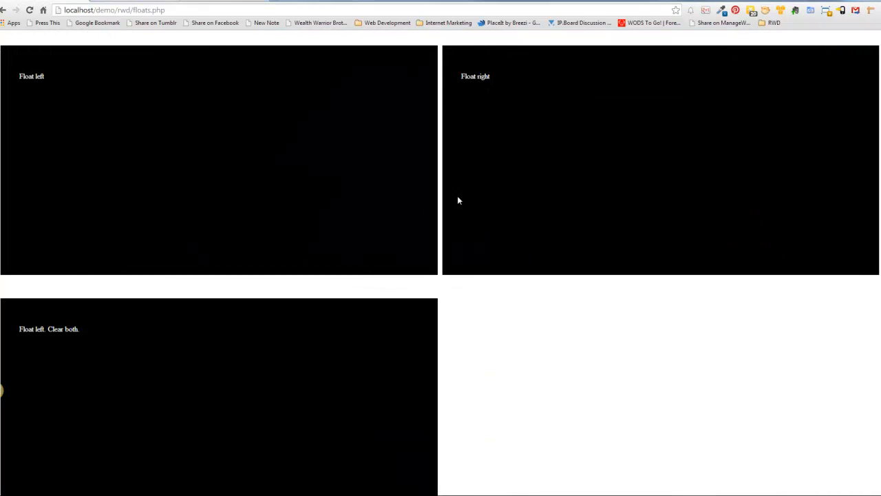
mouse_move(443, 132)
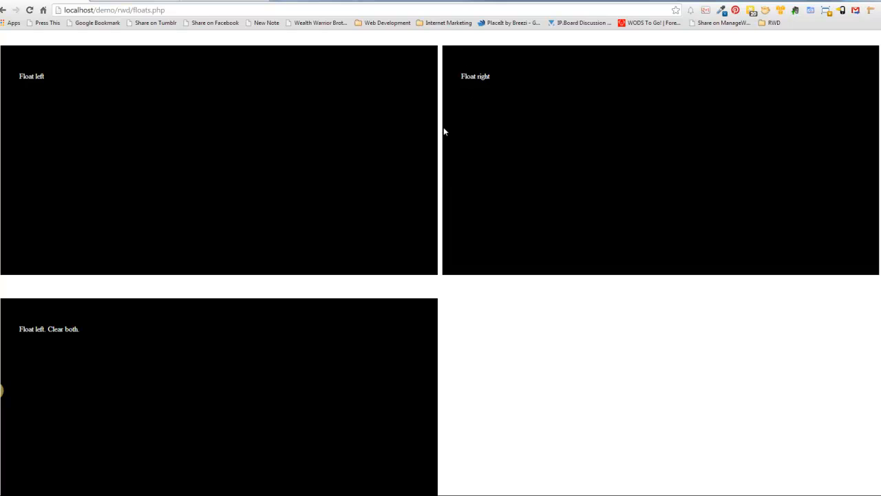
scroll(down, 3)
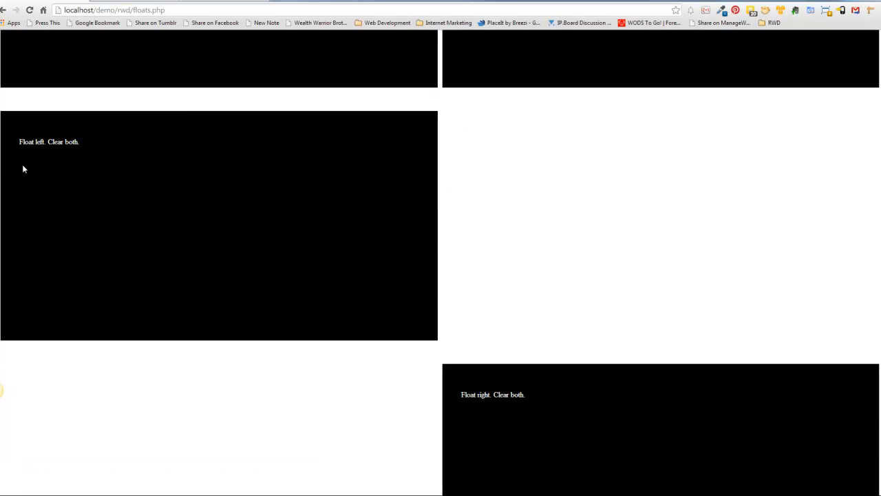
mouse_move(126, 221)
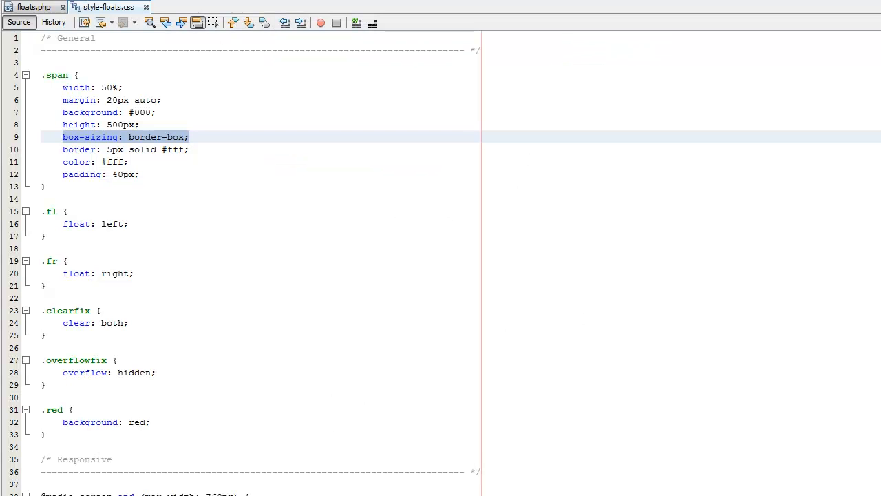
scroll(down, 3)
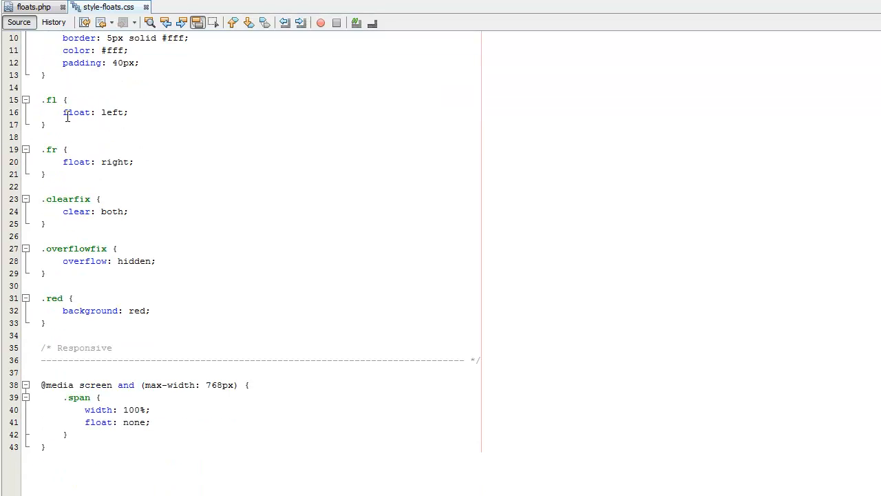
click(76, 163)
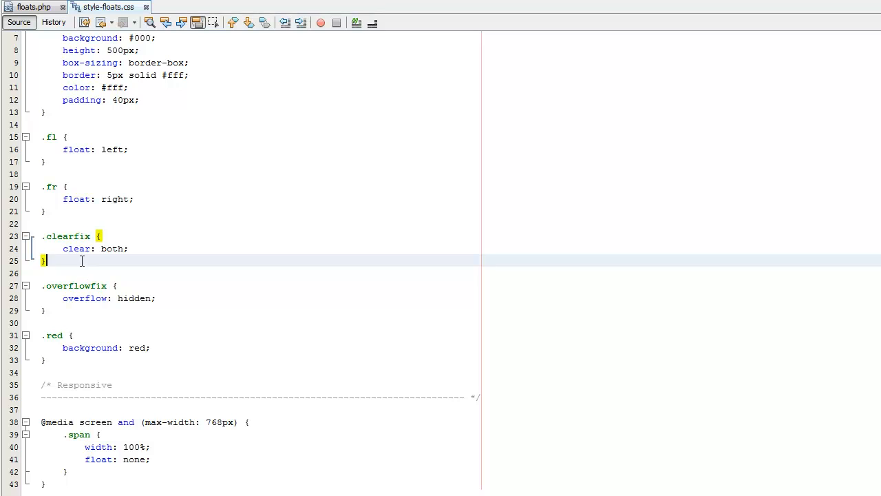
click(33, 7)
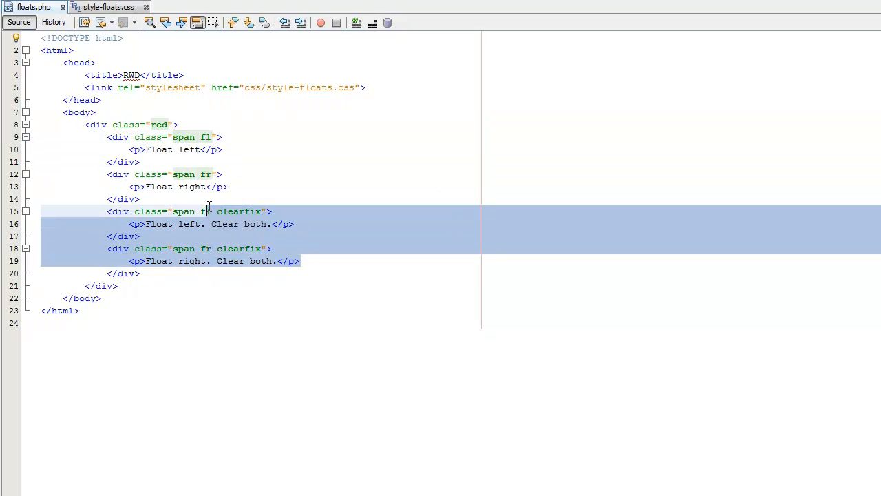
- Return to style-floats.css at the clearfix rule's clear: both declaration
click(107, 7)
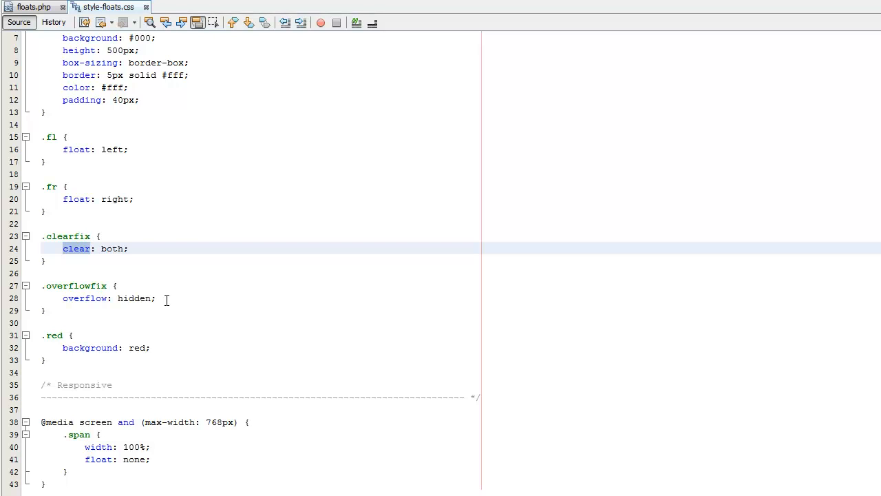
double_click(75, 148)
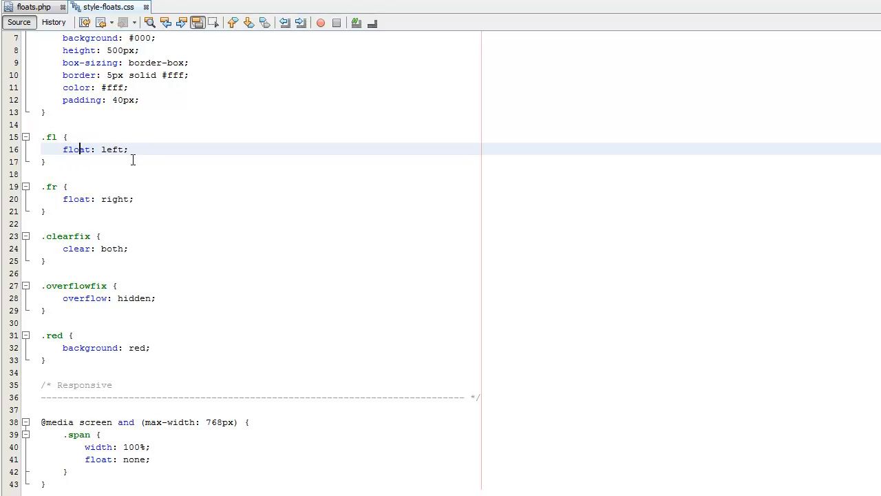
mouse_move(102, 231)
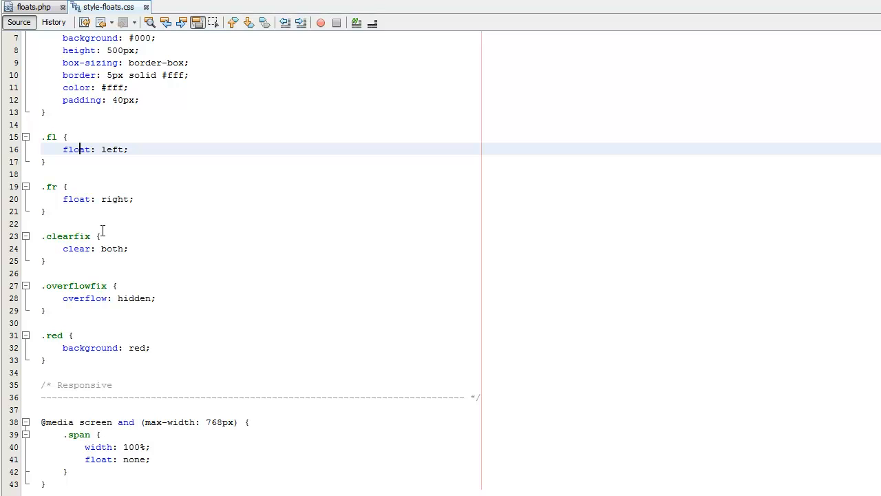
mouse_move(245, 209)
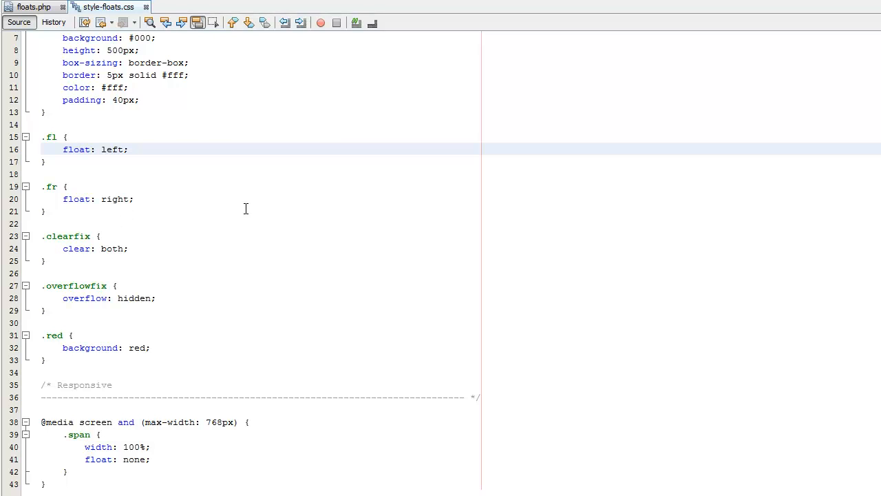
mouse_move(319, 264)
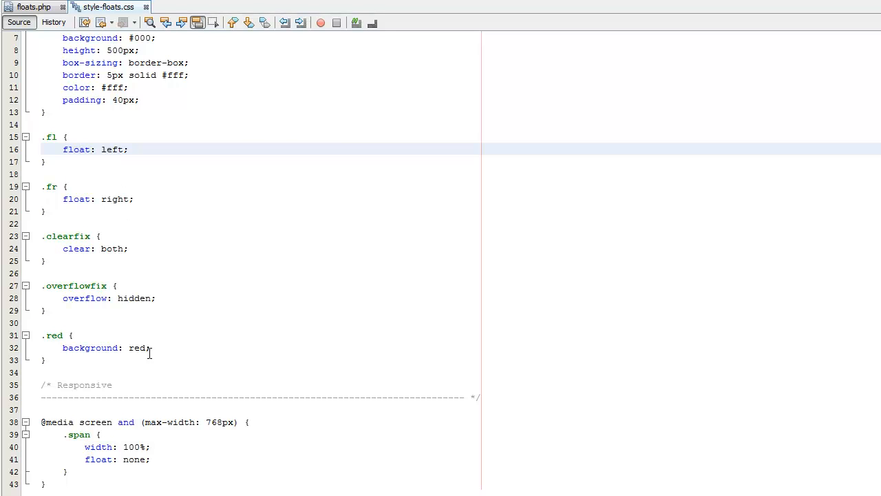
double_click(76, 248)
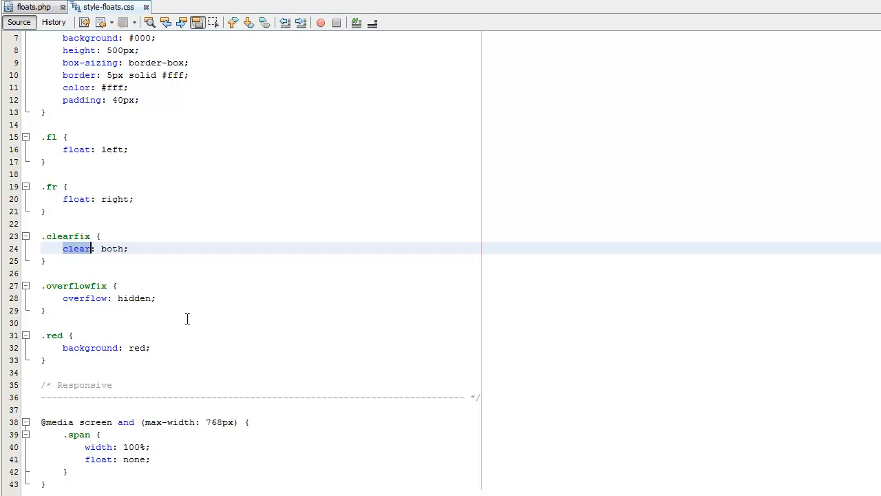
mouse_move(165, 324)
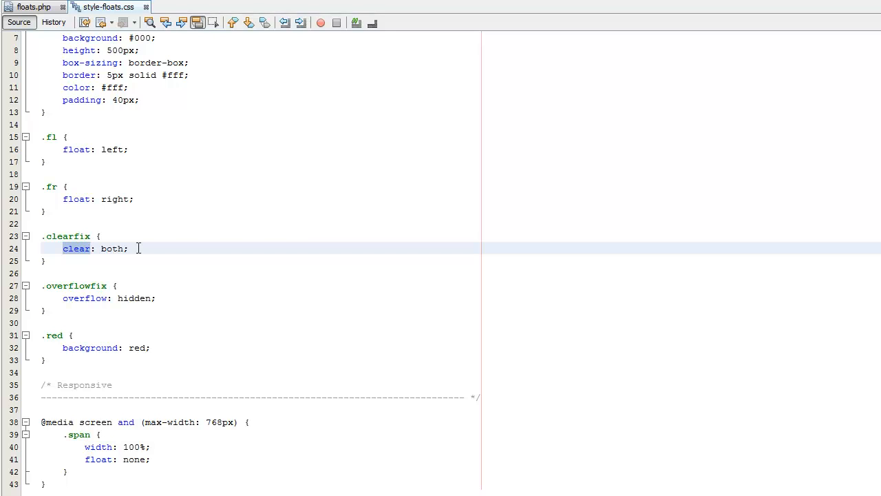
scroll(up, 3)
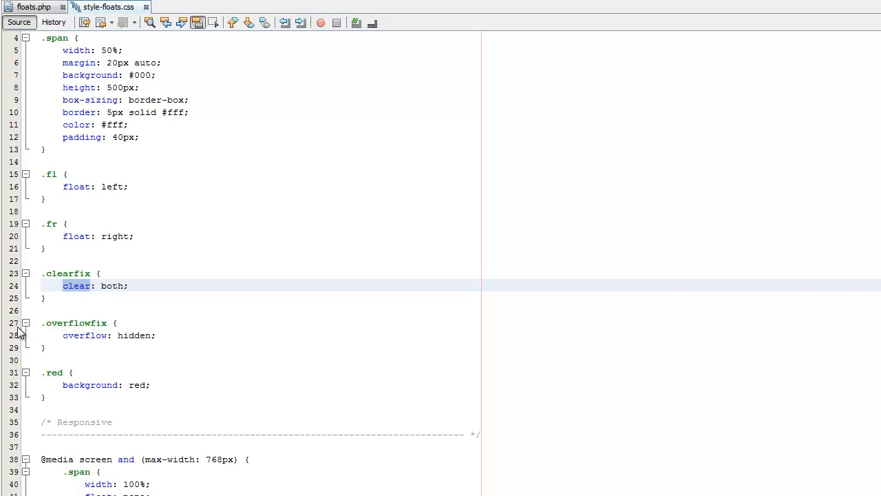
mouse_move(278, 269)
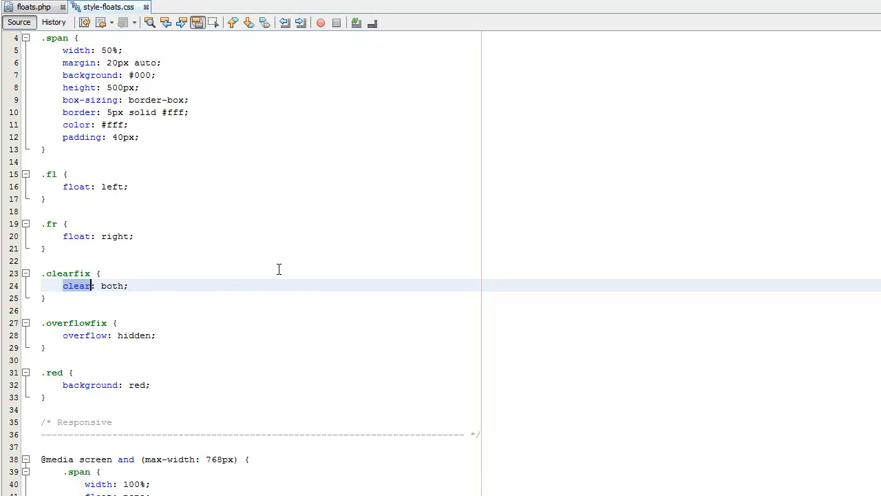
scroll(up, 3)
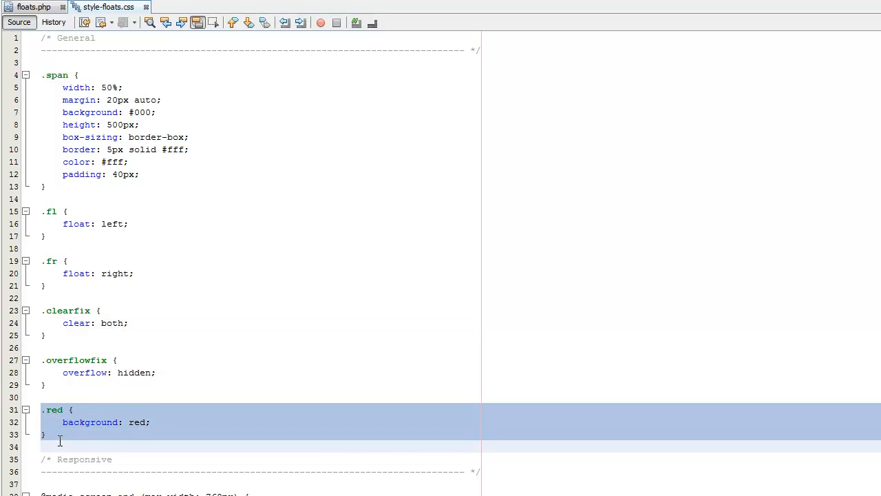
- Confirm the wrapping div in floats.php uses class="red", then return to the stylesheet
click(33, 7)
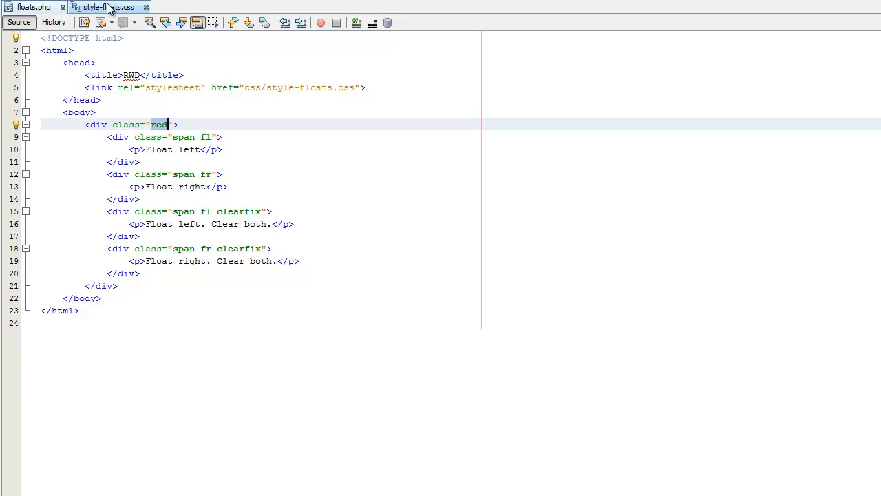
click(108, 7)
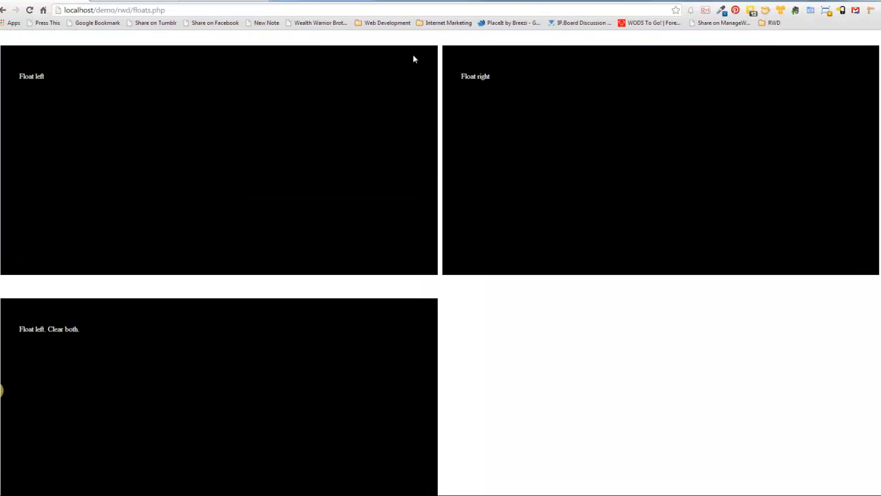
mouse_move(336, 280)
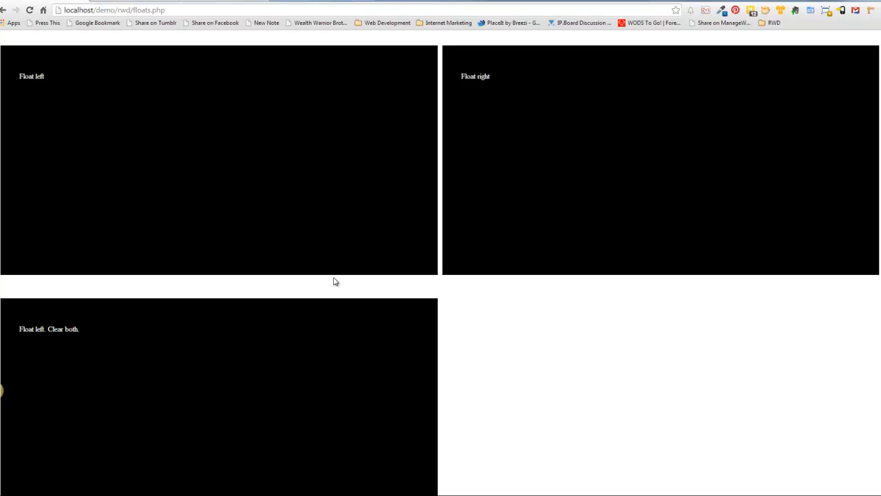
mouse_move(278, 168)
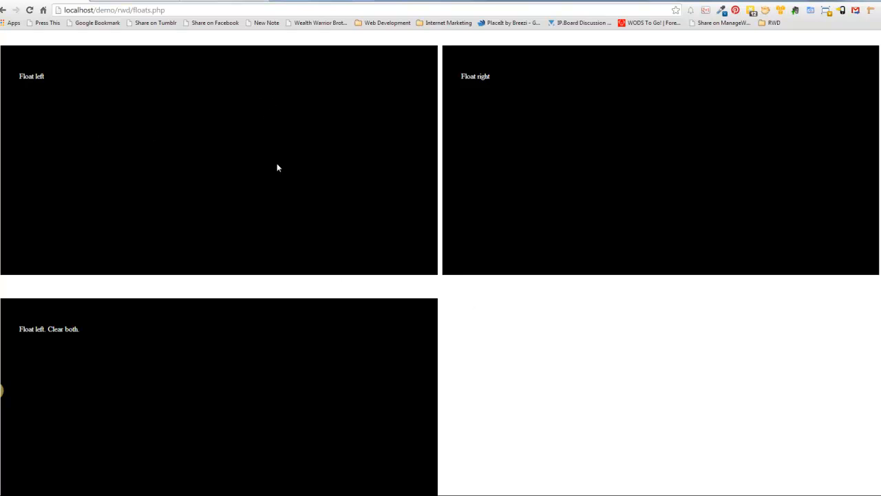
mouse_move(292, 160)
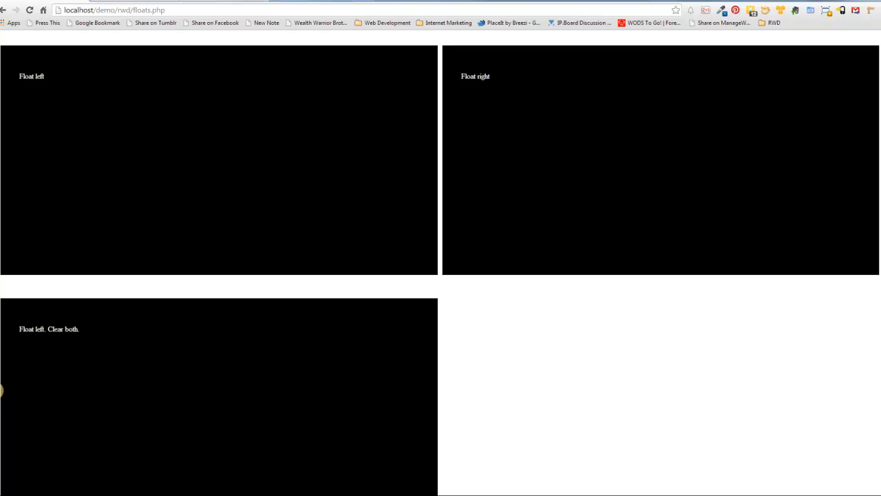
mouse_move(178, 82)
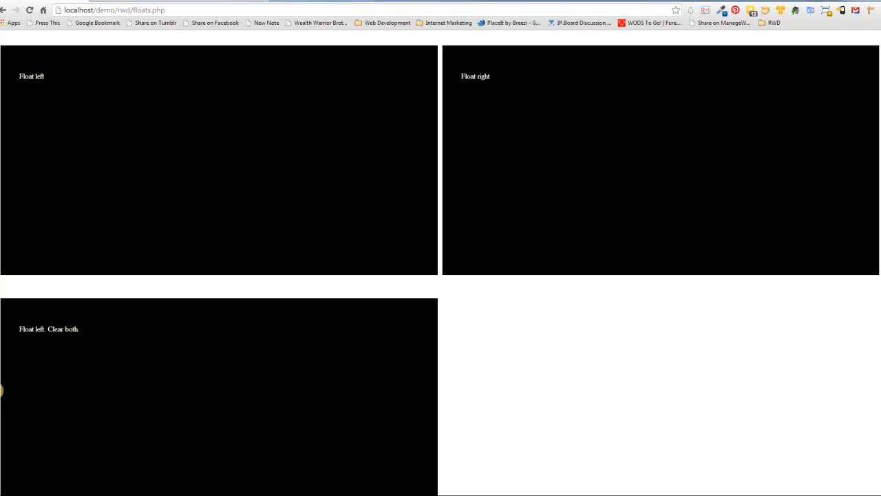
mouse_move(441, 295)
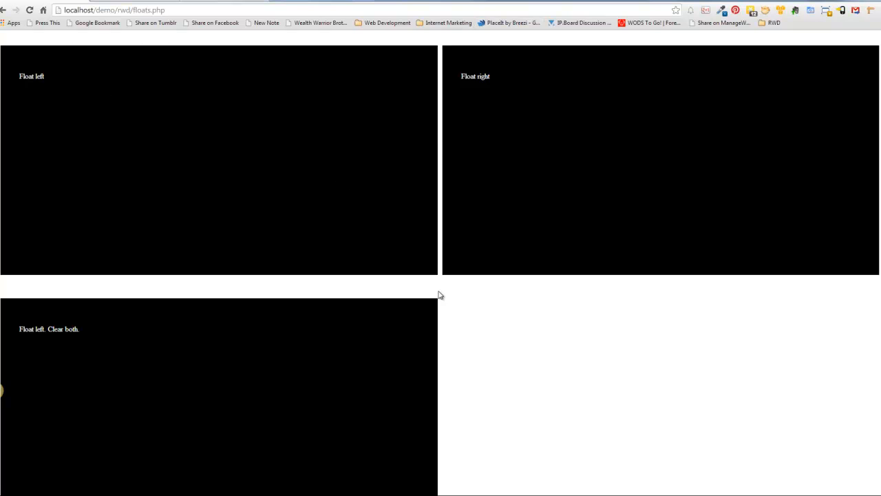
mouse_move(443, 306)
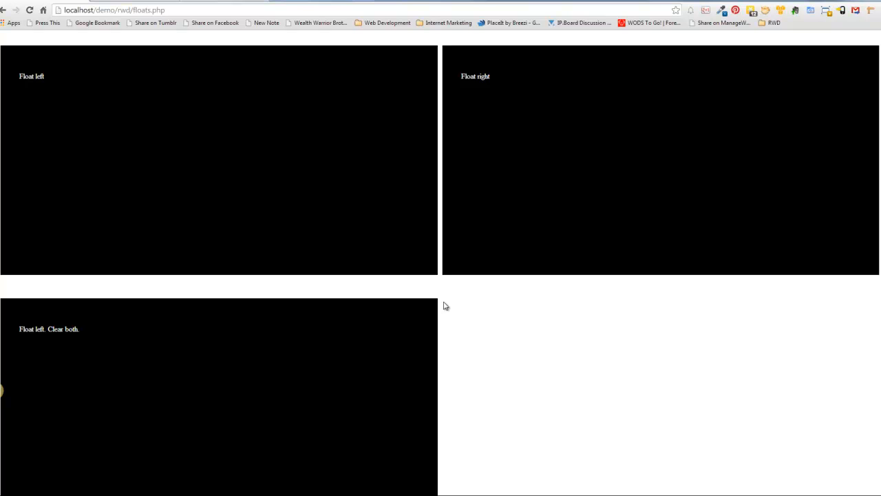
mouse_move(430, 258)
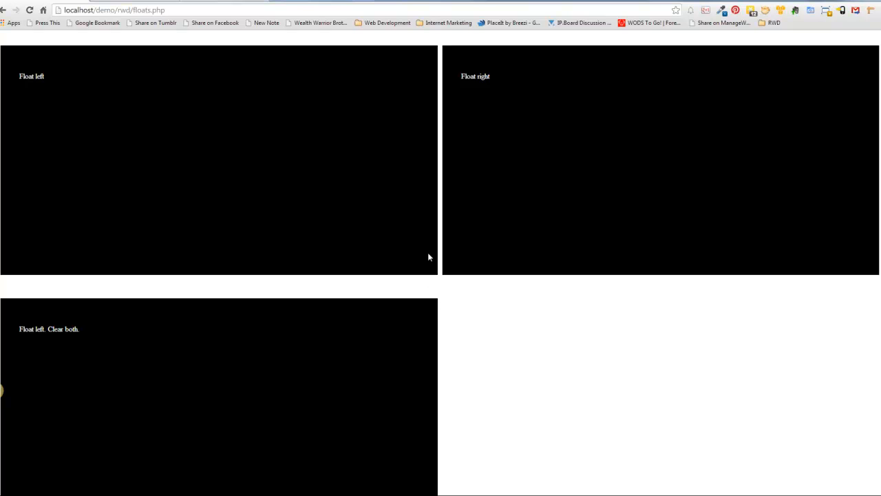
mouse_move(466, 338)
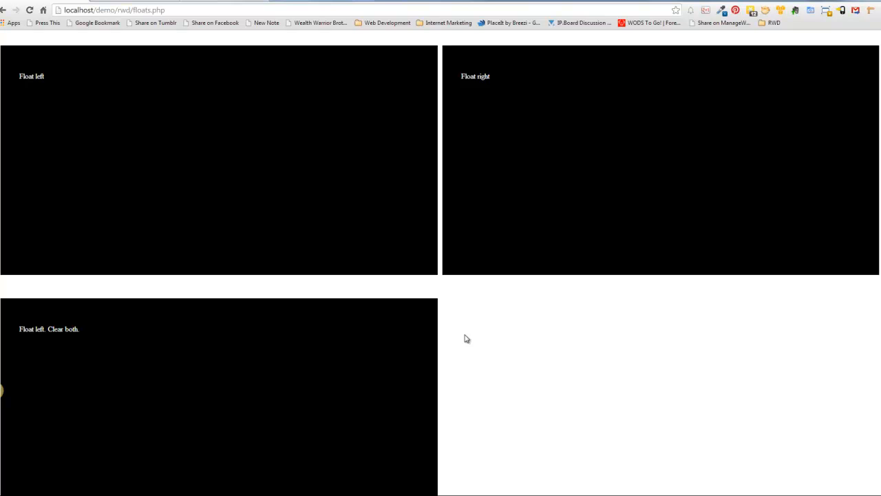
mouse_move(467, 309)
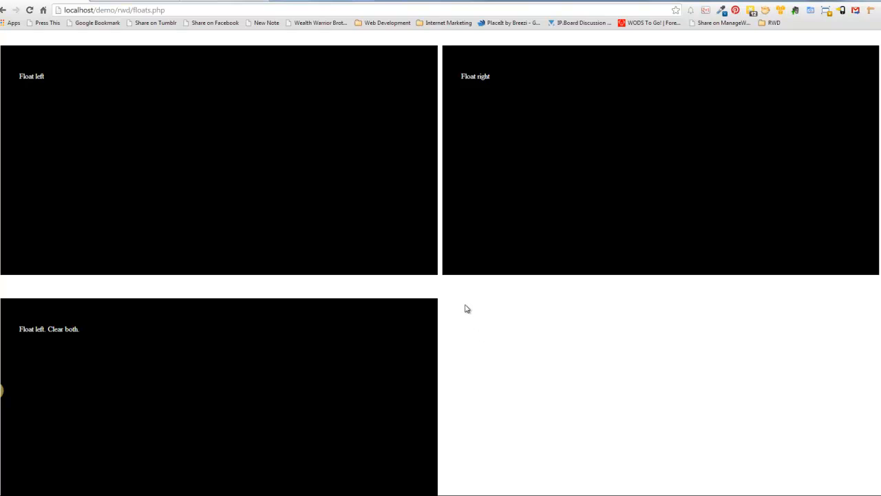
mouse_move(388, 297)
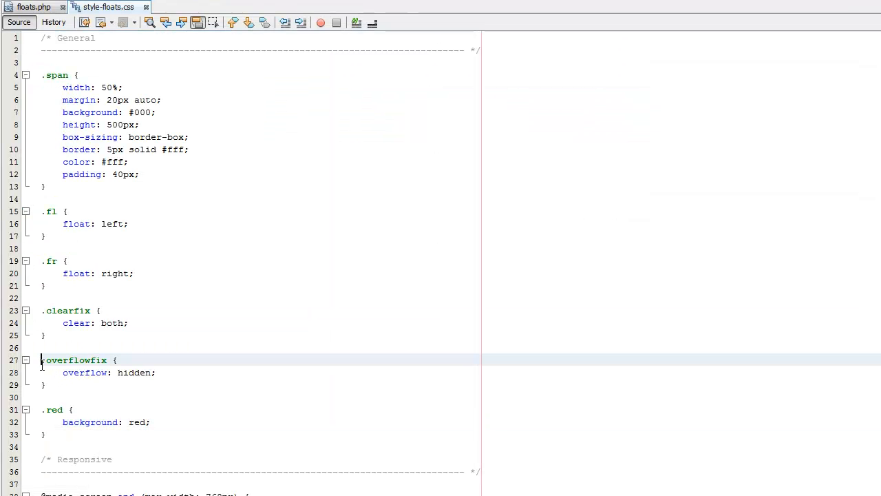
- Point out the .overflowfix rule and change the wrapper div's class to "red overflowfix"
drag(41, 359, 44, 384)
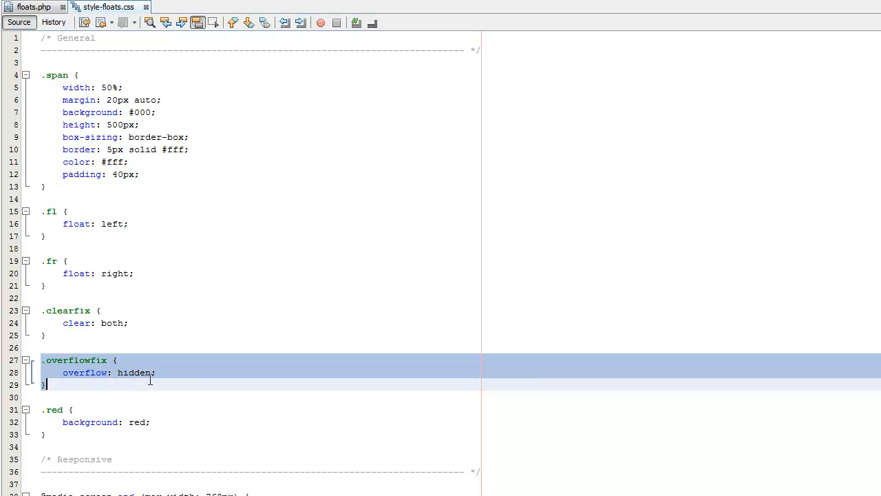
click(98, 372)
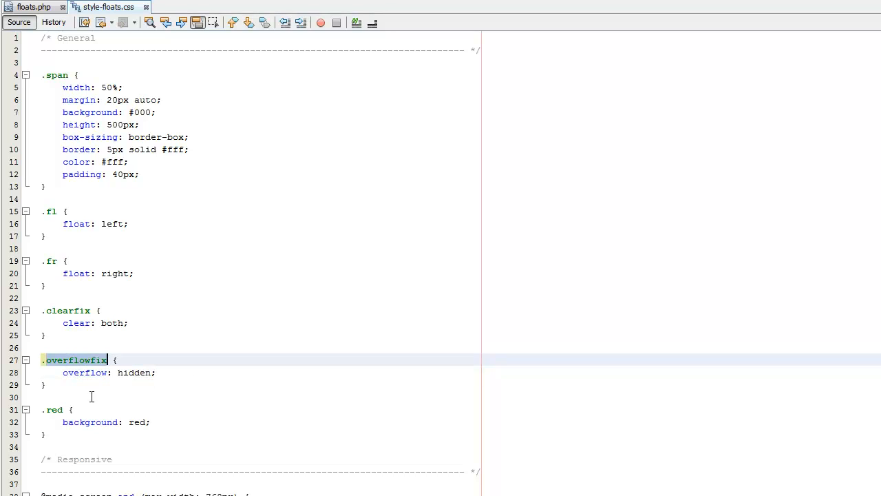
click(33, 7)
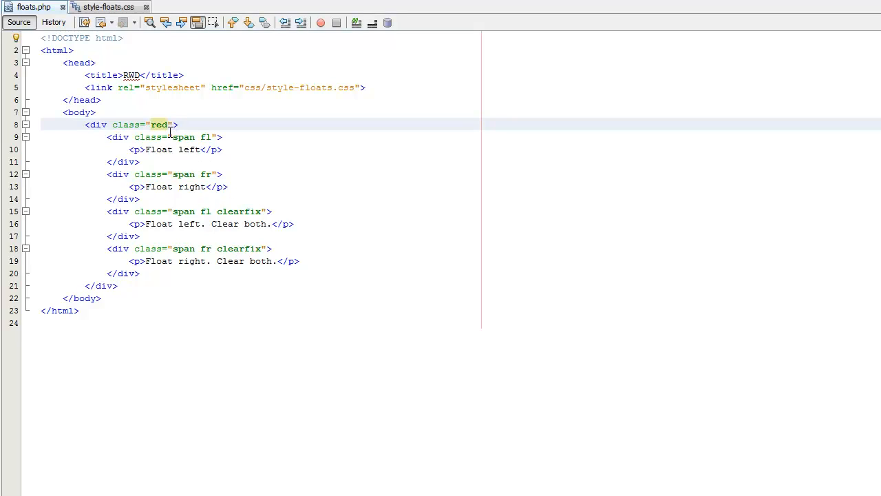
text(overflowfix)
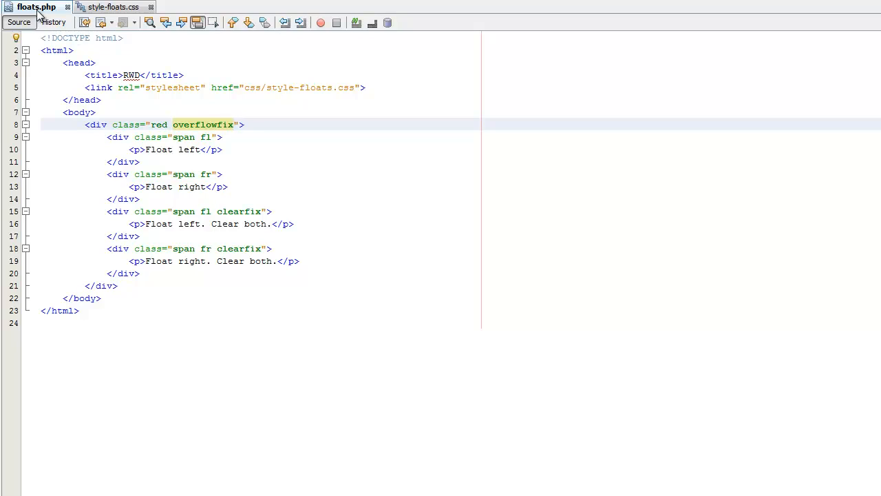
click(107, 7)
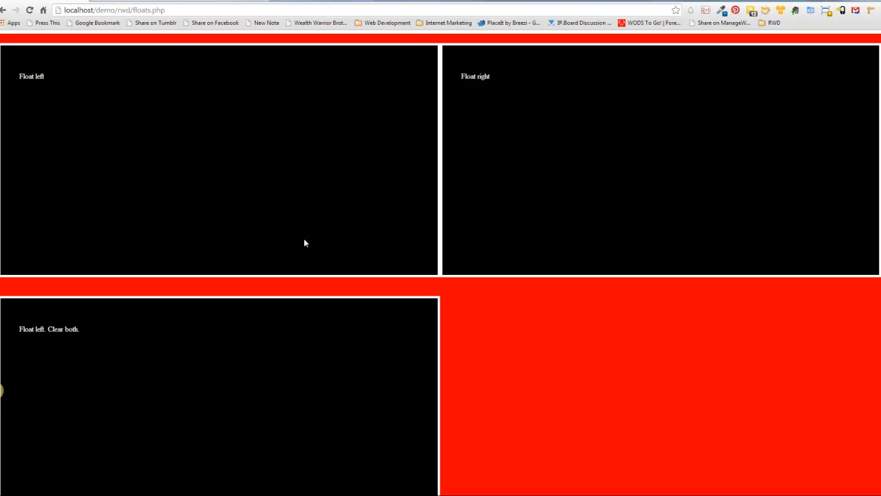
mouse_move(614, 305)
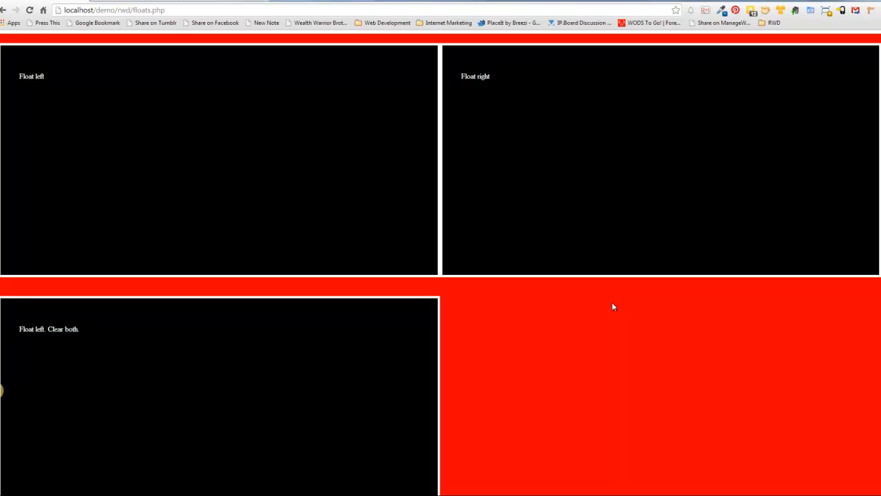
mouse_move(165, 229)
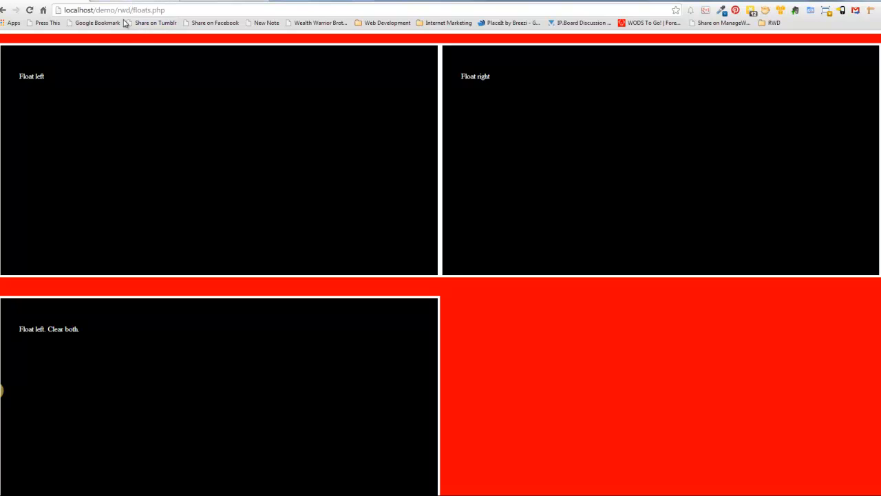
mouse_move(215, 145)
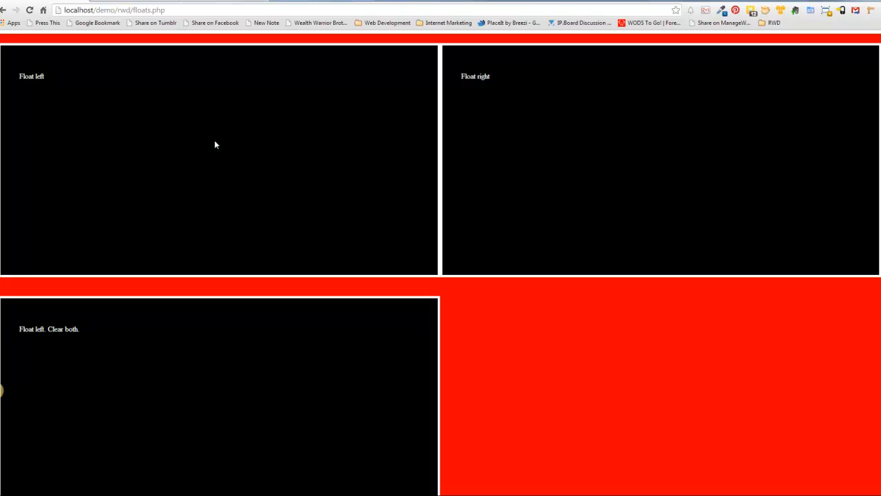
mouse_move(198, 150)
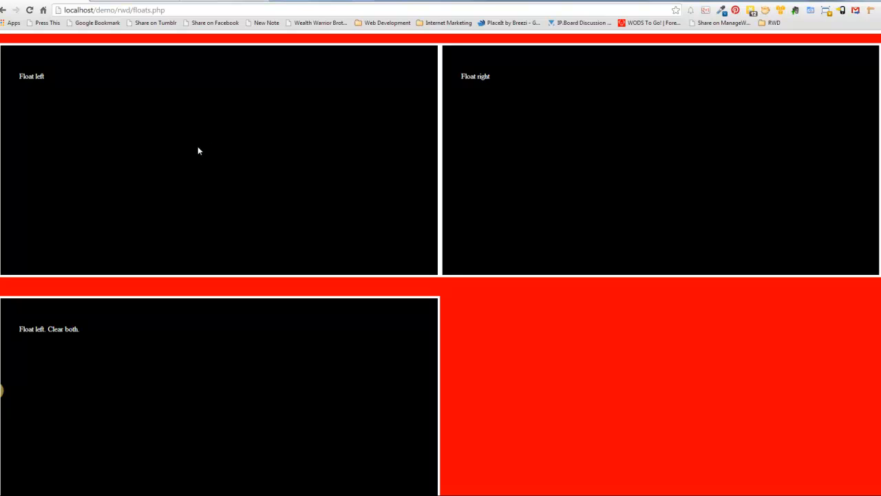
mouse_move(133, 124)
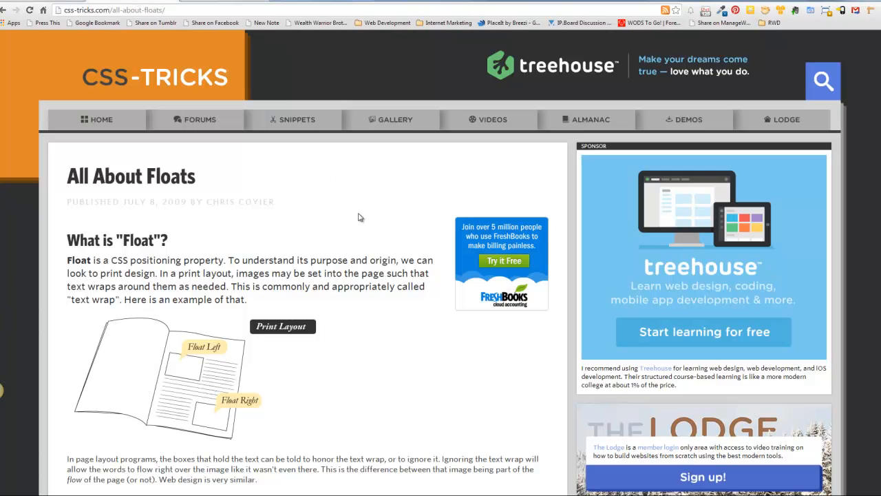
mouse_move(199, 118)
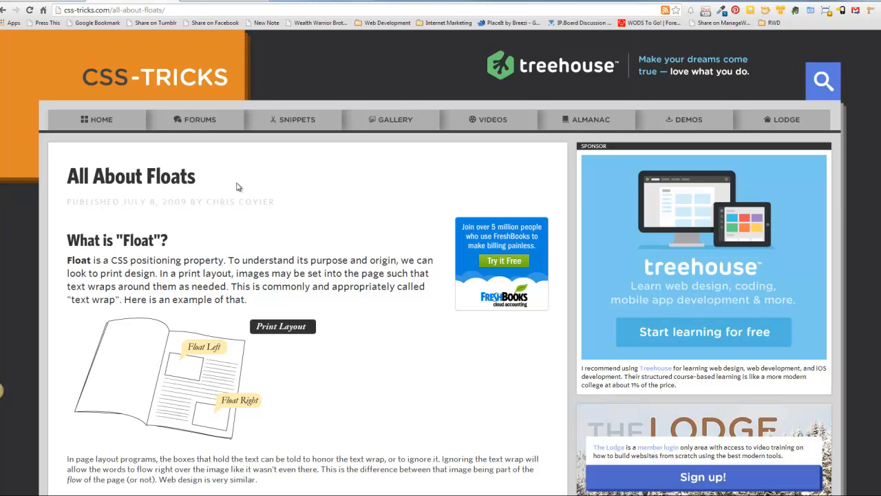
mouse_move(242, 183)
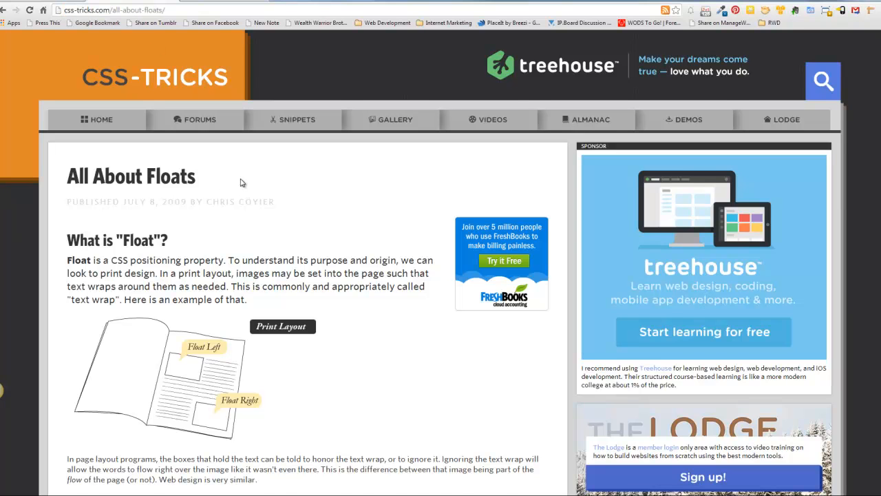
scroll(down, 3)
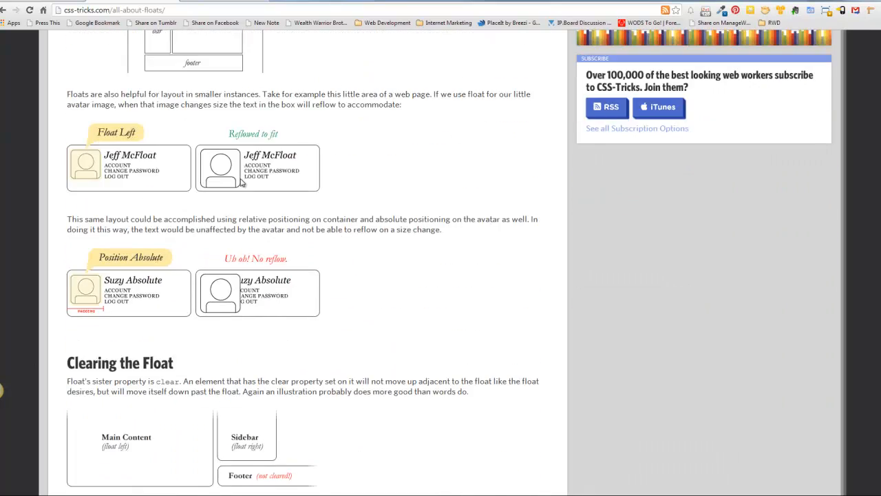
scroll(down, 3)
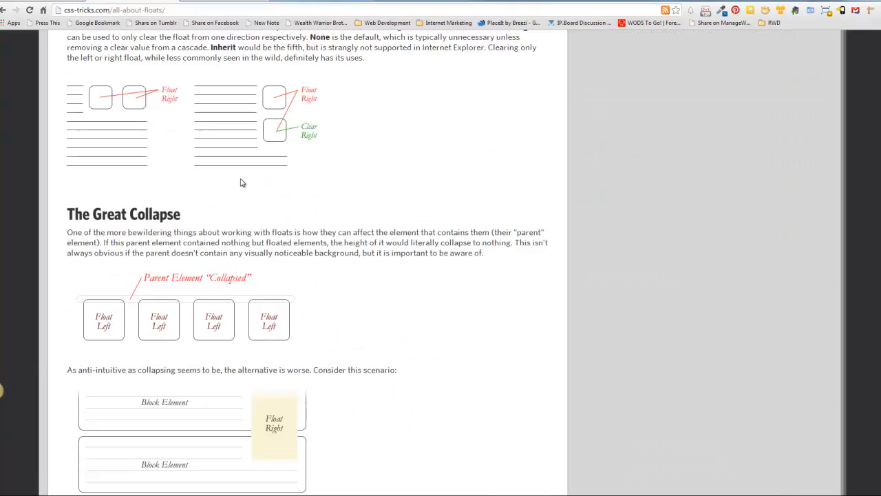
scroll(down, 3)
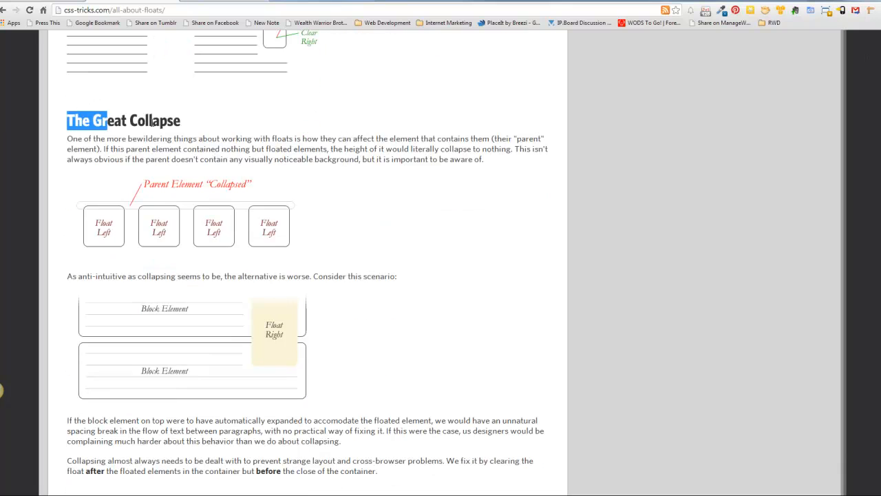
scroll(down, 3)
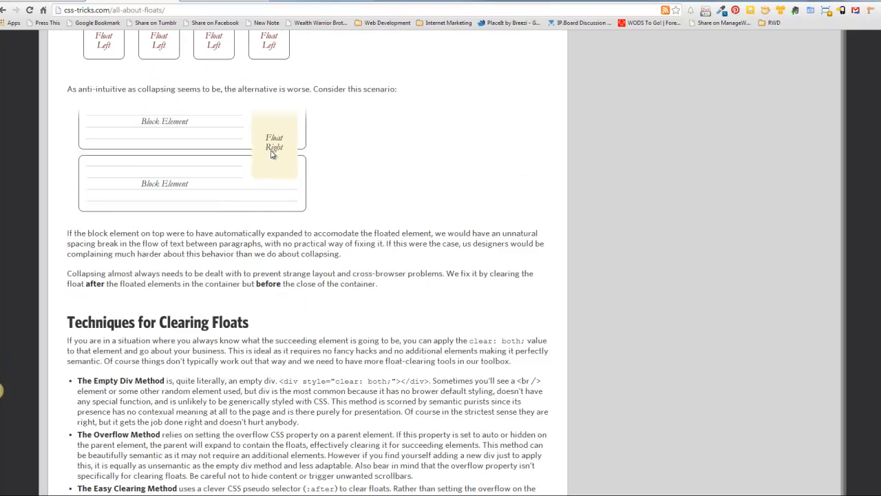
scroll(down, 3)
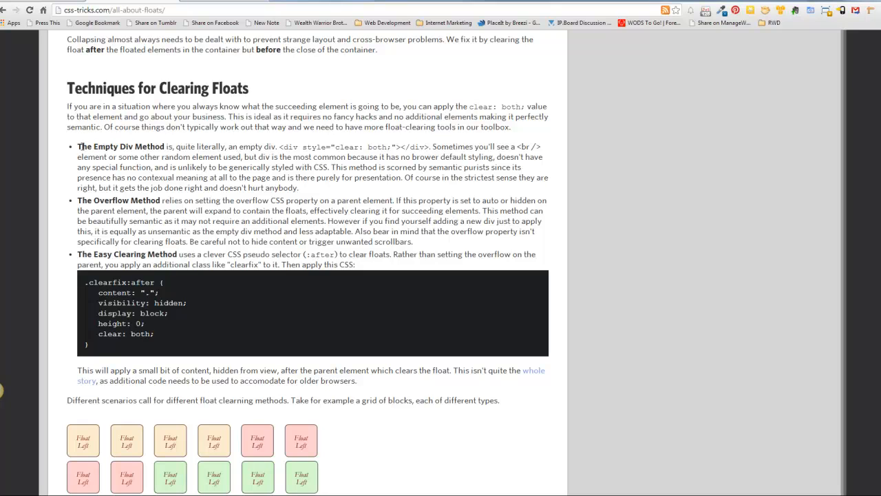
drag(77, 146, 185, 201)
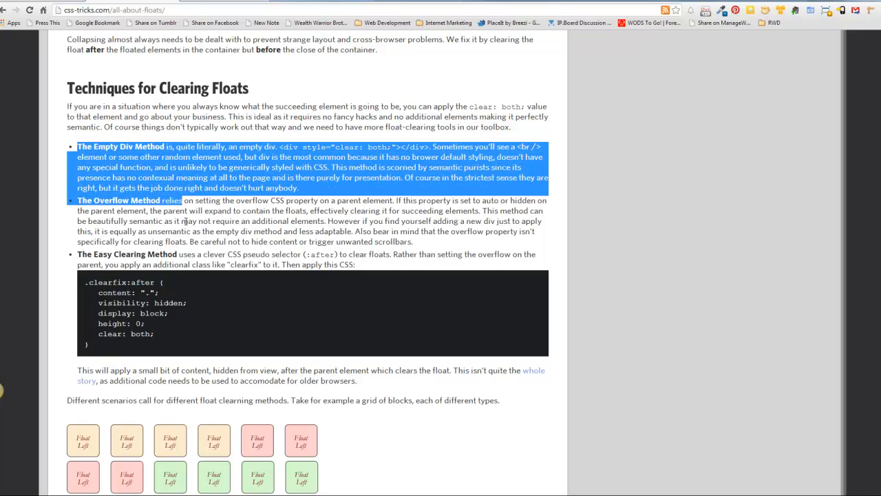
drag(182, 201, 355, 264)
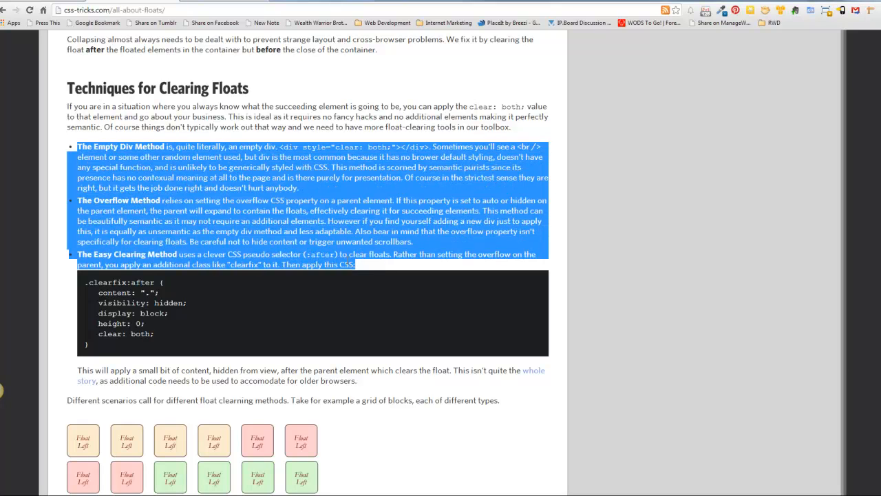
click(199, 116)
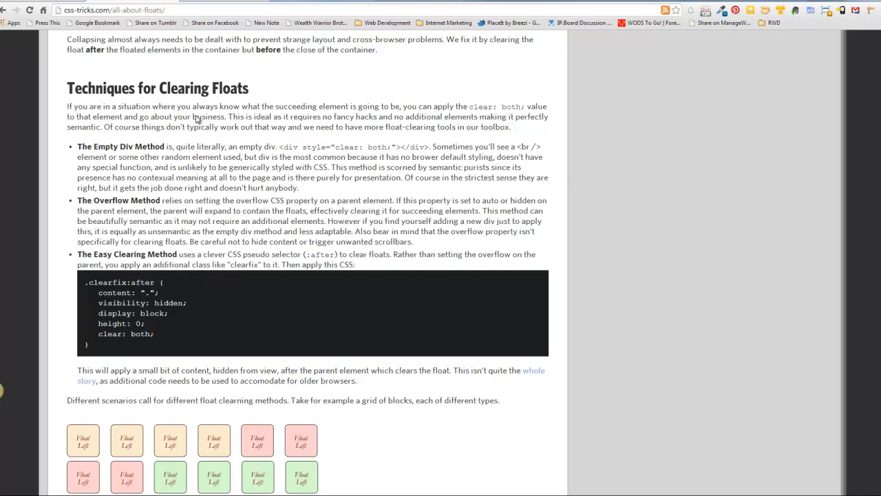
double_click(117, 199)
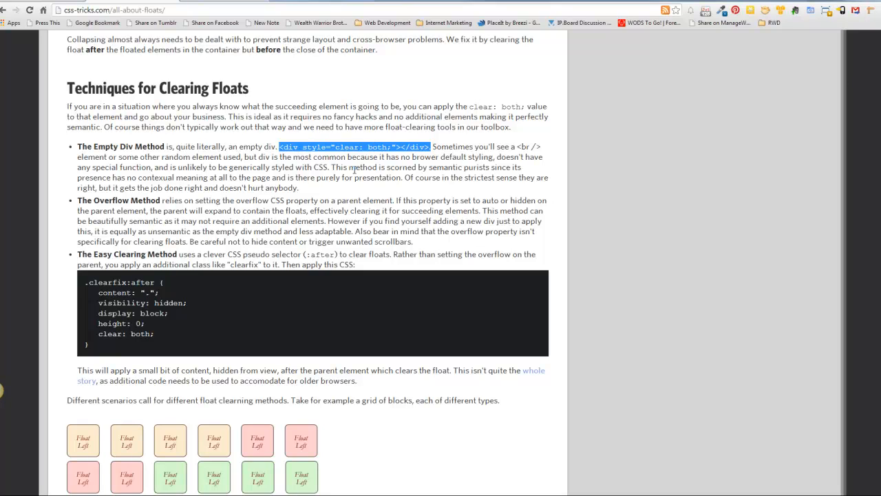
scroll(down, 3)
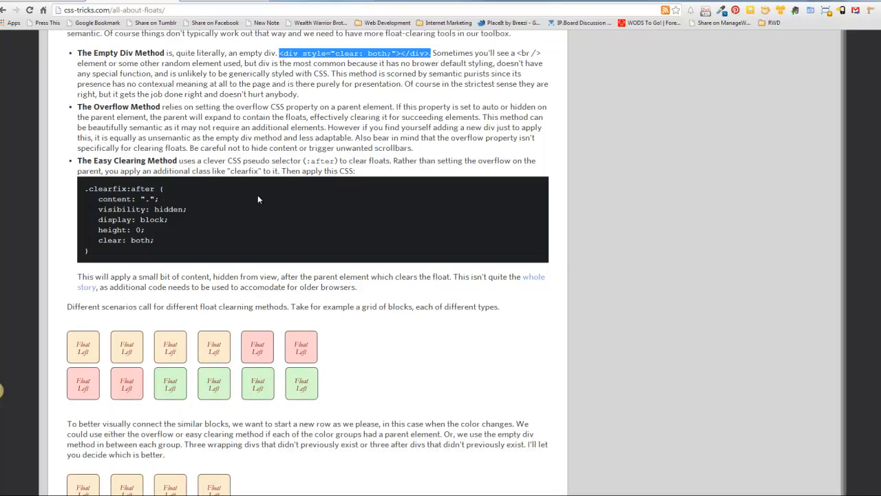
drag(77, 160, 209, 170)
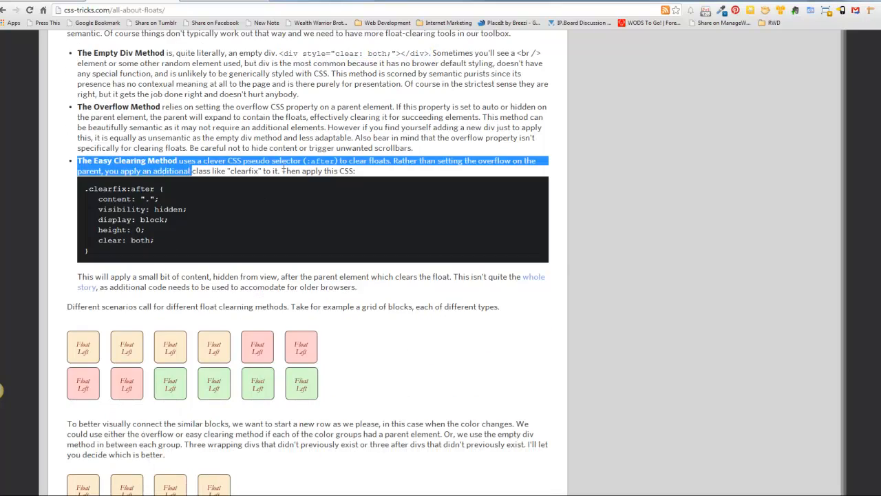
click(356, 195)
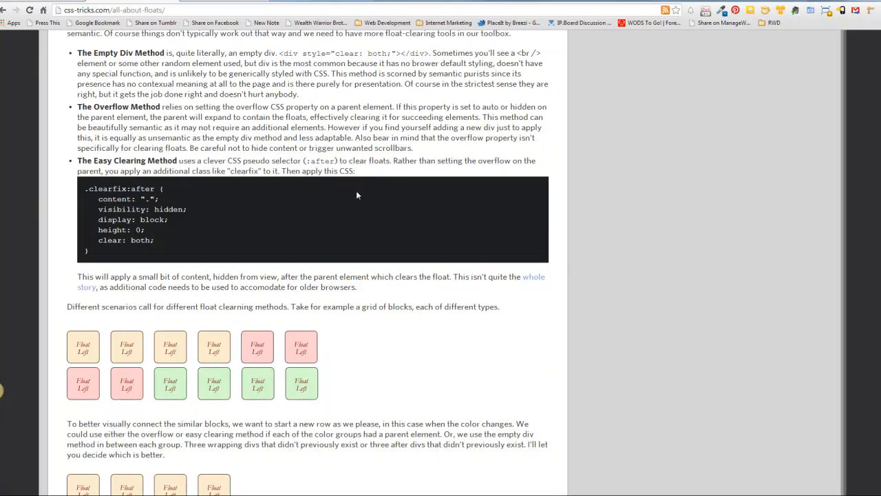
double_click(140, 188)
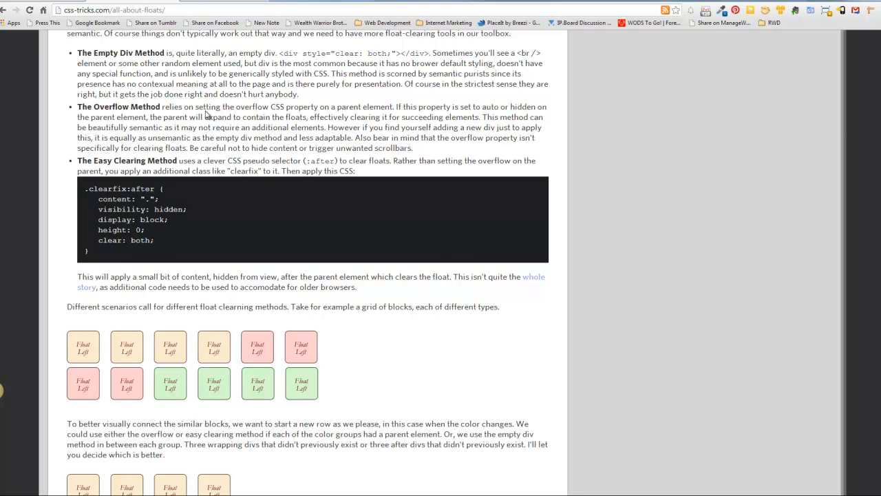
scroll(up, 3)
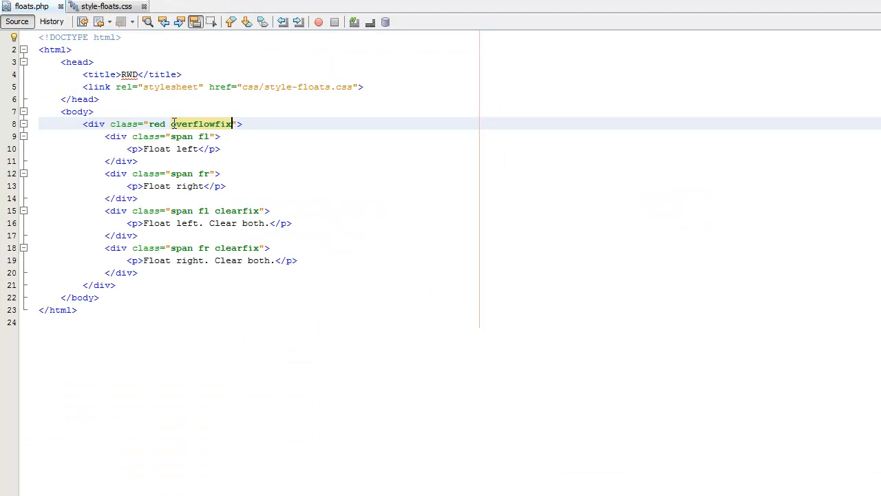
- Select overflowfix in the markup and show its overflow: hidden rule in style-floats.css
double_click(201, 124)
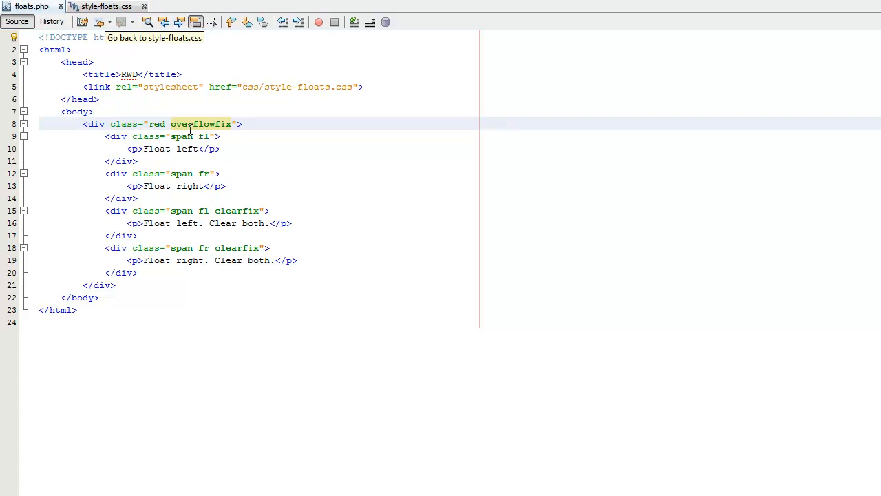
click(104, 6)
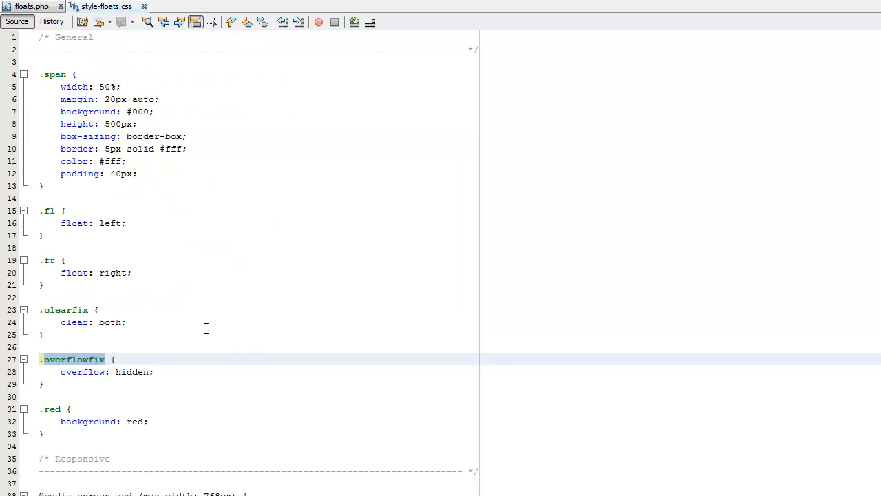
mouse_move(176, 227)
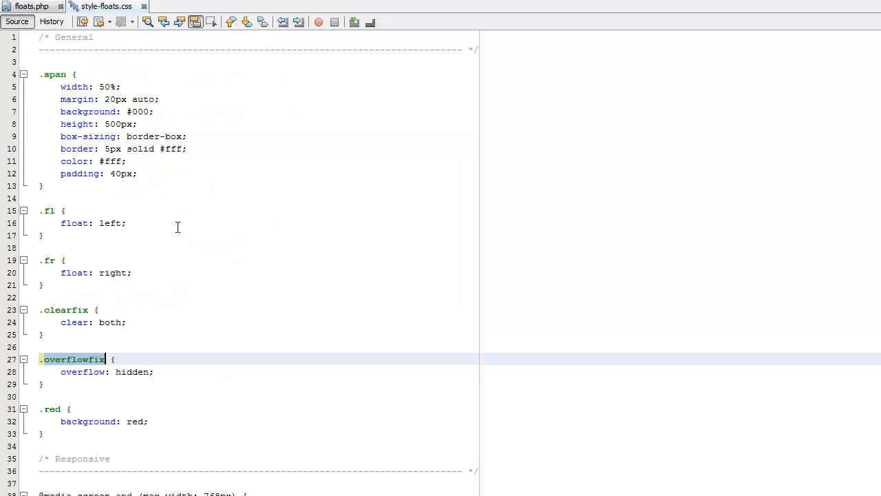
mouse_move(228, 215)
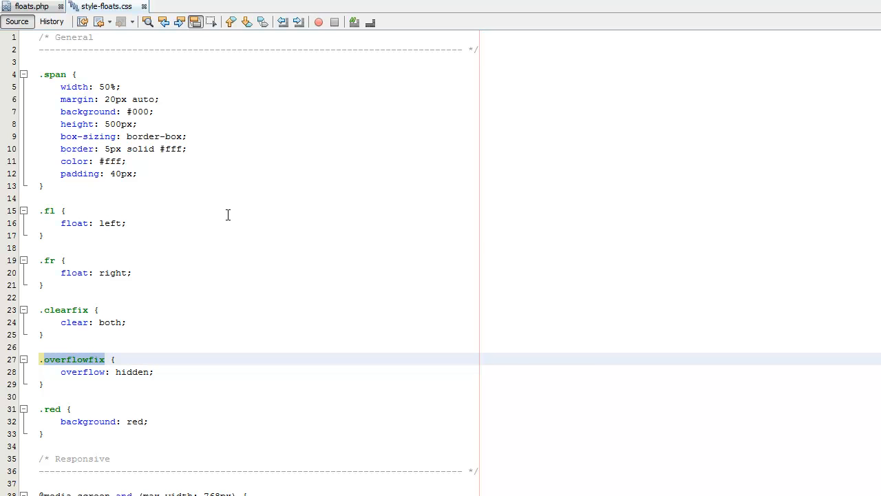
mouse_move(215, 220)
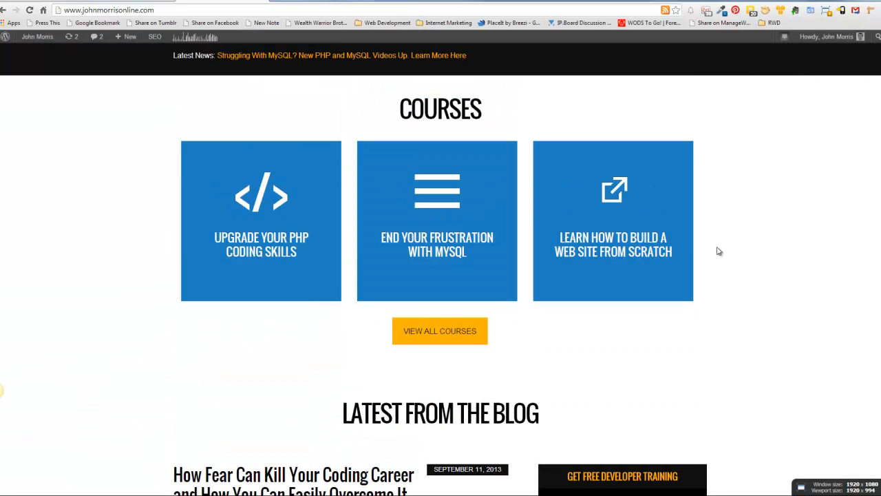
scroll(up, 3)
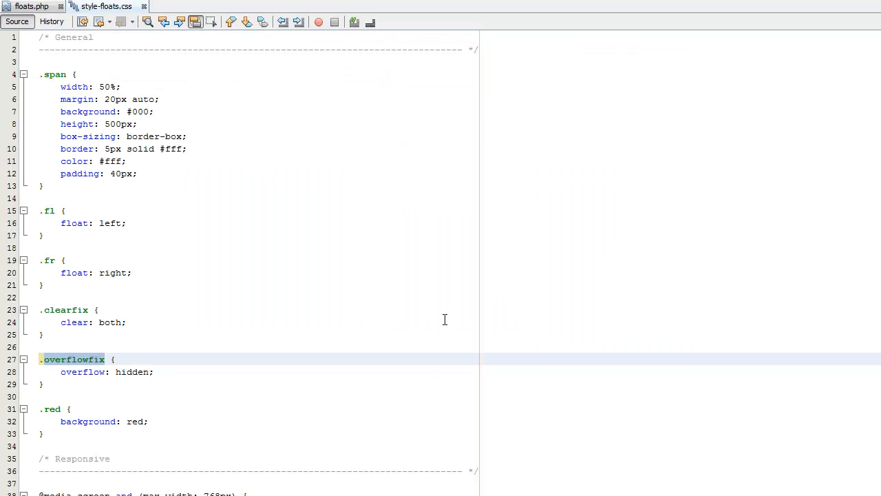
scroll(down, 3)
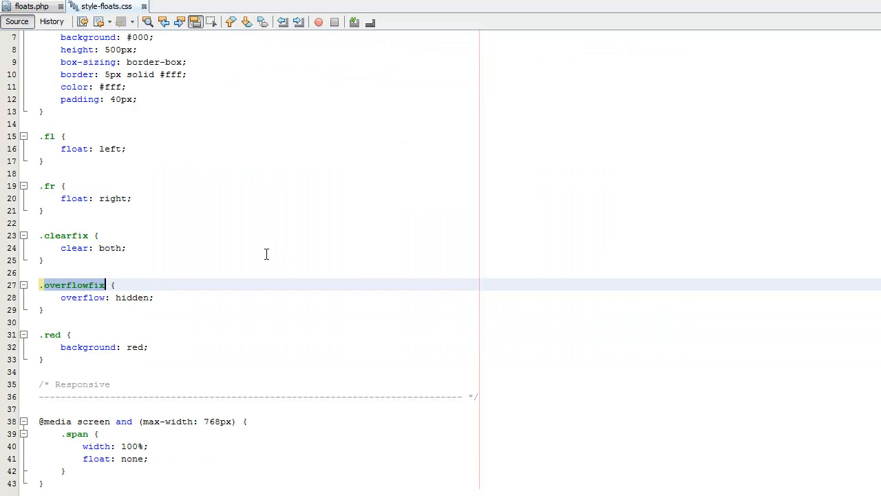
scroll(up, 3)
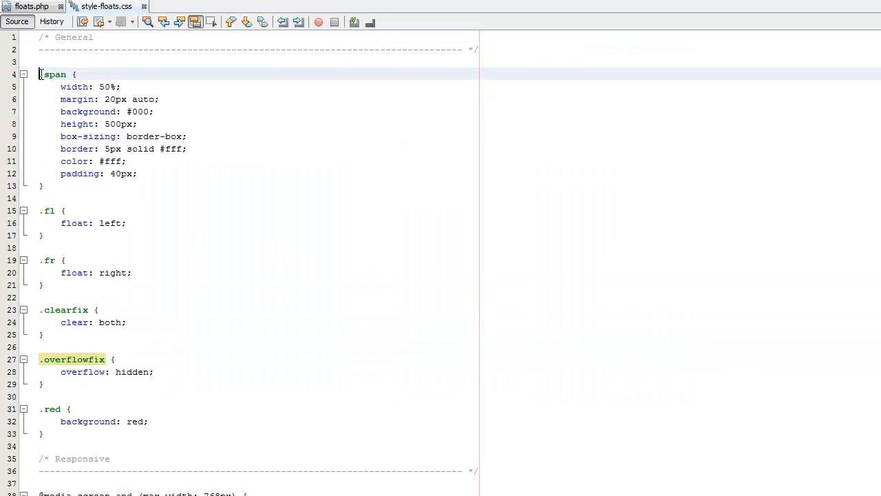
scroll(down, 3)
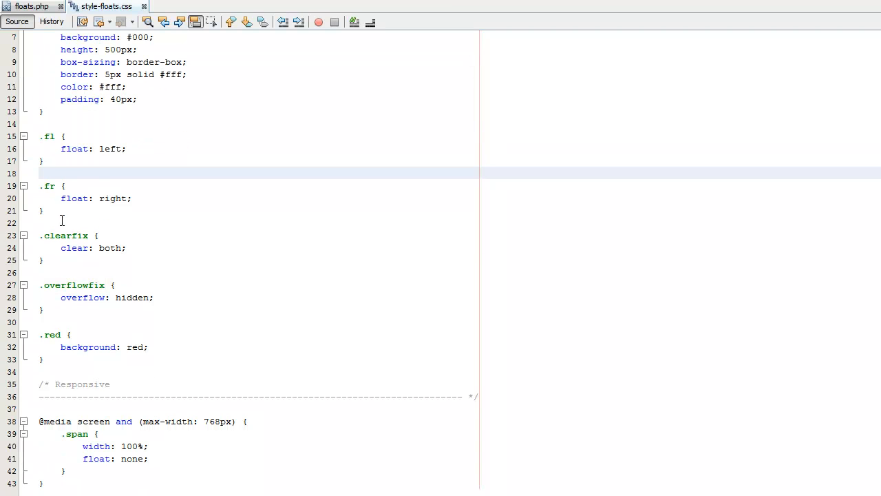
drag(47, 136, 127, 149)
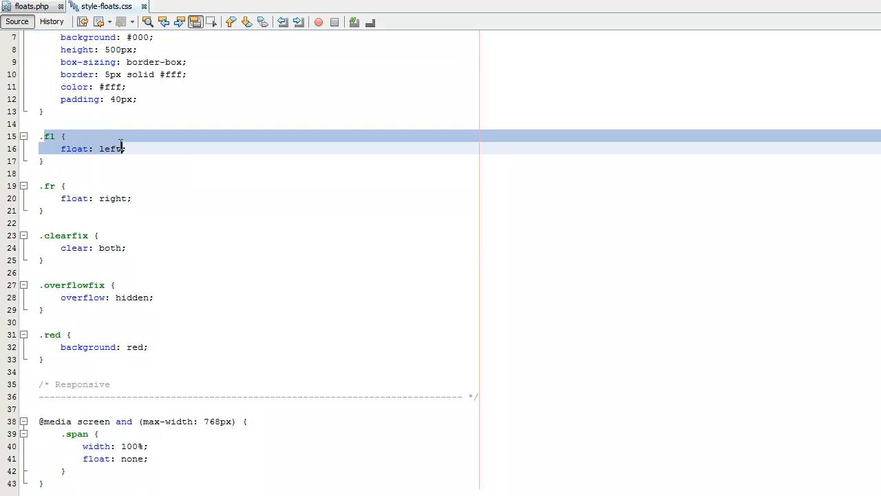
scroll(up, 3)
text(f)
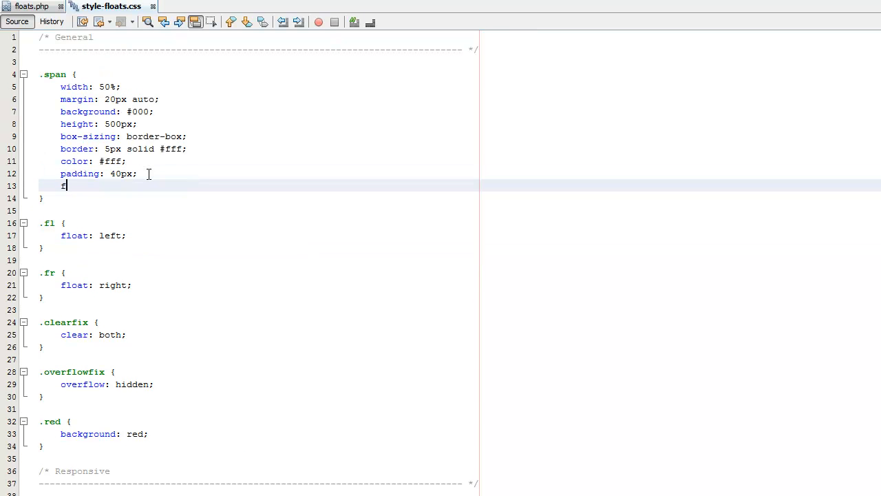
text(loat: lft)
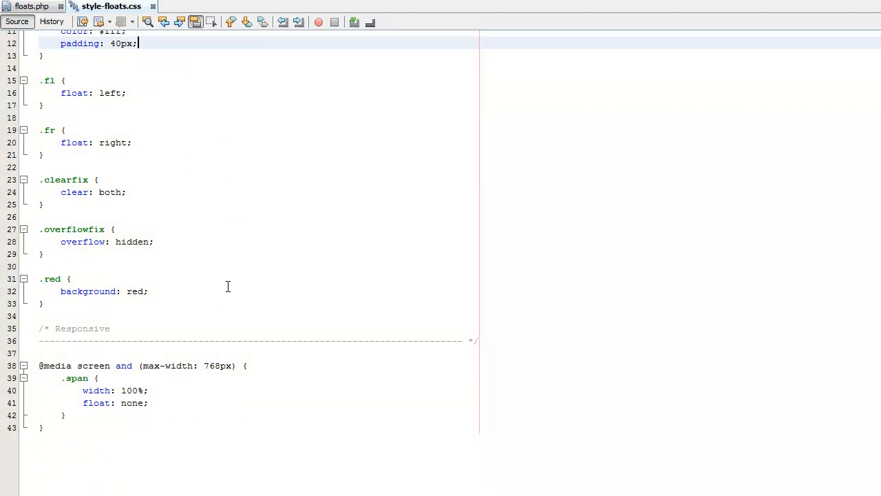
click(189, 353)
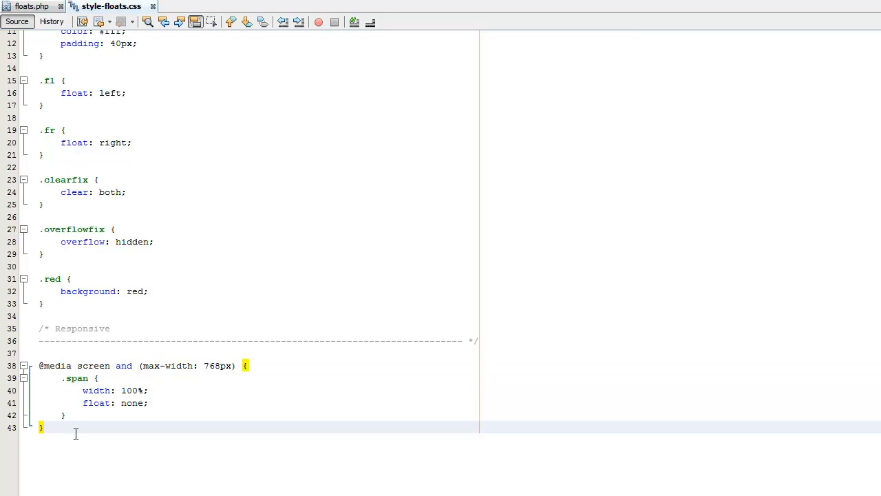
- Add clear: both; after float: none; in the 768px media query's .span rule and save
double_click(116, 391)
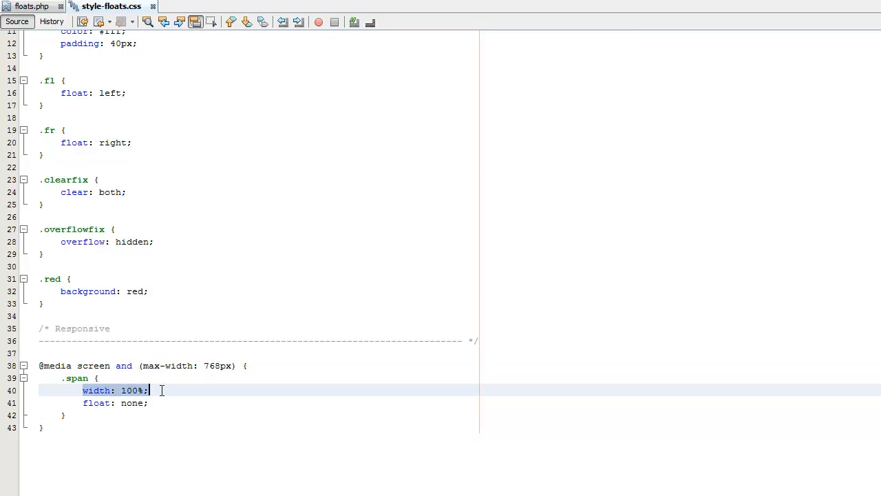
click(151, 402)
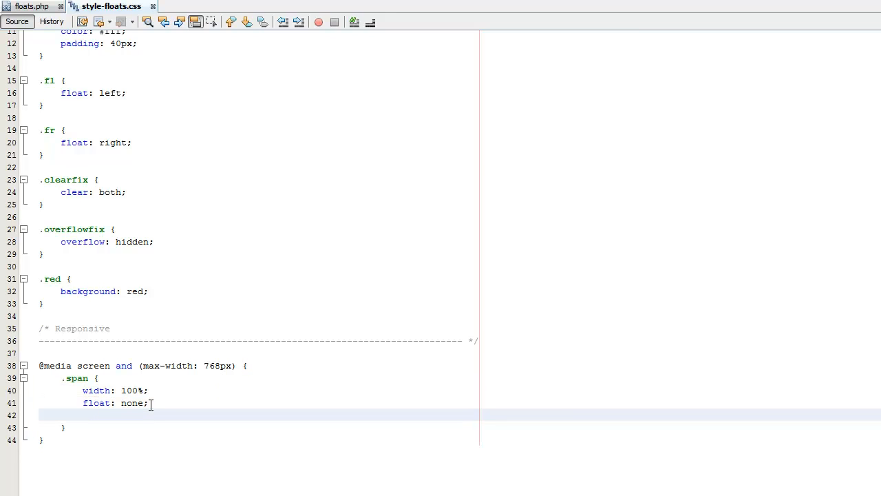
text(cl)
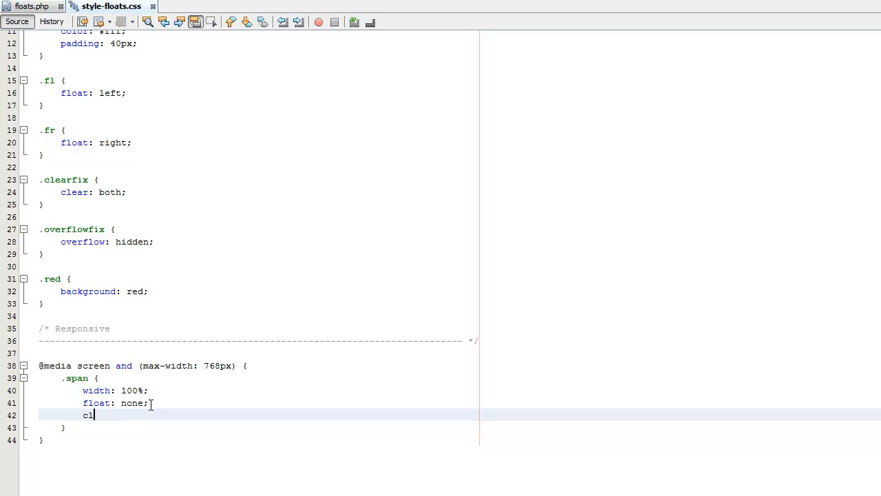
text(clear: both;)
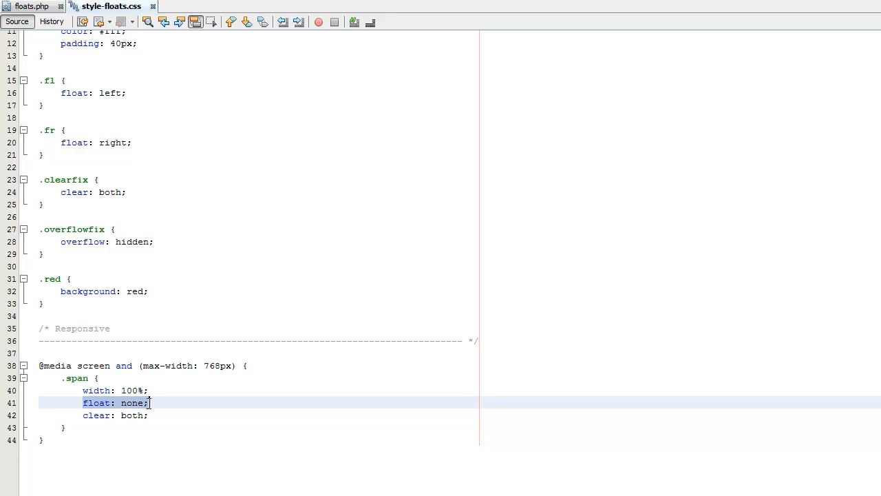
key(Delete)
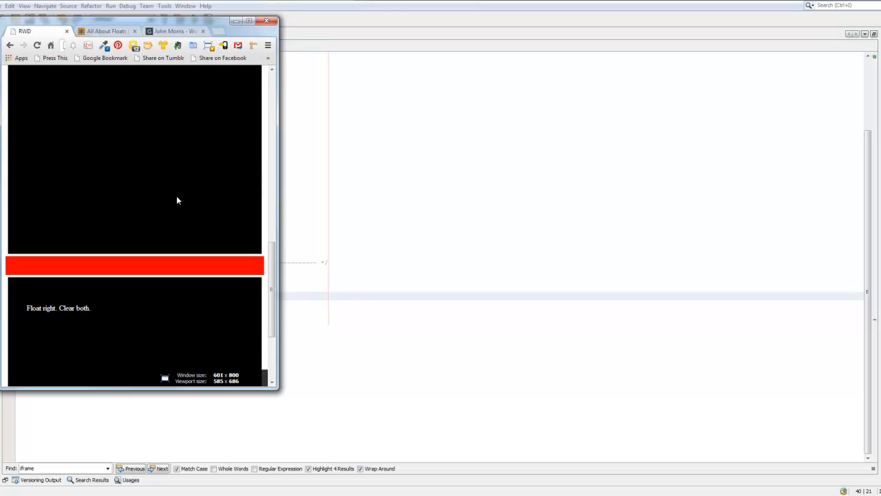
- Scroll the narrow Chrome page back up past the stacked Float left and Float right boxes
scroll(up, 3)
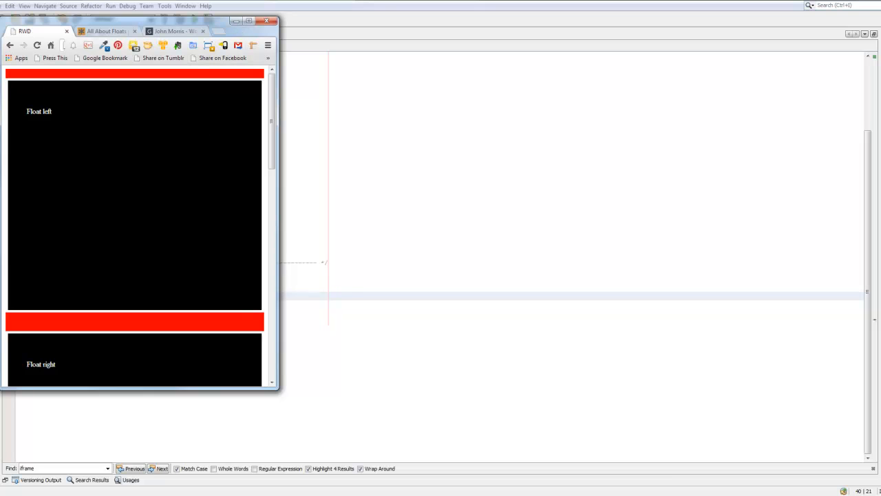
mouse_move(146, 96)
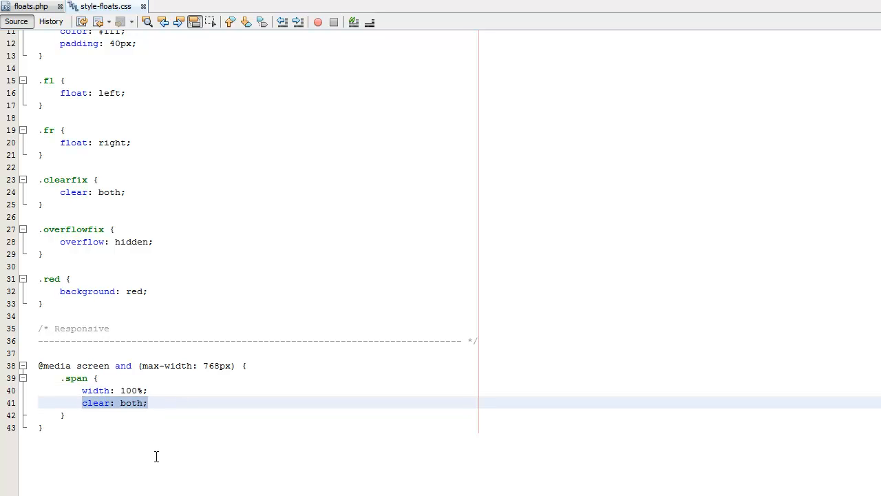
- Replace clear: both with float: none in the media-query .span rule
text(float: none;)
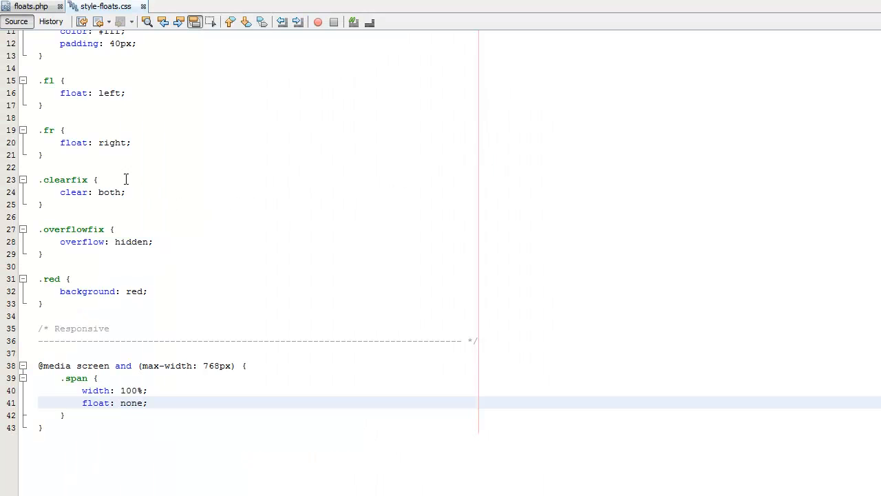
mouse_move(128, 415)
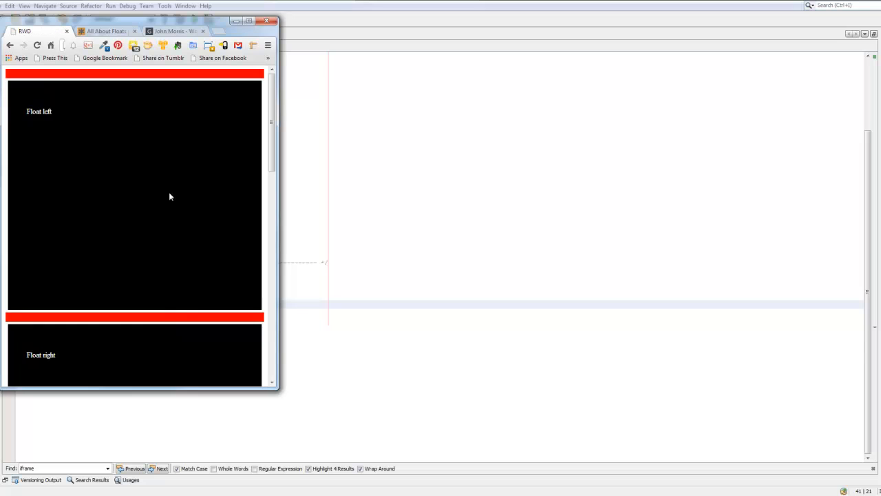
- Scroll through the narrow page to confirm the full-width boxes stack vertically
scroll(down, 3)
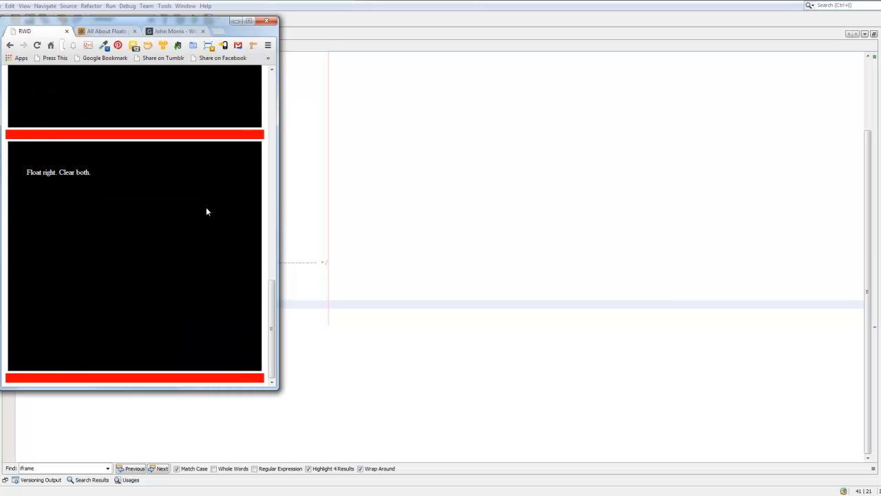
scroll(up, 3)
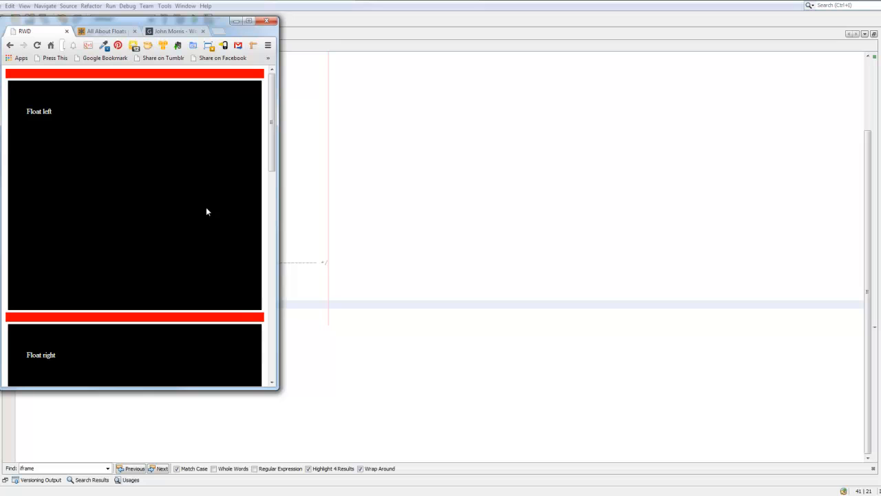
mouse_move(282, 195)
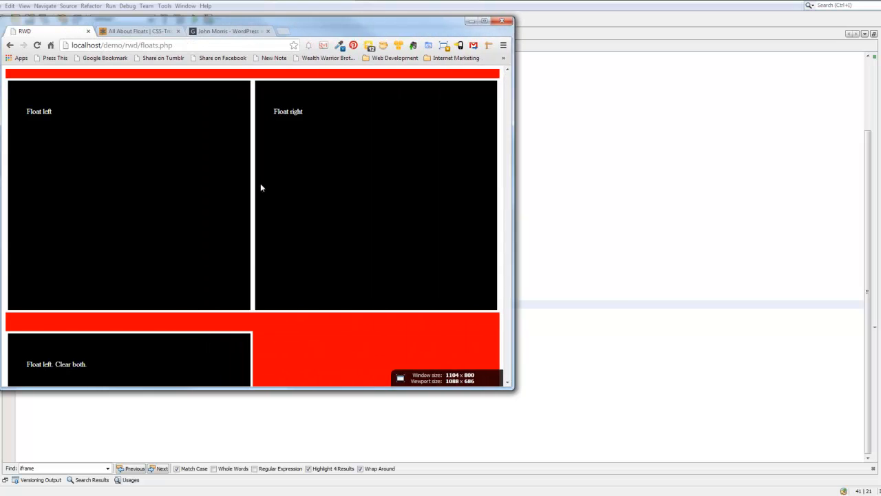
- Select the Float left caption in the widened page, then remove a character back in NetBeans
double_click(38, 111)
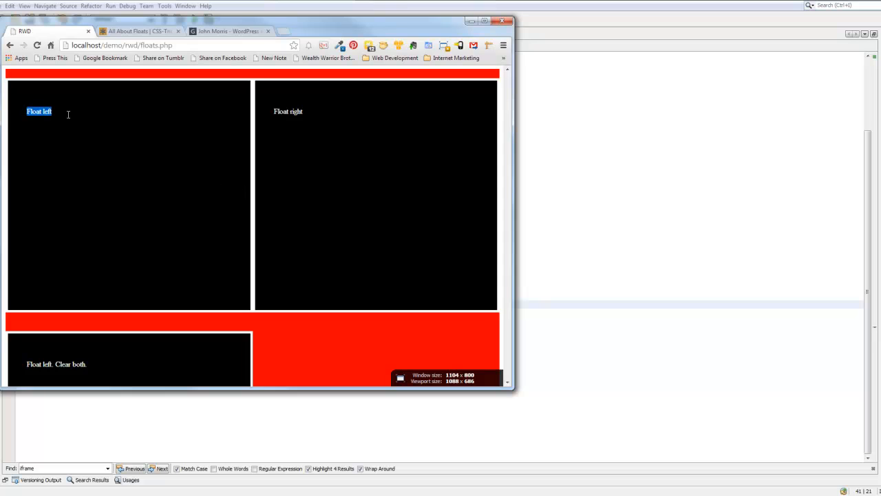
mouse_move(358, 75)
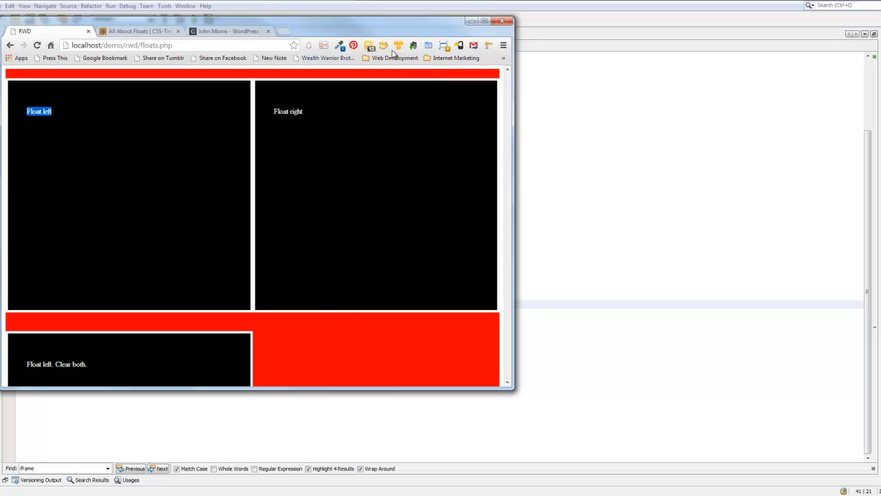
mouse_move(339, 365)
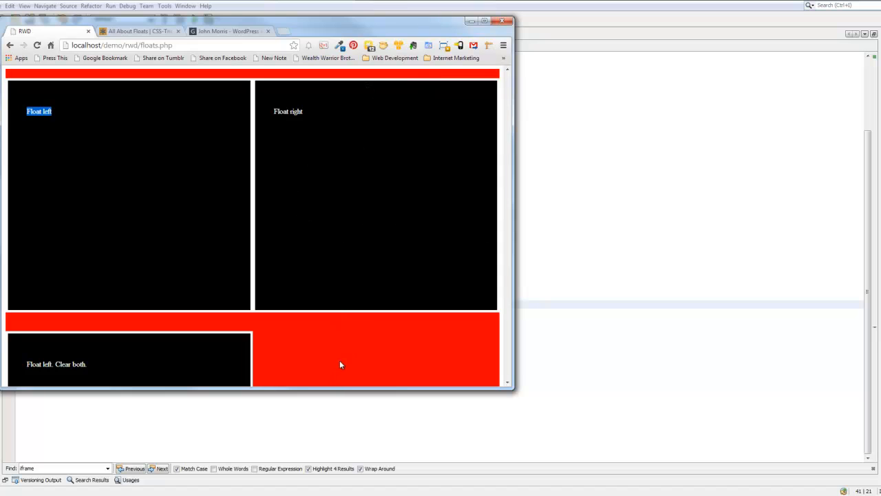
mouse_move(88, 418)
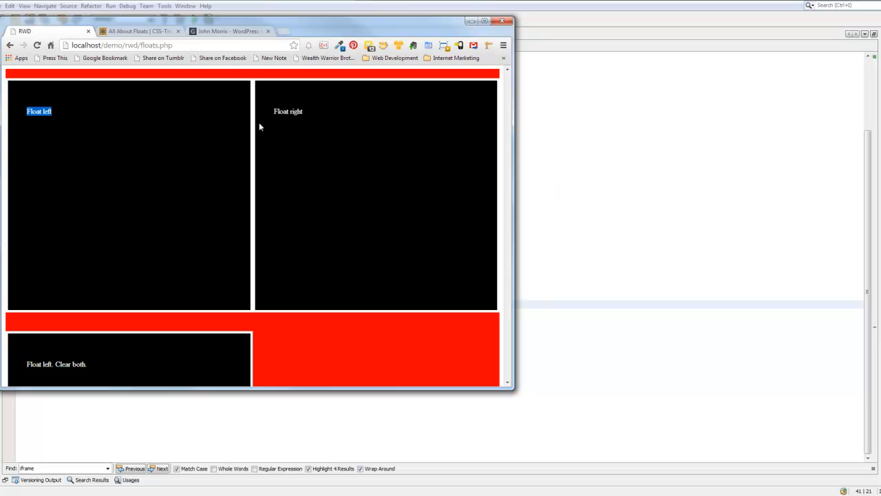
mouse_move(272, 131)
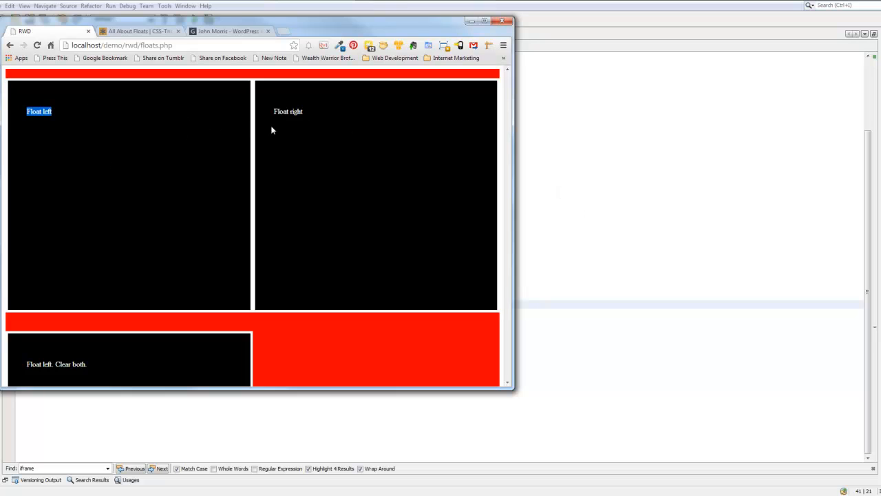
mouse_move(251, 117)
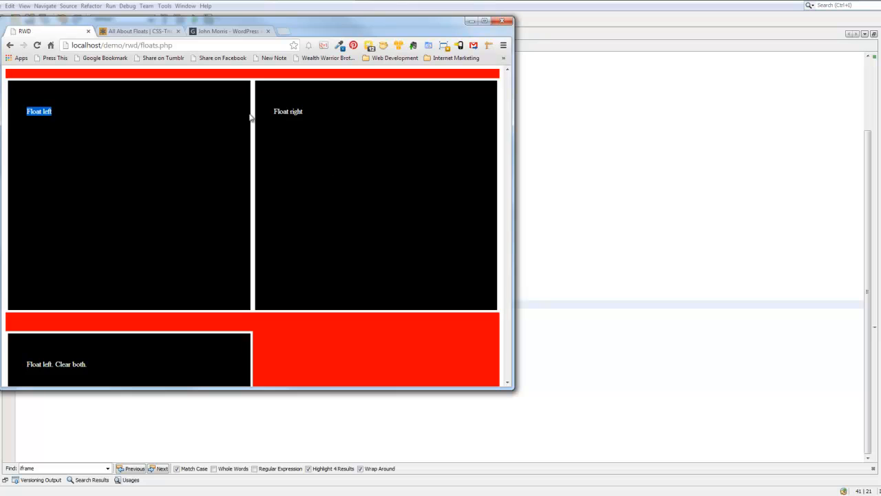
mouse_move(251, 117)
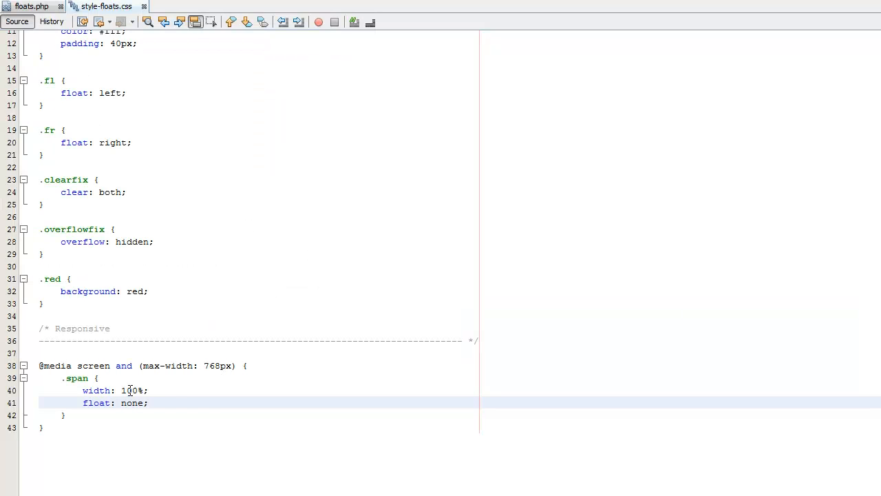
key(Delete)
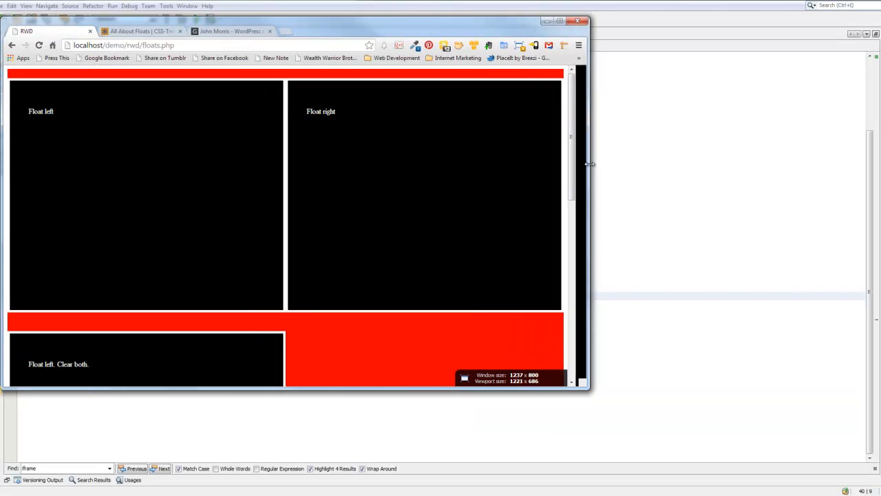
- Drag the Chrome window below 768px so the boxes stack, and scroll through them
drag(589, 164, 474, 163)
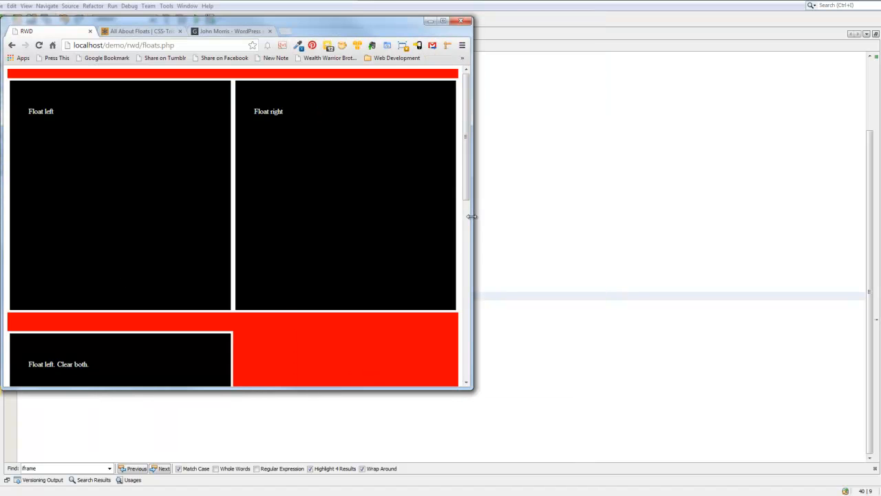
drag(470, 218, 316, 218)
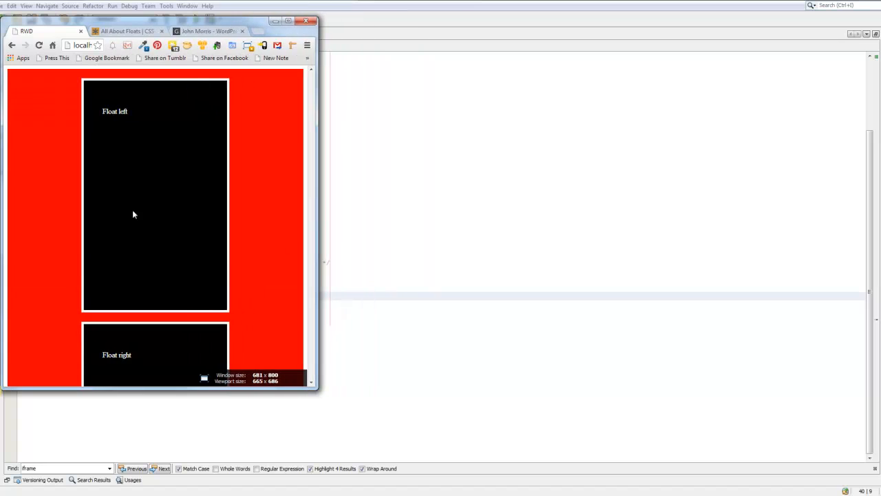
scroll(down, 3)
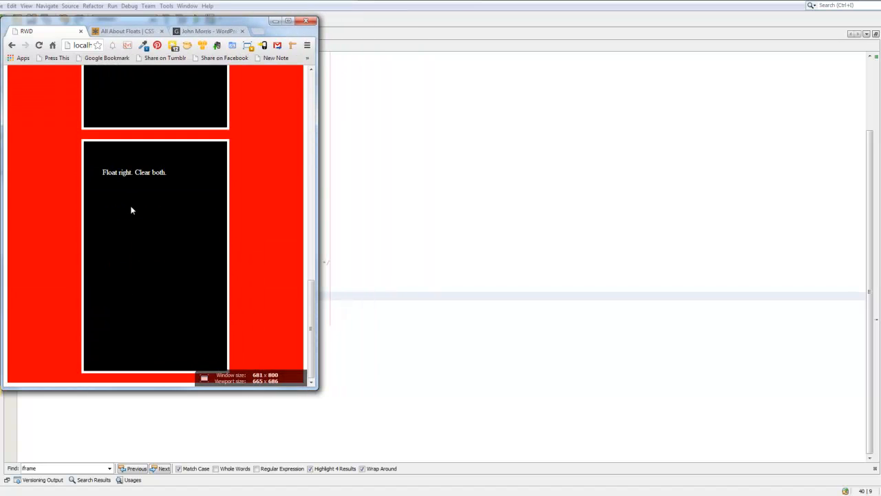
scroll(up, 3)
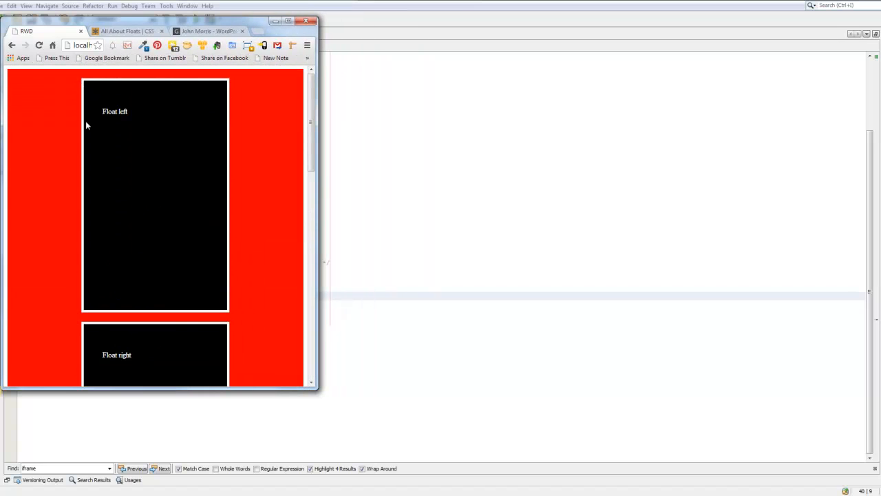
mouse_move(95, 85)
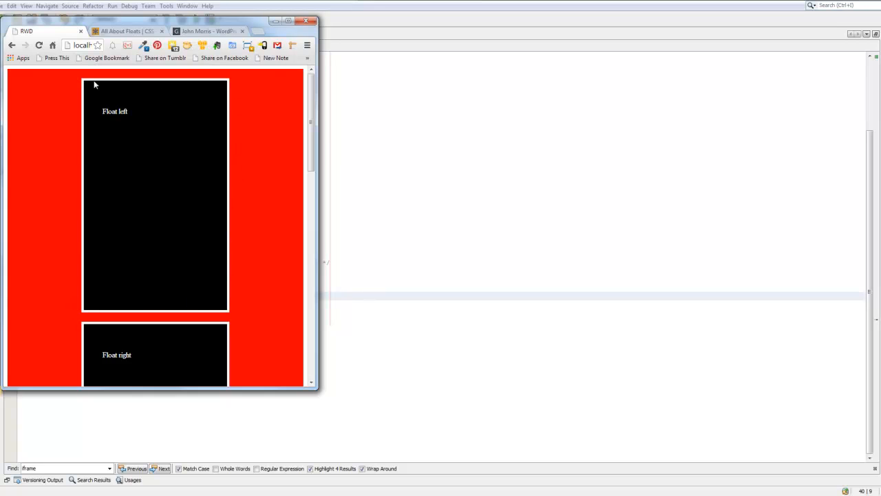
mouse_move(75, 88)
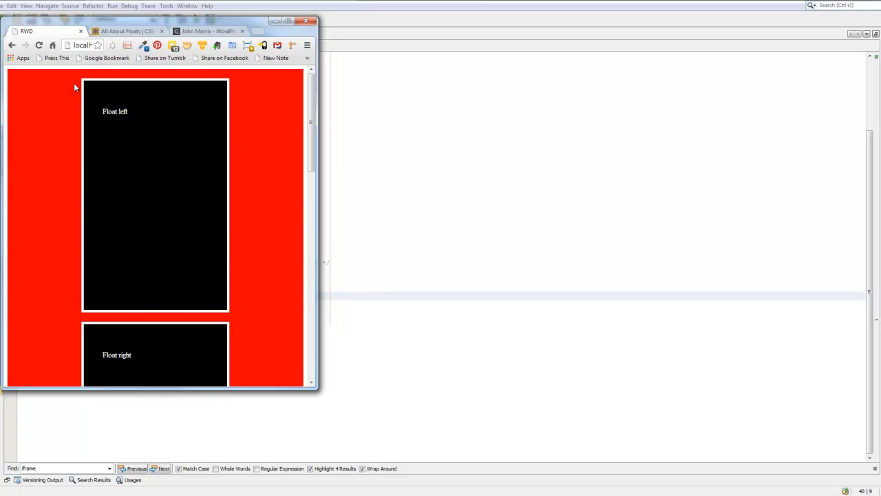
mouse_move(256, 239)
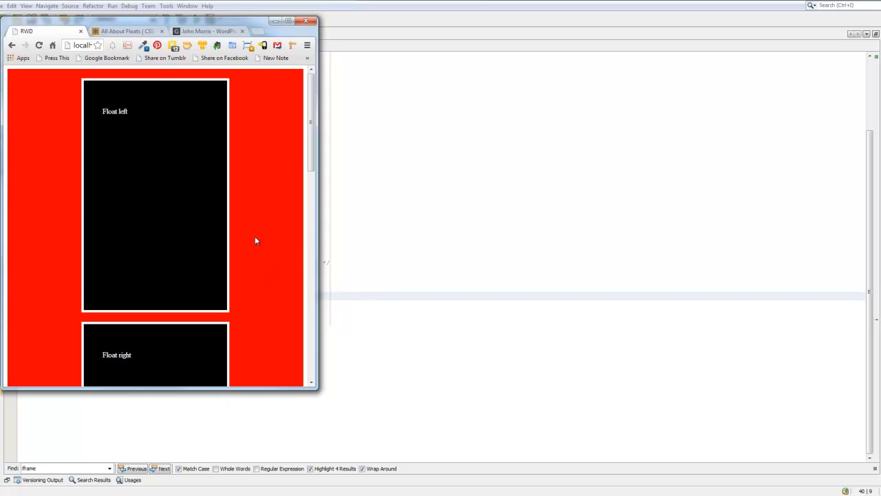
mouse_move(212, 195)
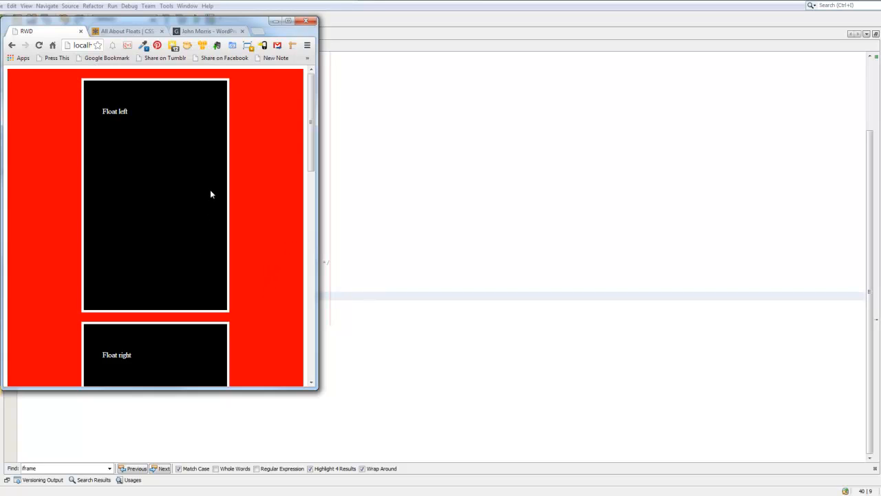
mouse_move(107, 105)
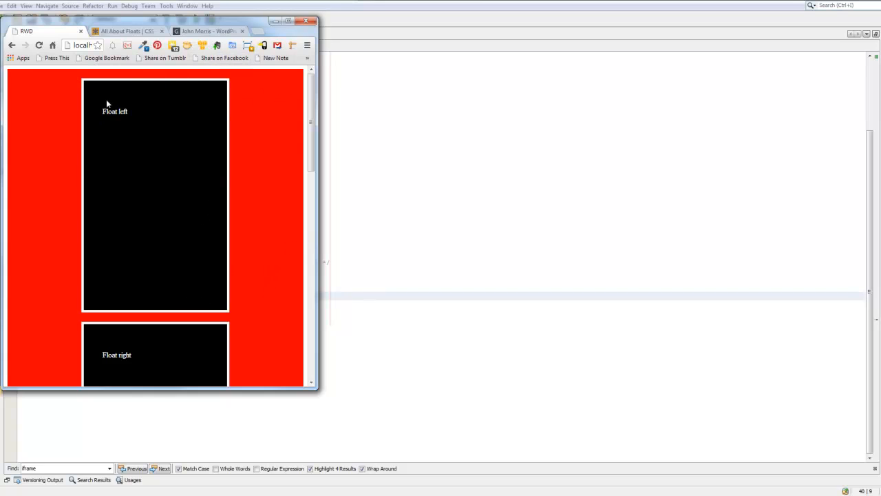
mouse_move(96, 231)
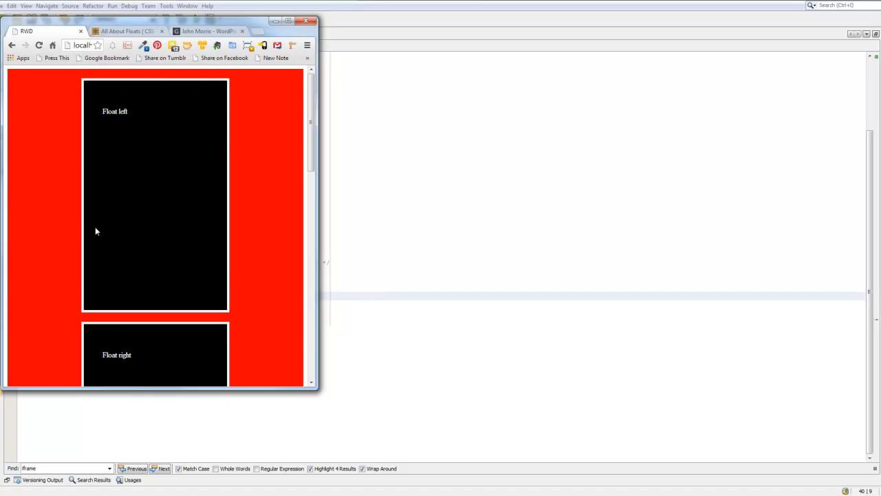
mouse_move(177, 289)
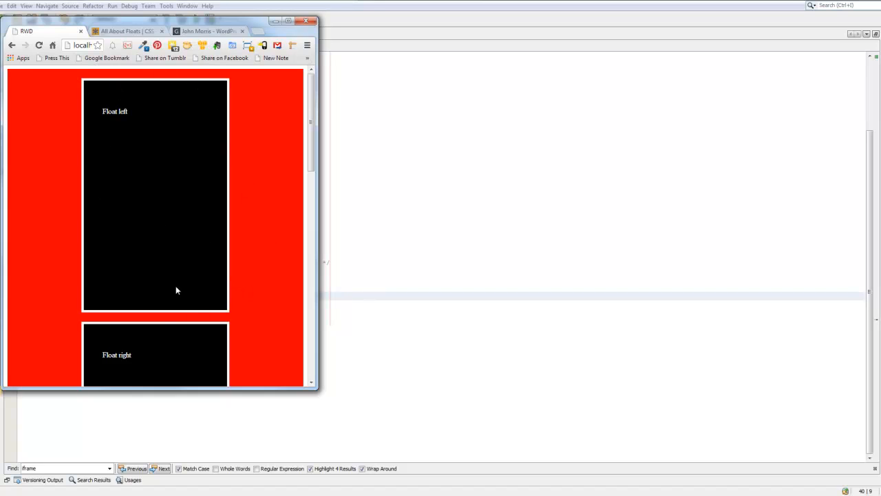
mouse_move(254, 279)
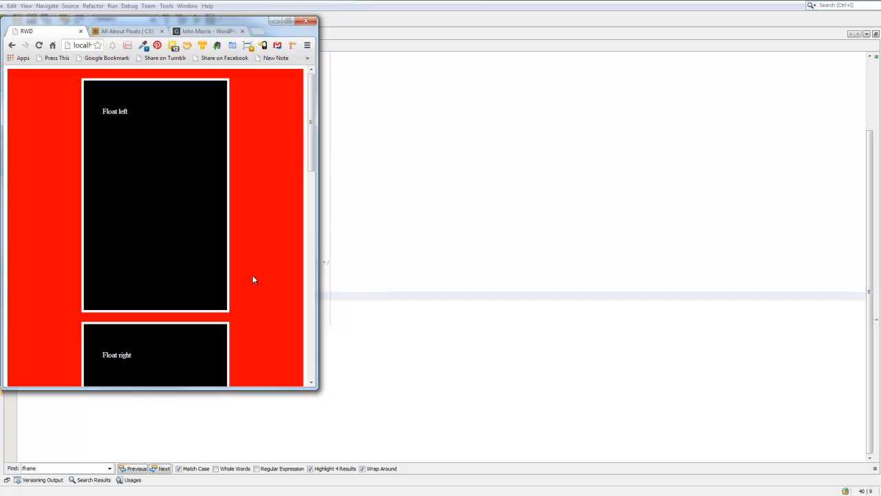
mouse_move(107, 113)
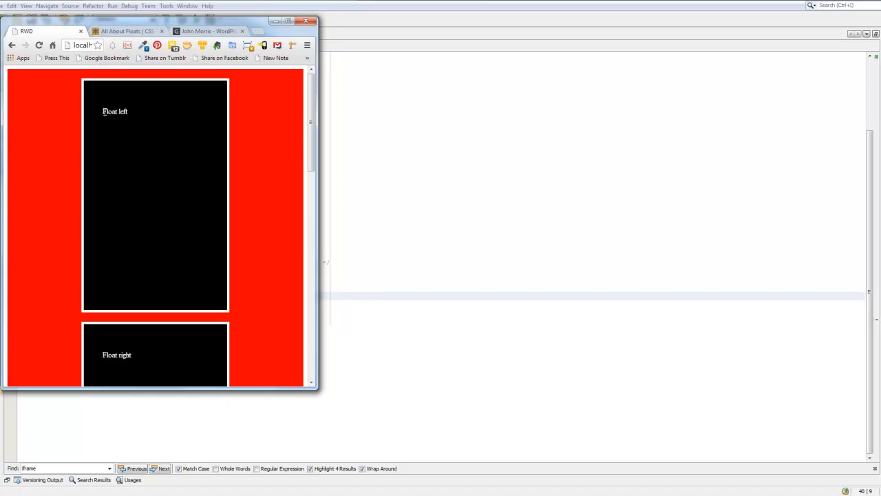
mouse_move(249, 127)
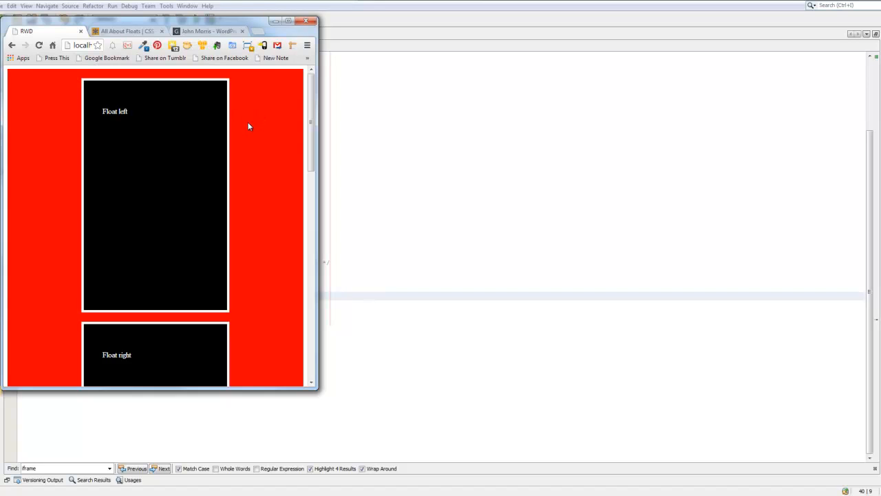
mouse_move(230, 130)
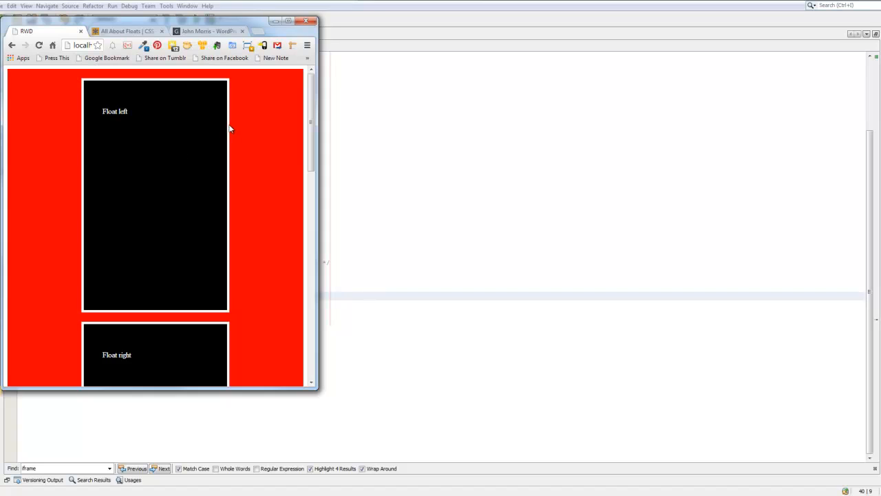
mouse_move(182, 140)
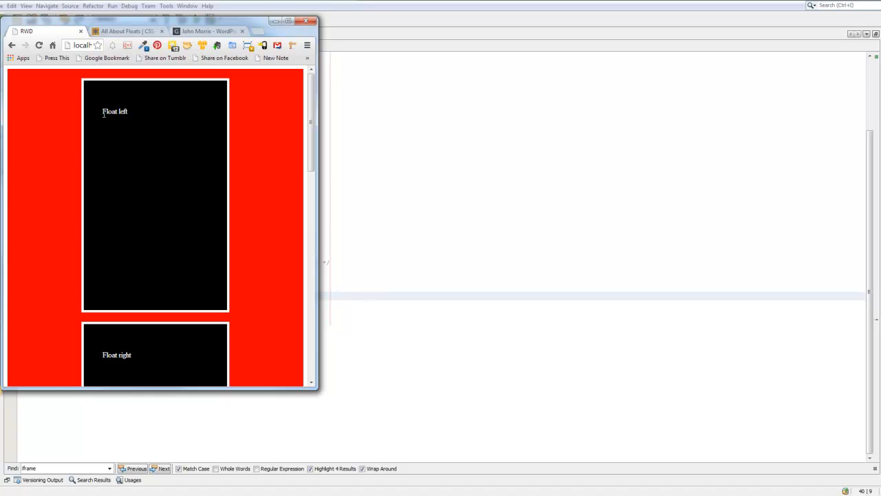
mouse_move(410, 121)
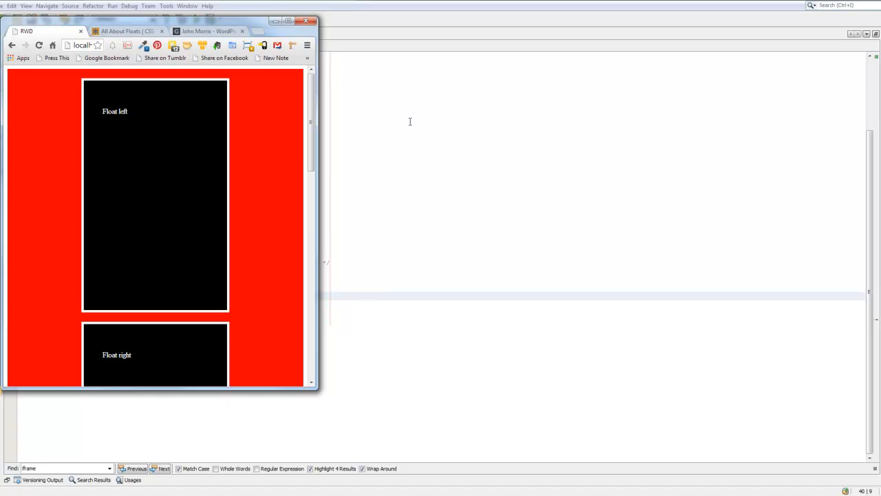
mouse_move(172, 260)
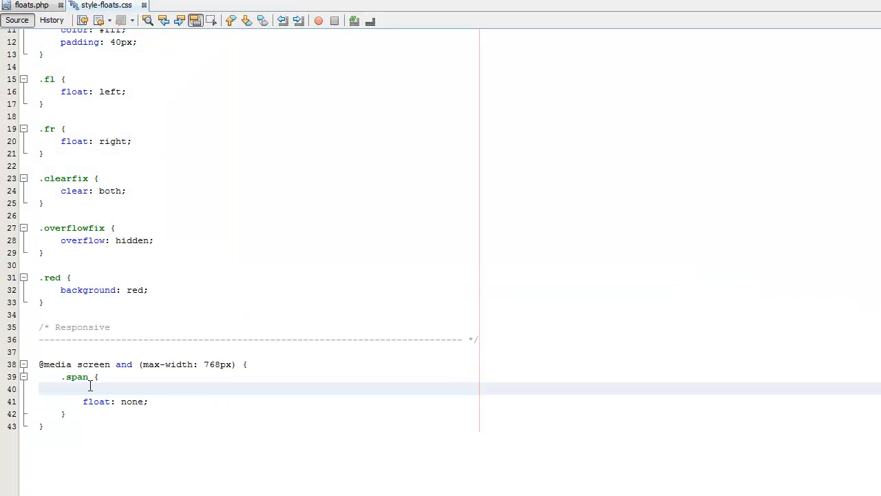
- Give the media-query .span width: 100% and clear: both in place of float: none, and save
text(width: 100%;)
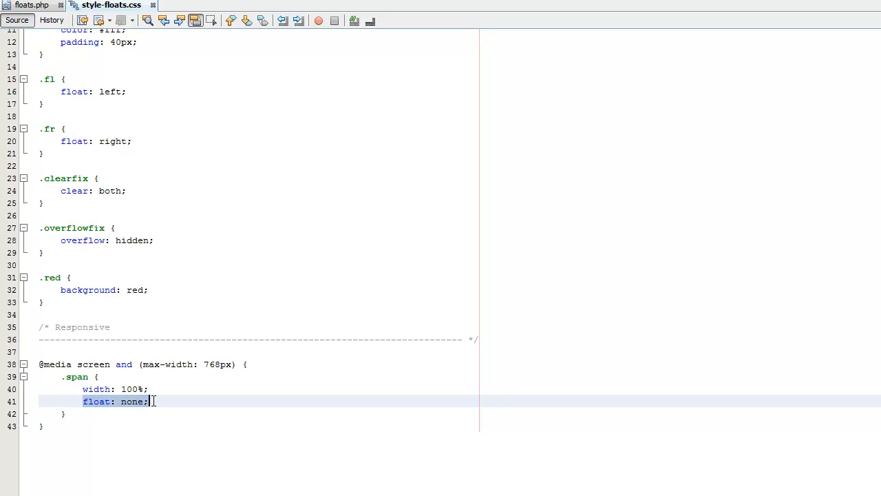
click(152, 400)
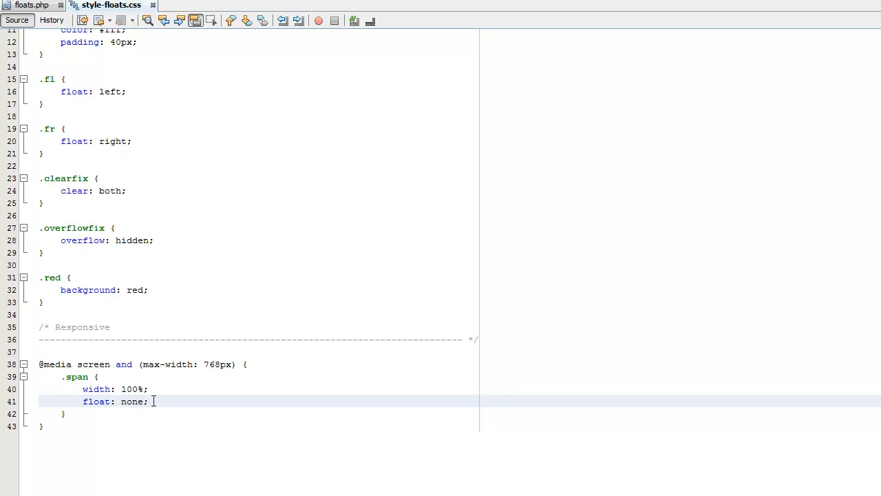
triple_click(116, 402)
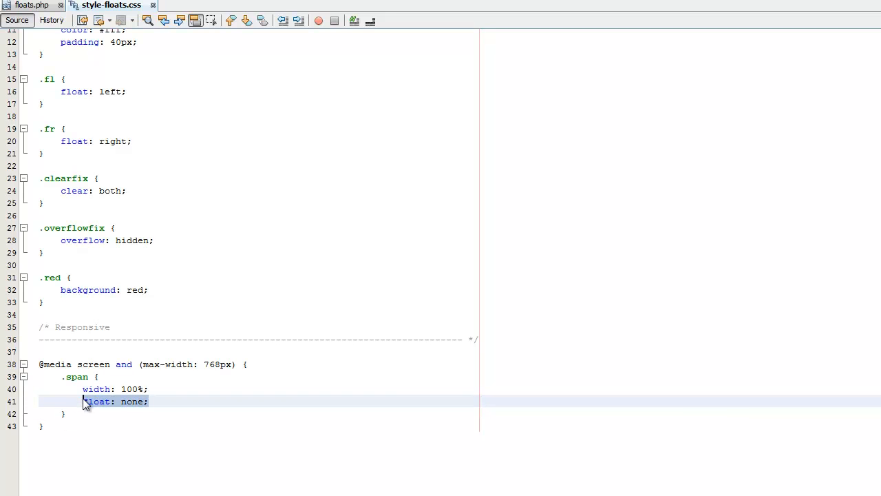
text(clear)
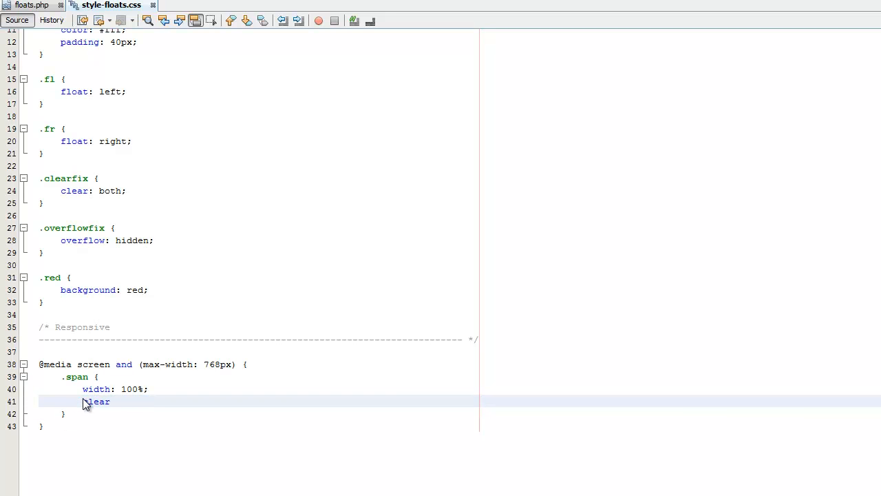
text(: both;)
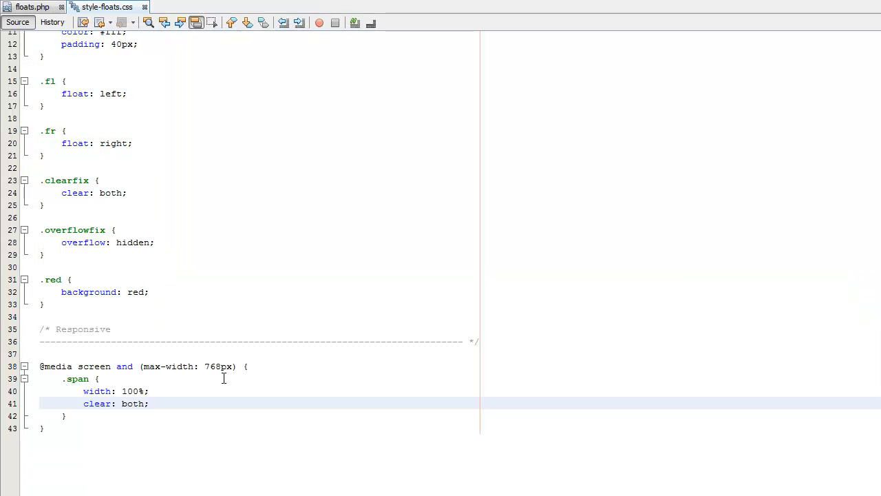
click(116, 391)
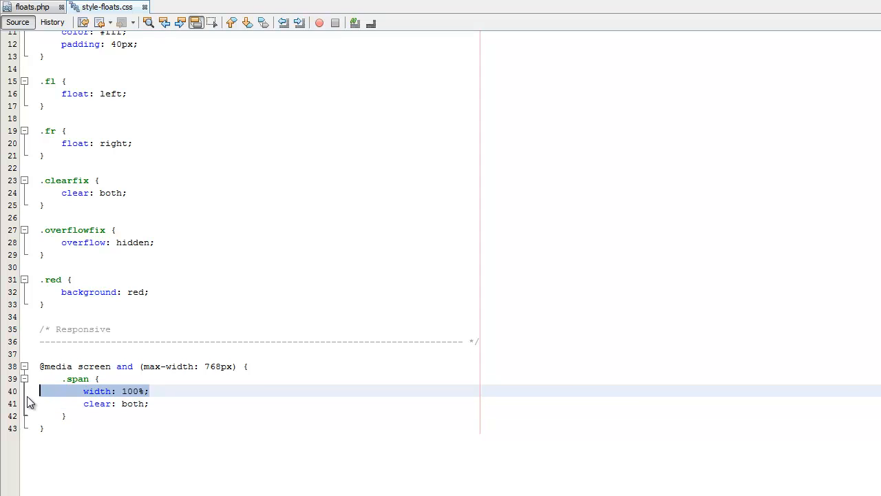
key(Delete)
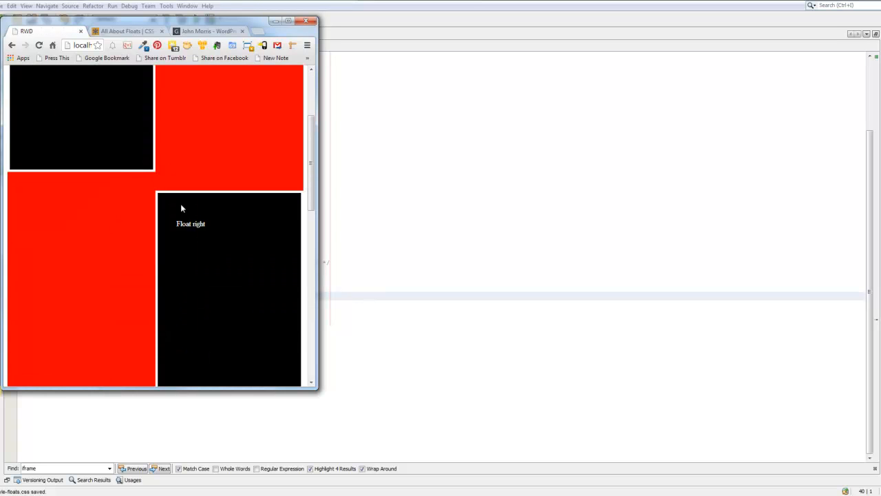
- Scroll the narrow page to see the half-width boxes staggered rather than stacked
scroll(down, 3)
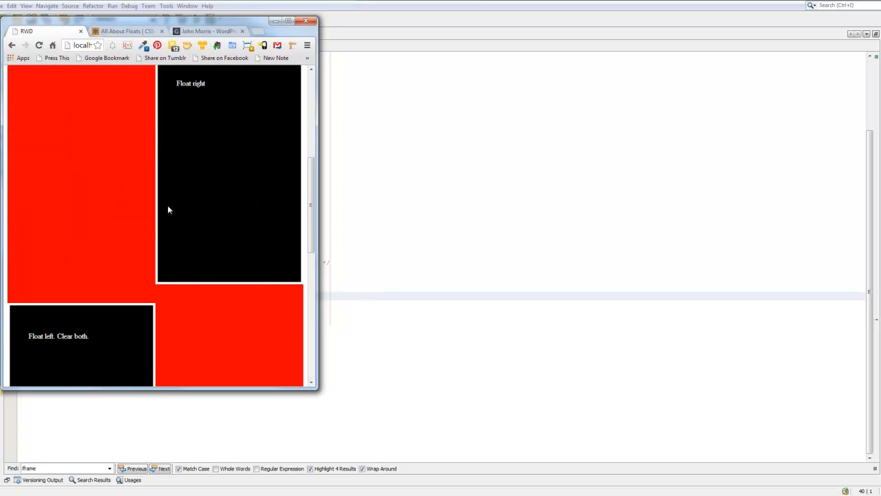
scroll(up, 3)
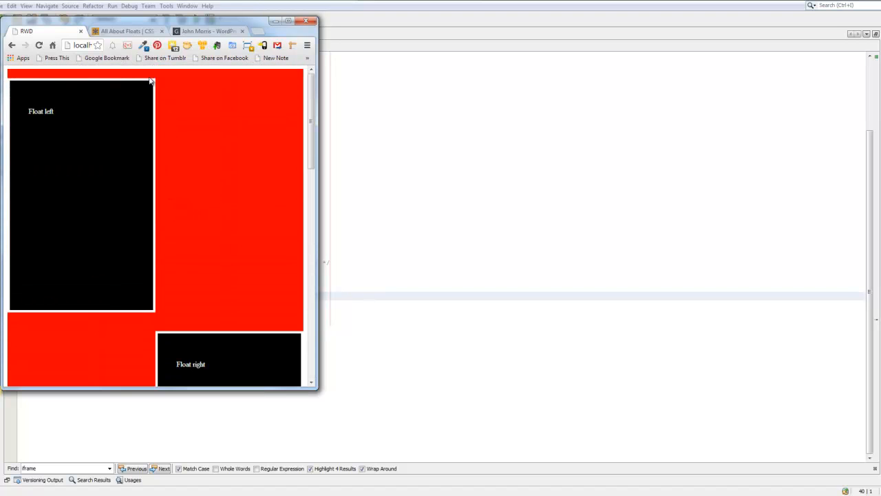
mouse_move(88, 130)
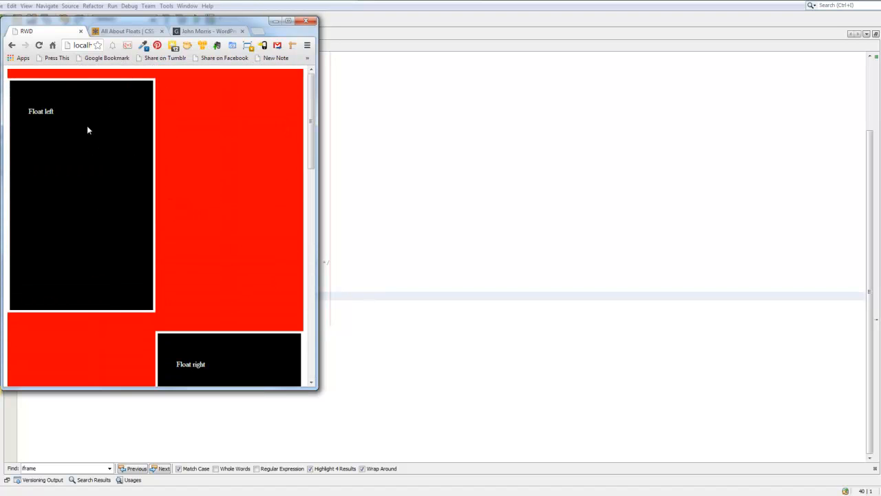
mouse_move(130, 192)
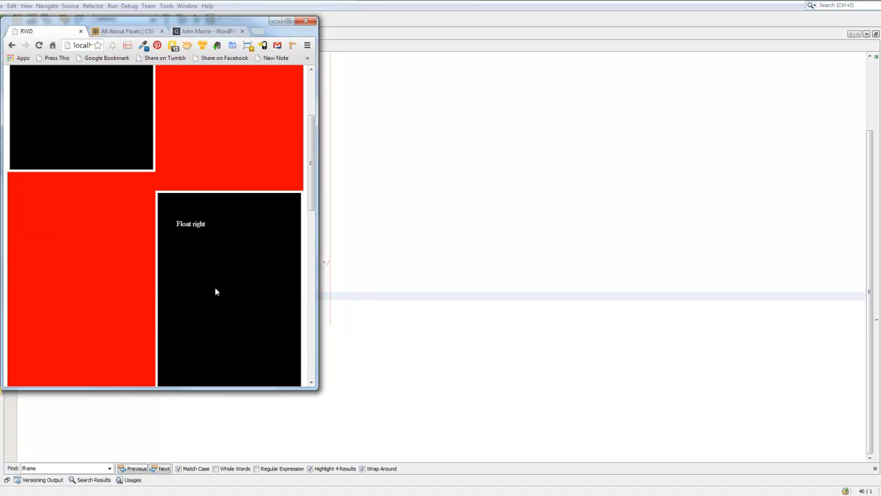
scroll(up, 3)
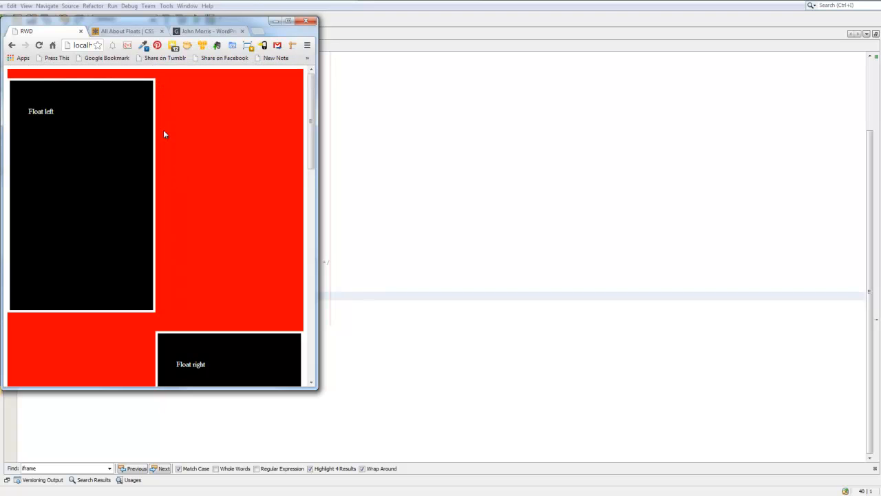
mouse_move(196, 330)
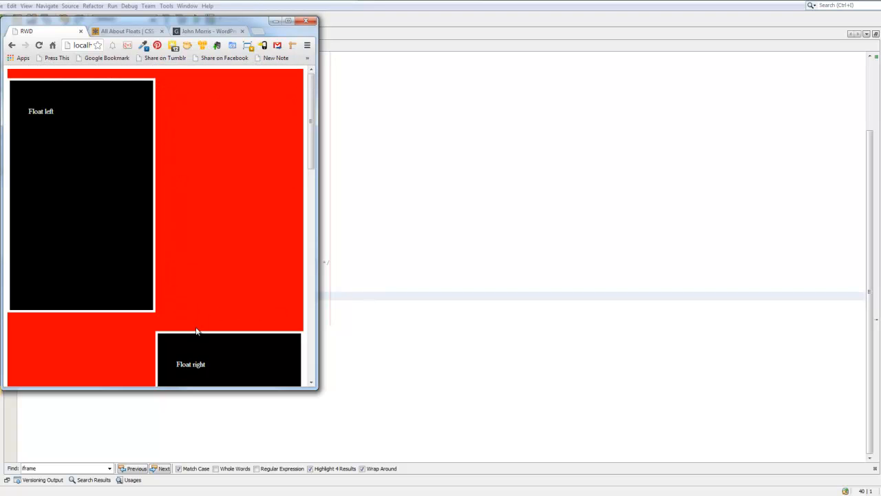
mouse_move(437, 267)
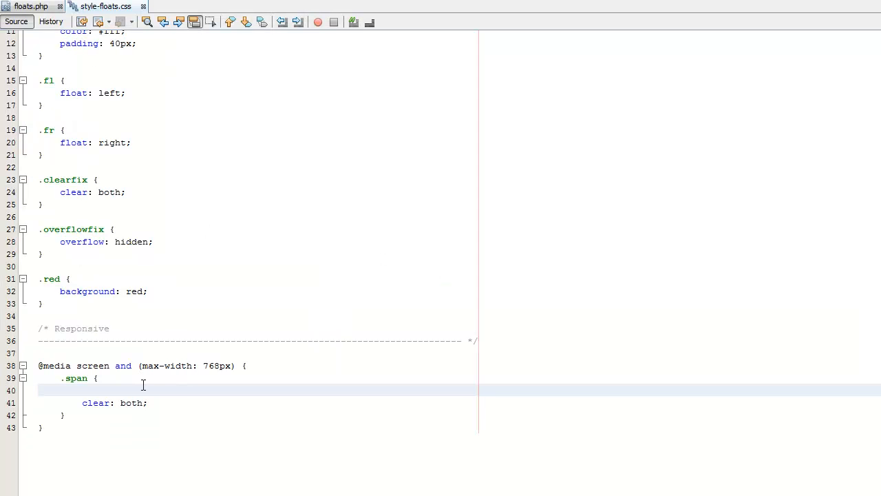
- Restore the media-query .span to width: 100% with float: none instead of clear: both
text(width: 100%;)
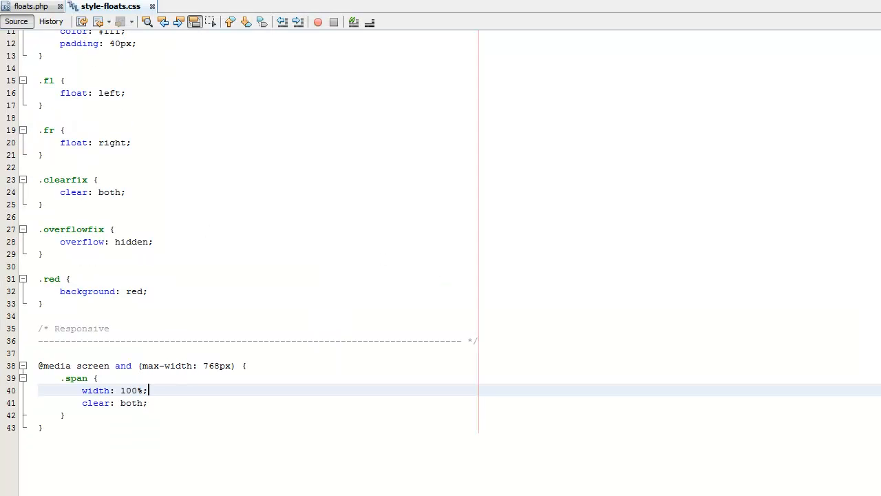
click(148, 402)
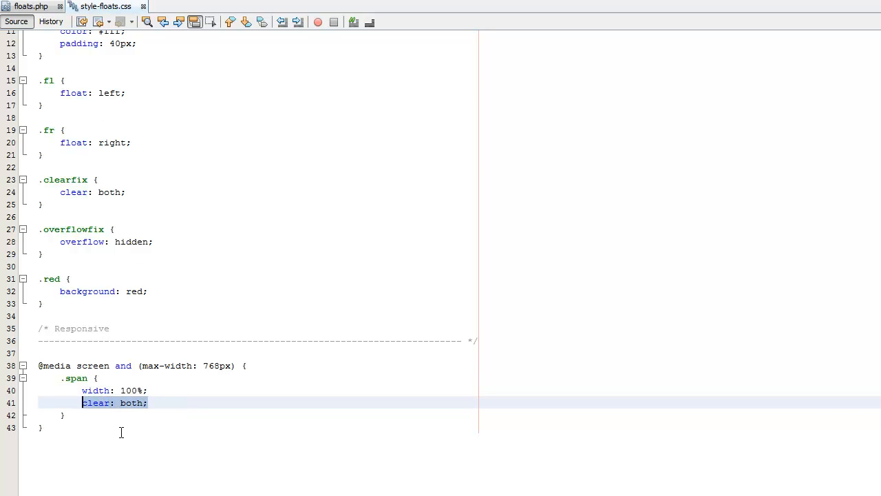
text(float)
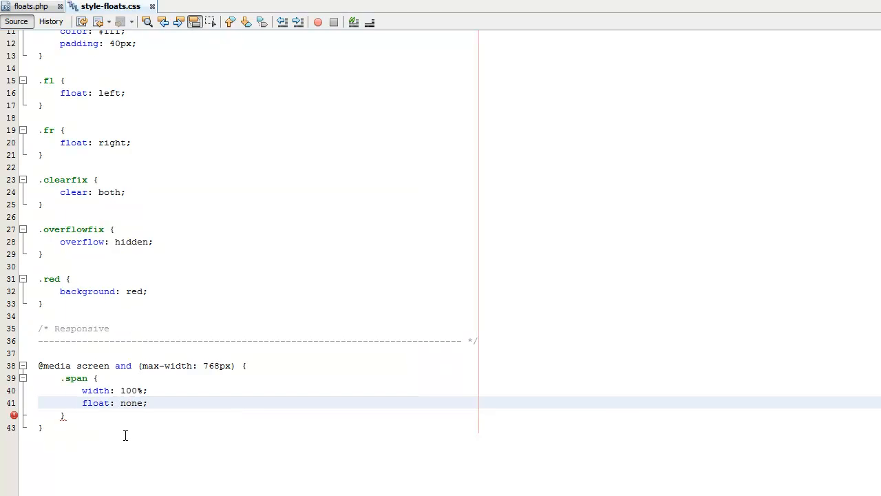
click(148, 402)
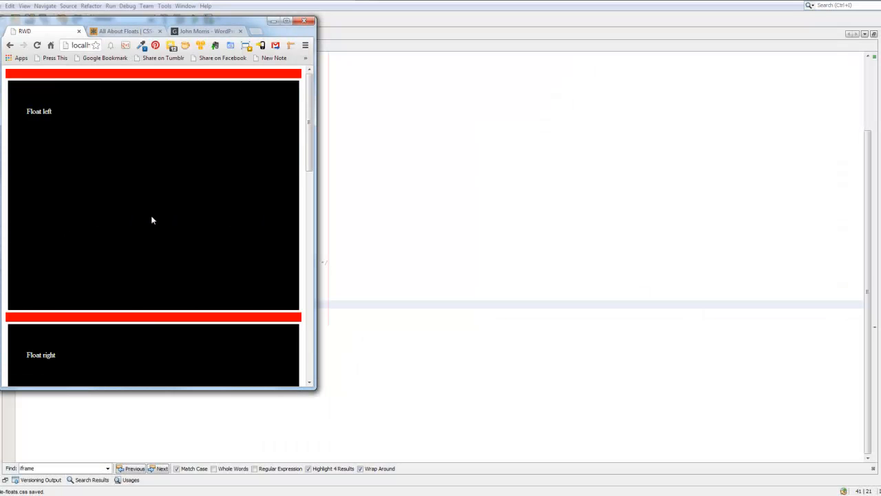
- Scroll the stacked full-width boxes, then maximize Chrome so the boxes sit side by side
scroll(down, 3)
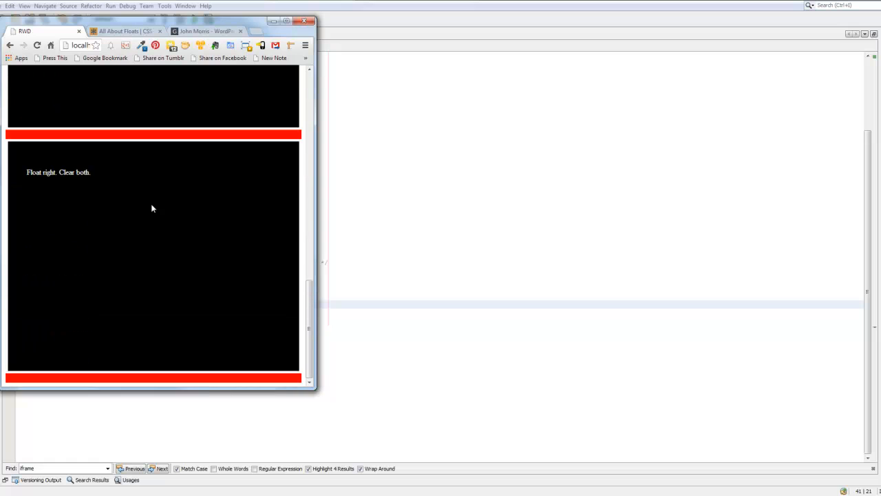
scroll(up, 3)
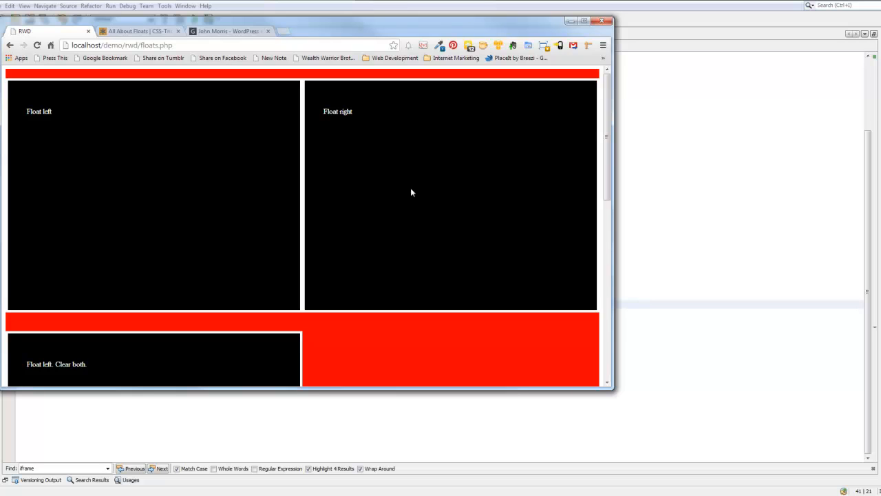
mouse_move(176, 169)
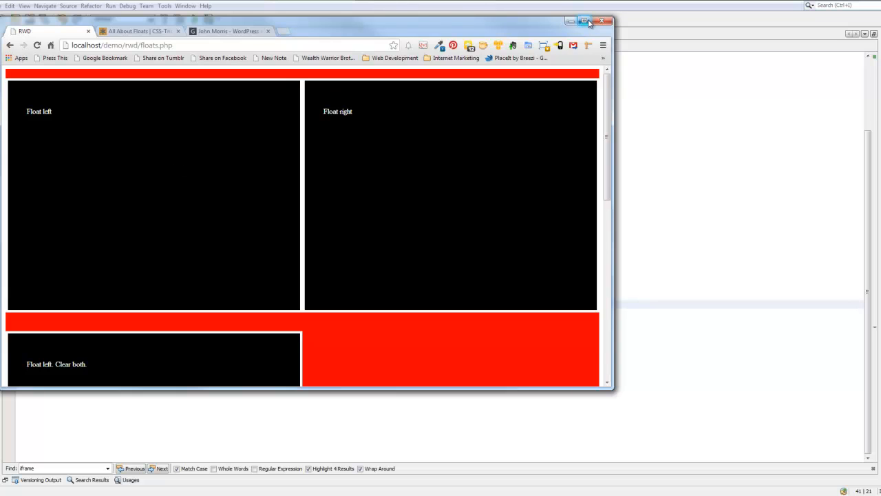
click(583, 21)
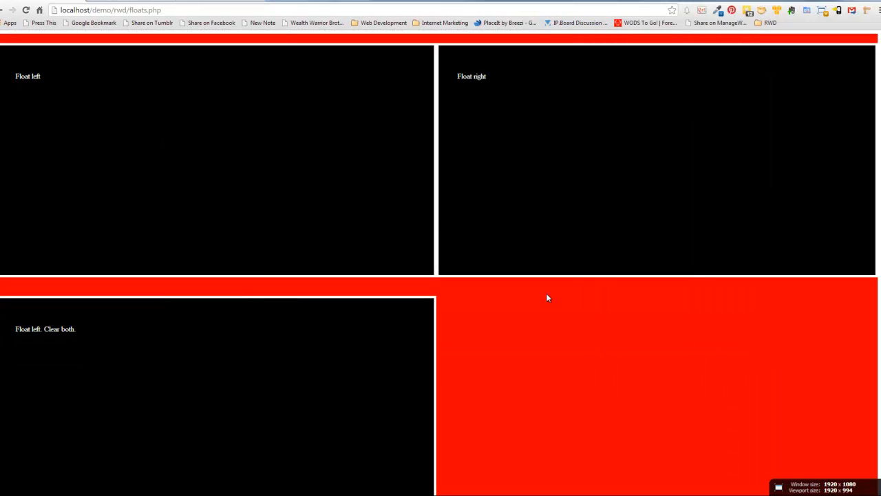